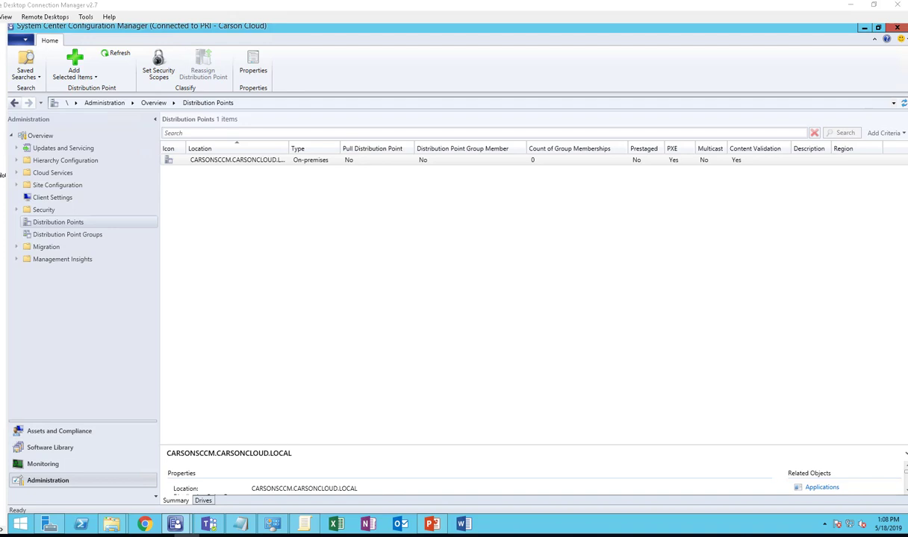
mouse_move(212, 423)
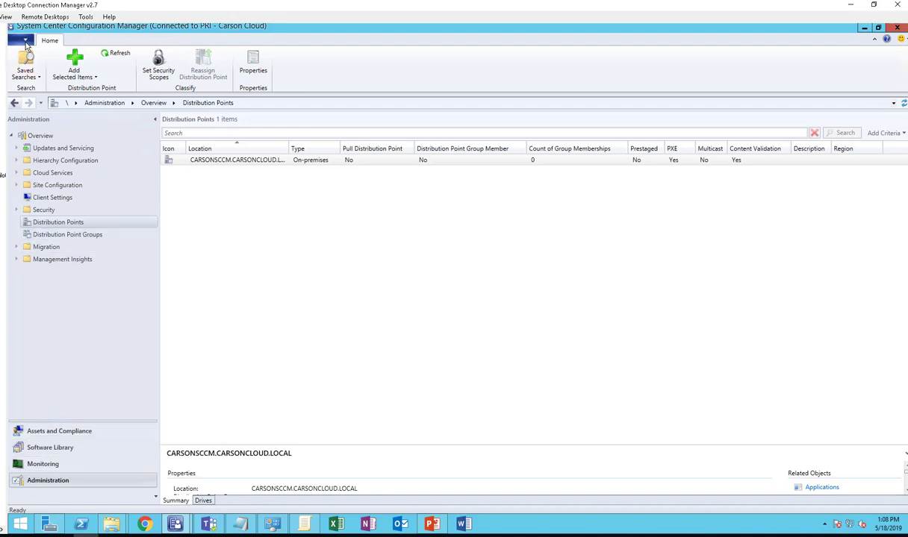
View the Configuration Manager version details from the main application menu.
click(21, 40)
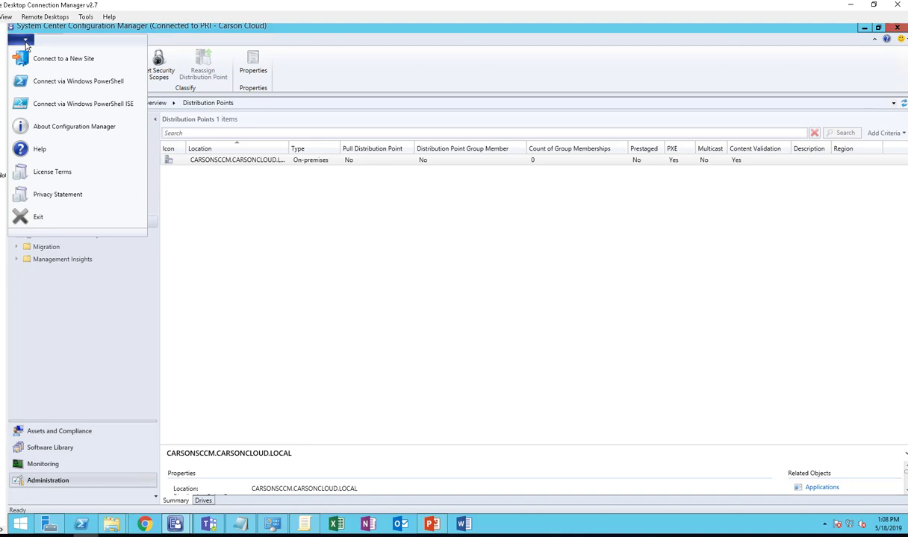
mouse_move(63, 58)
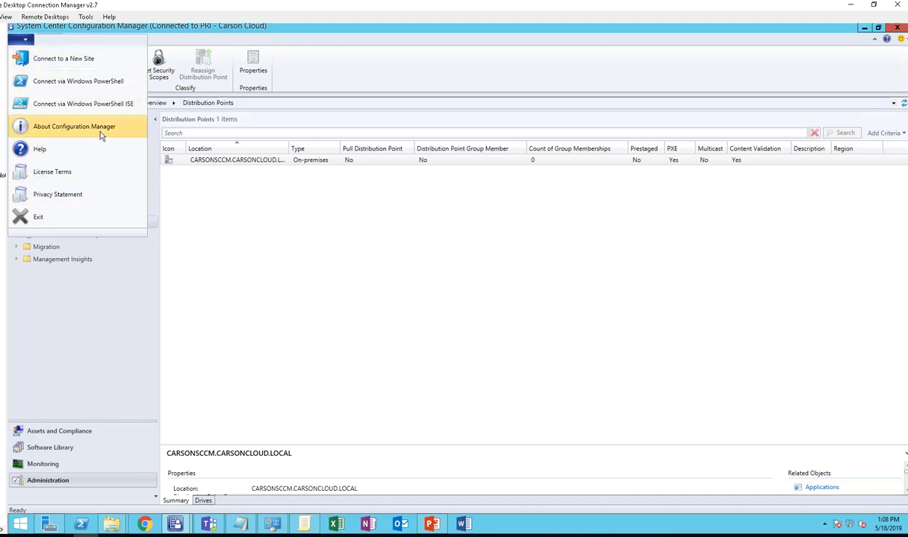
click(74, 126)
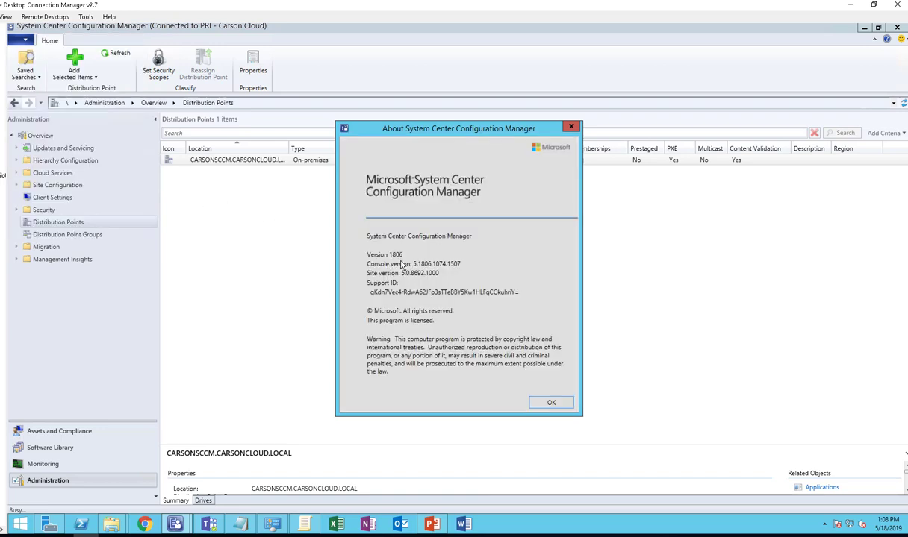
click(551, 402)
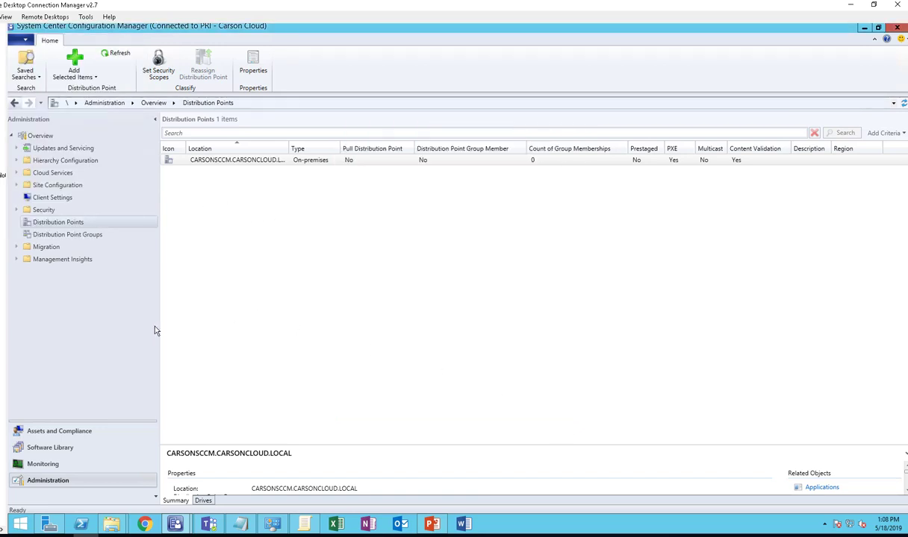
mouse_move(118, 295)
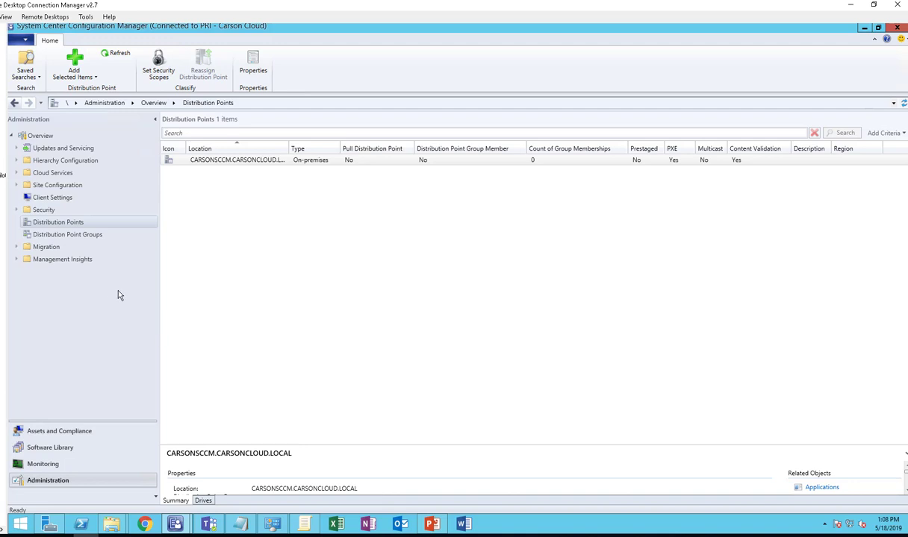
mouse_move(116, 366)
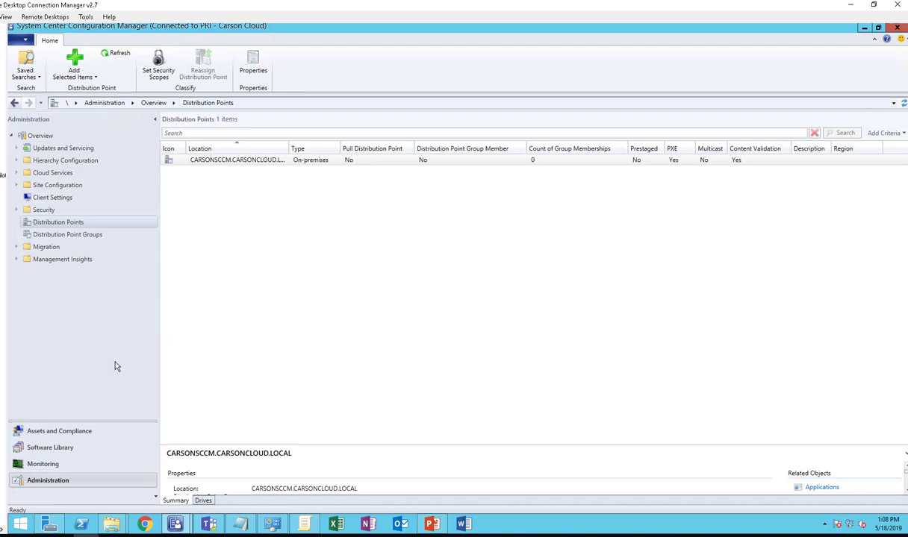
mouse_move(104, 496)
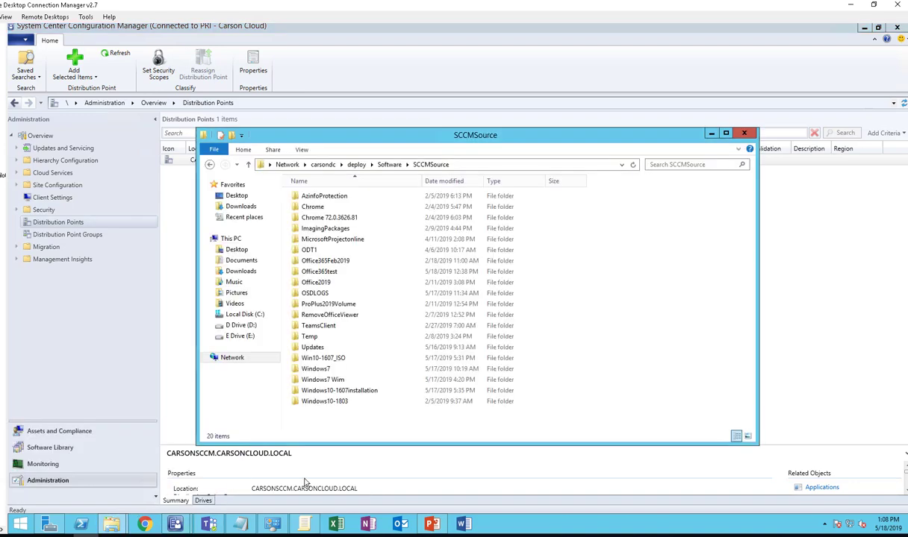
mouse_move(688, 300)
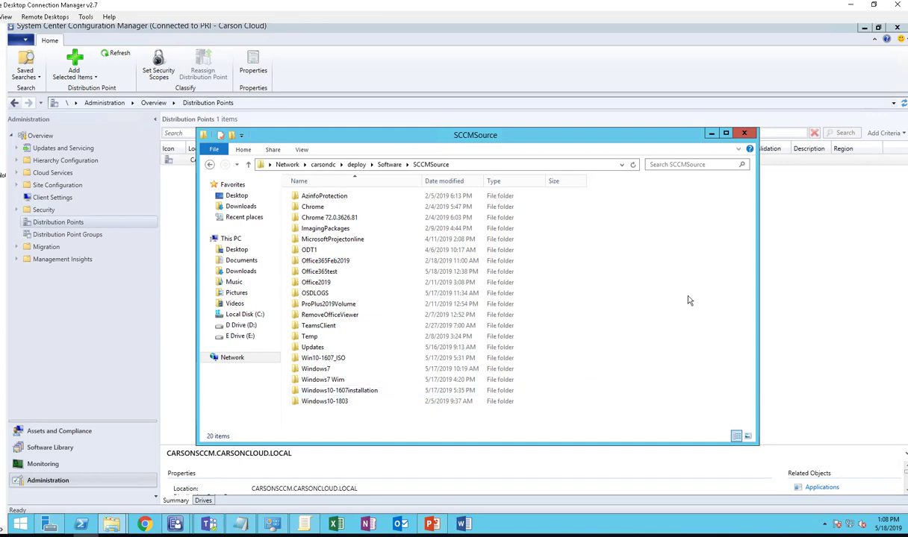
Create a new folder named office2019Volume in the SCCMSource share.
right_click(686, 300)
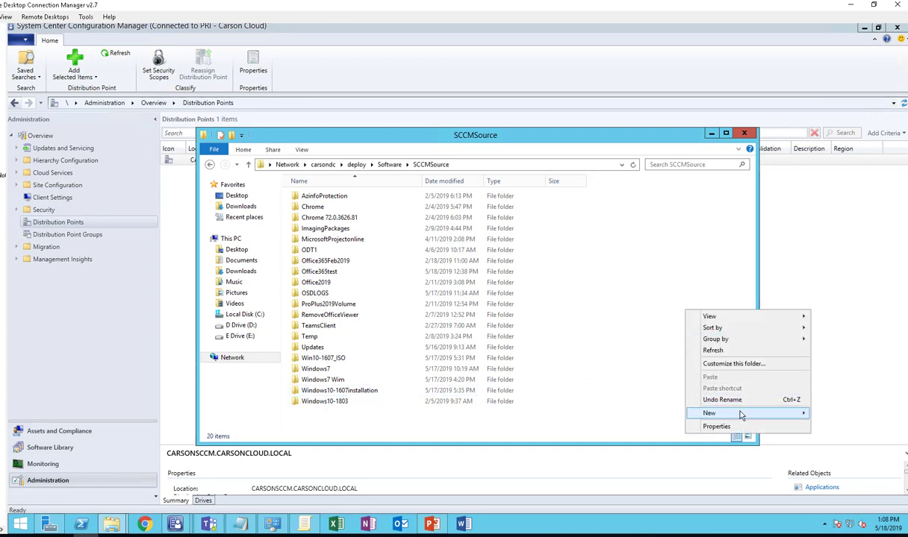
click(708, 413)
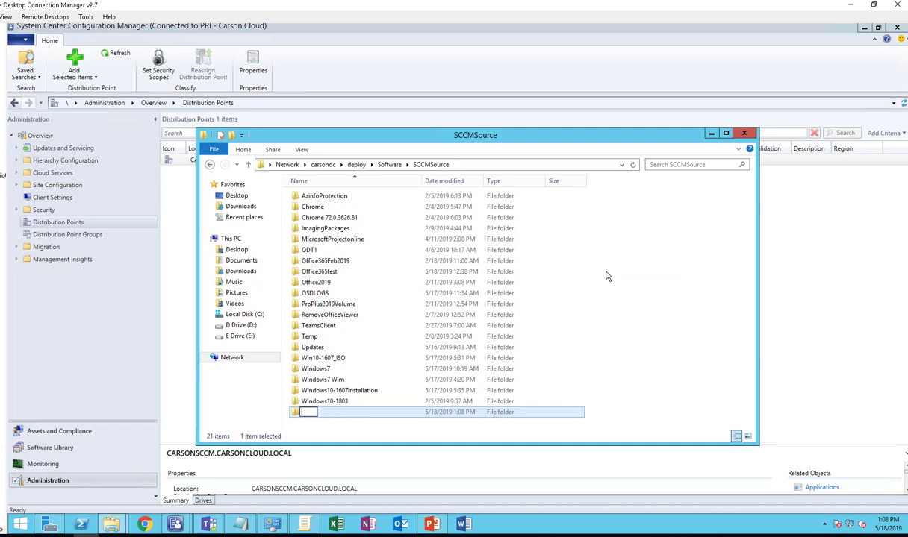
text(office2019V)
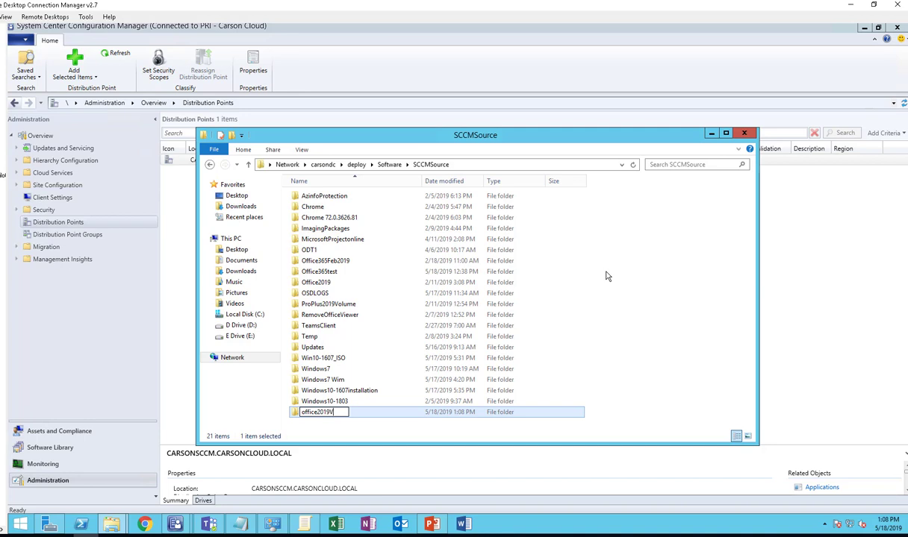
text(ume)
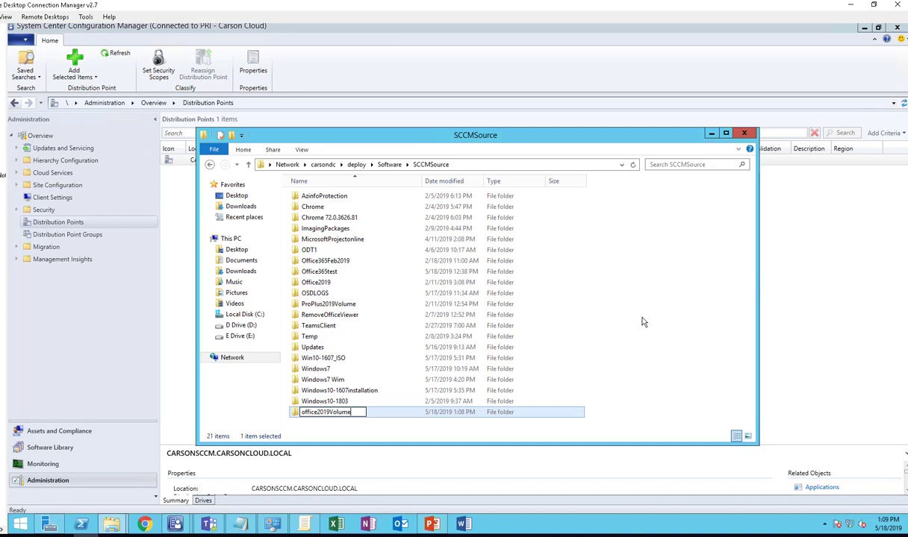
double_click(324, 412)
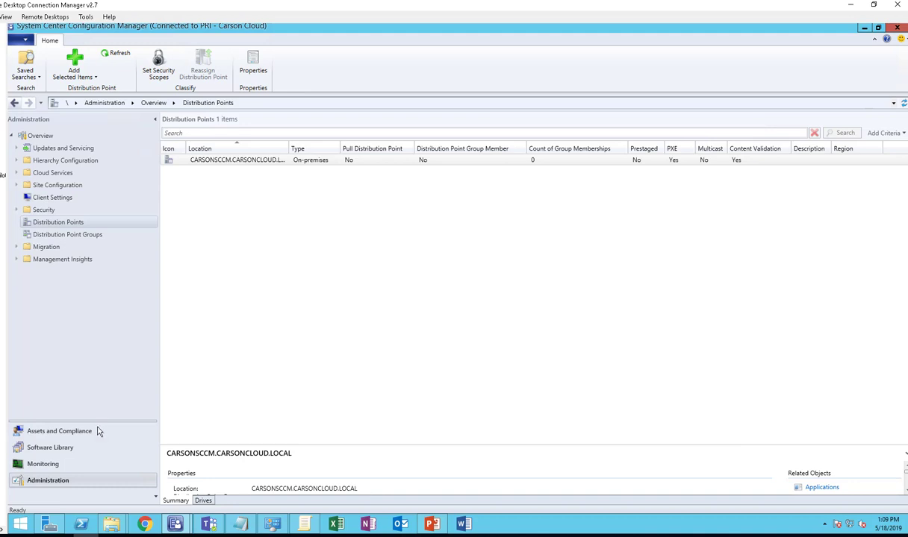
mouse_move(50, 447)
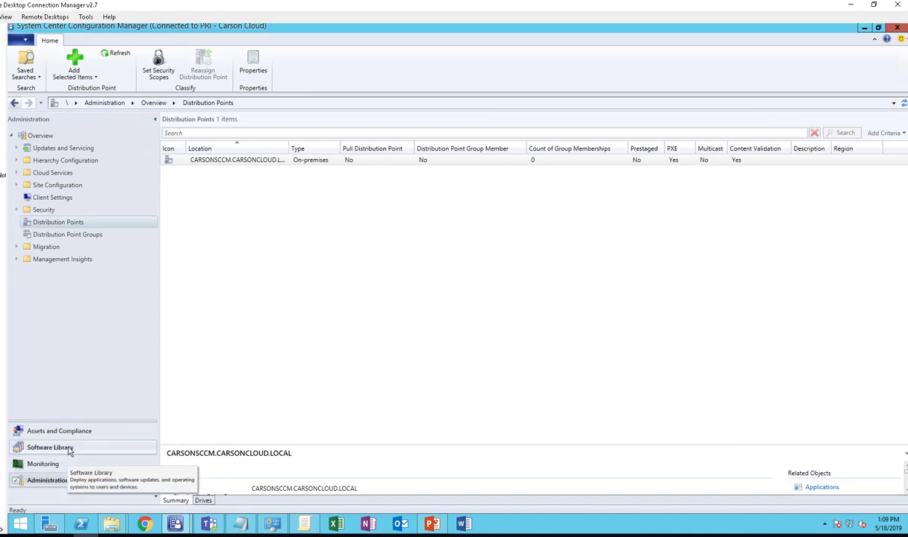
Switch to the Software Library workspace to reach Office 365 Client Management.
click(50, 447)
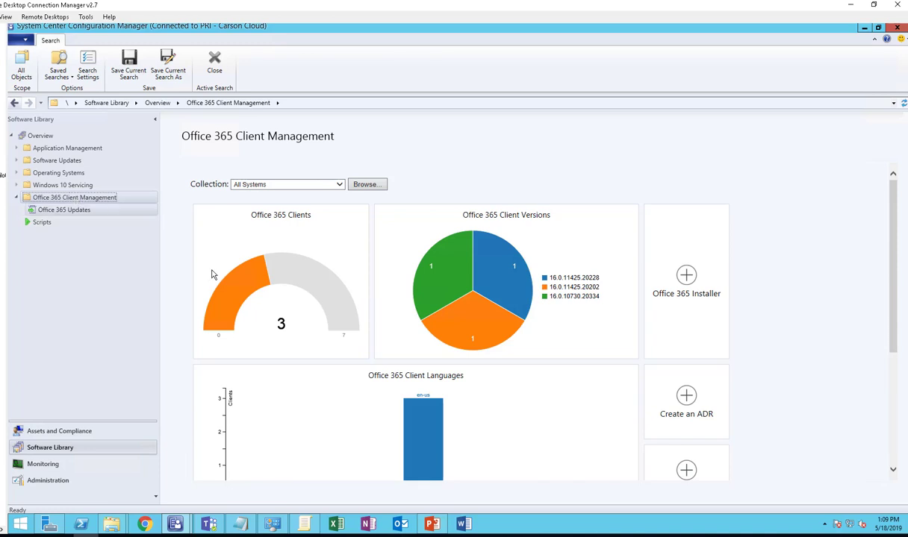
mouse_move(789, 257)
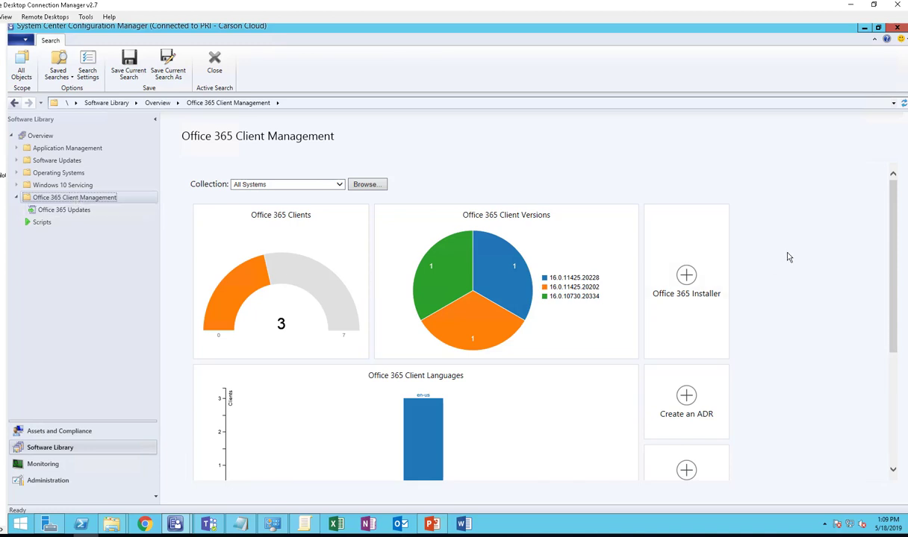
mouse_move(276, 252)
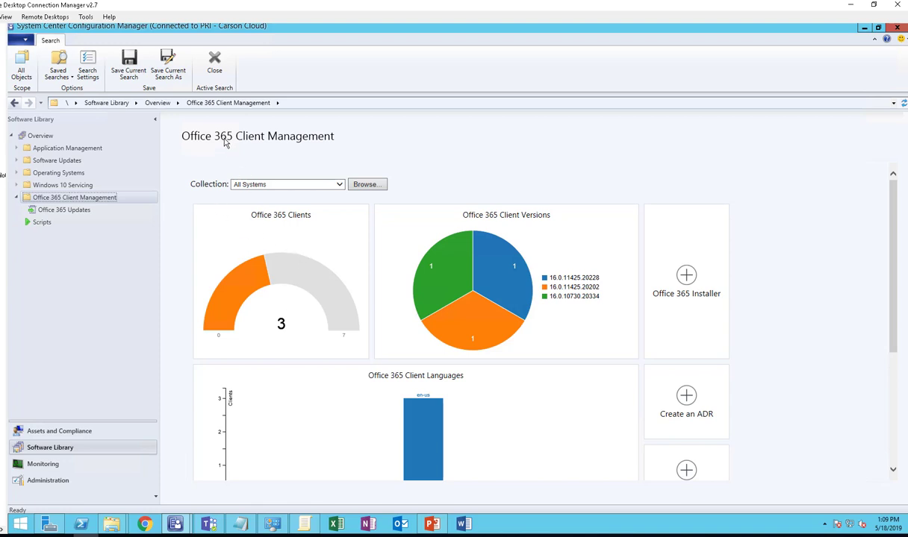
mouse_move(277, 308)
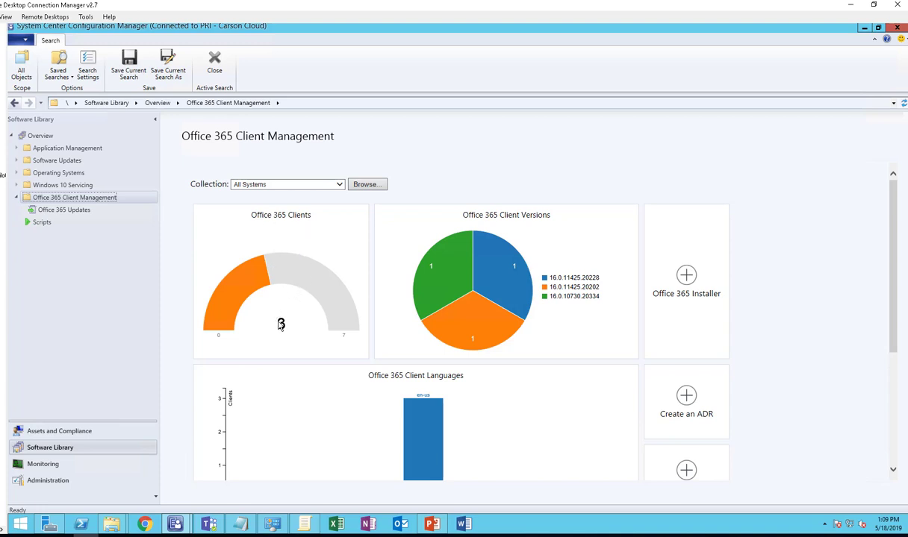
mouse_move(480, 331)
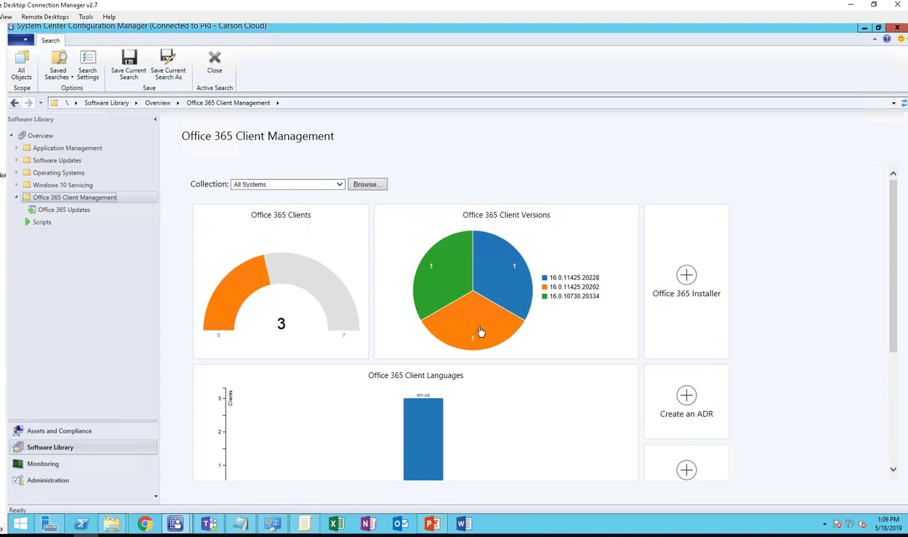
mouse_move(797, 331)
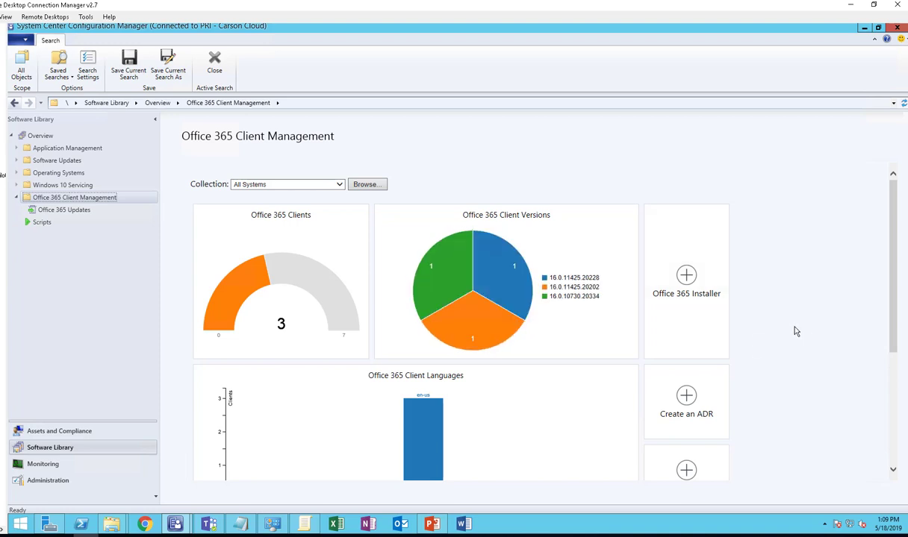
mouse_move(686, 276)
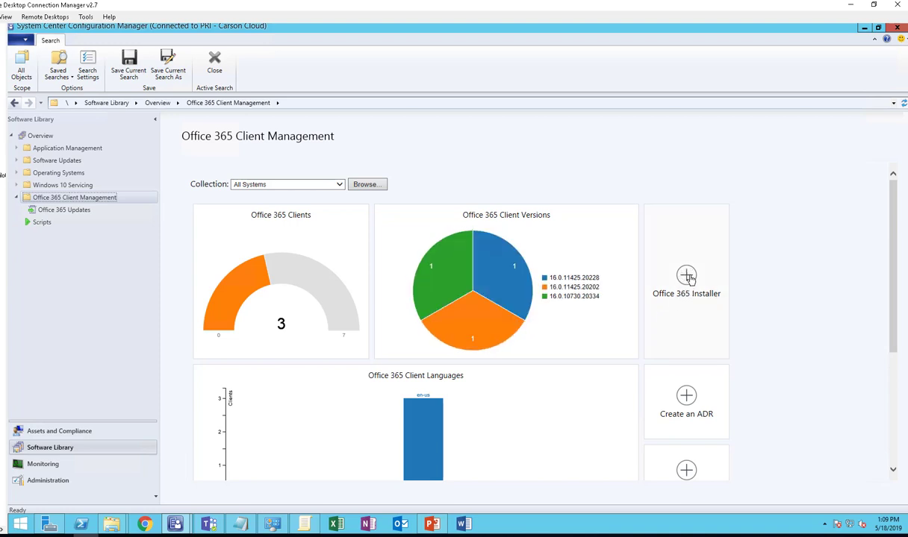
Name the installation Office 2019 Volume License with content path \\carsondc\deploy\Software\SCCMSource\office2019Volume.
click(686, 276)
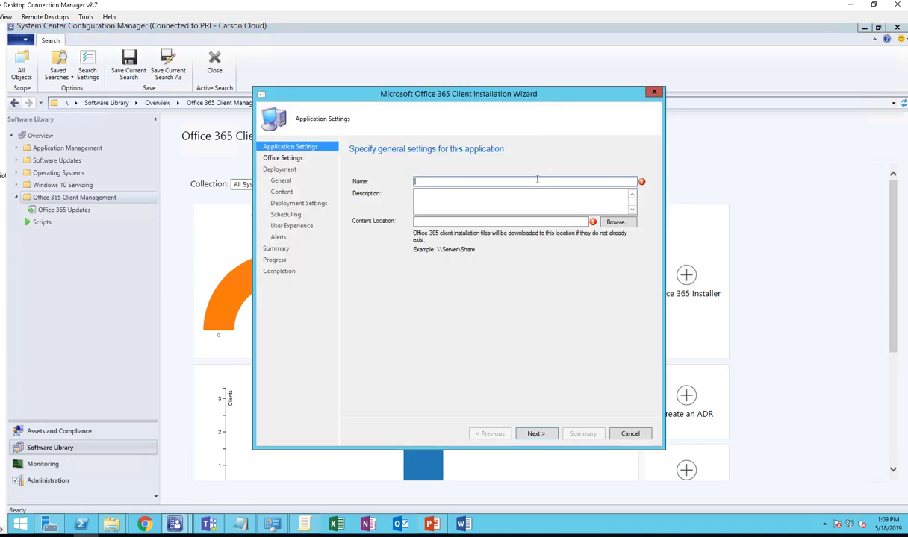
text(Office)
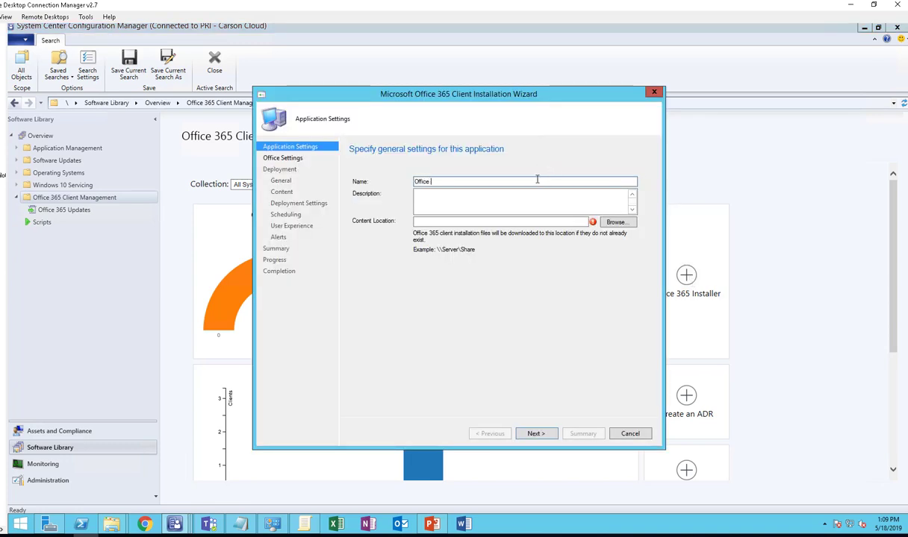
text(2019 Volume License)
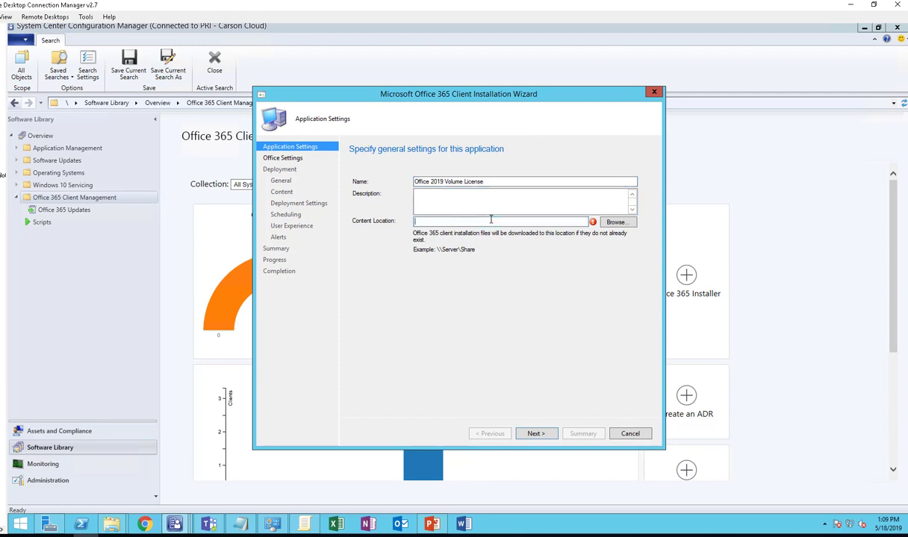
text(\\carsondc\deploy\Software\SCCMSource\office2019Volume)
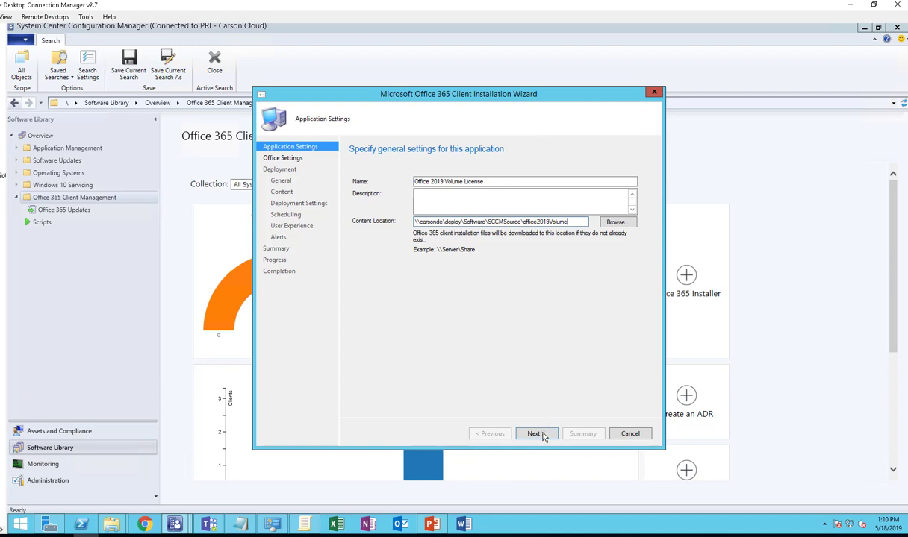
click(535, 434)
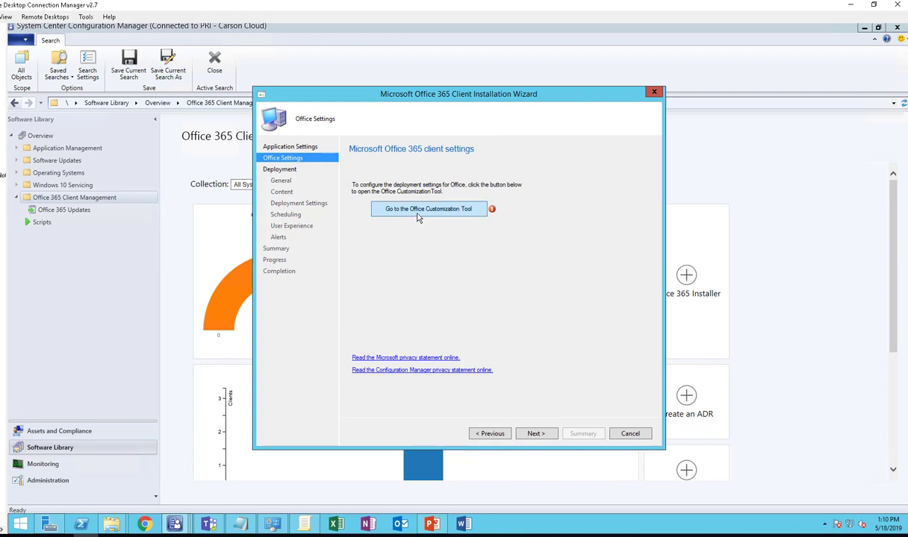
mouse_move(396, 222)
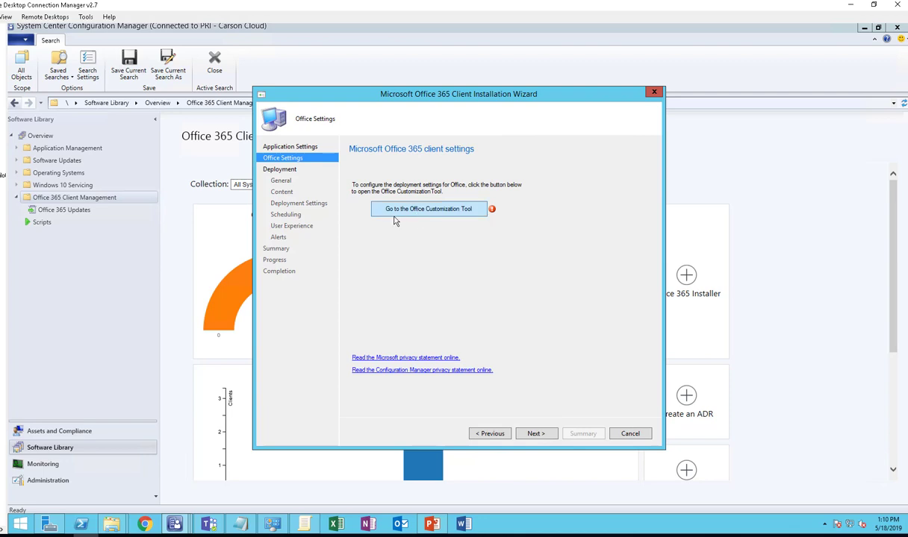
mouse_move(424, 213)
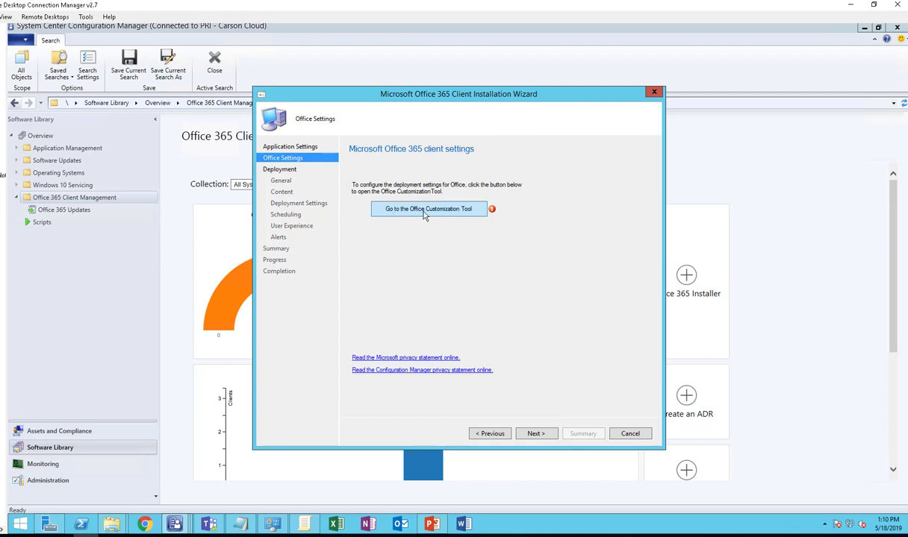
mouse_move(441, 212)
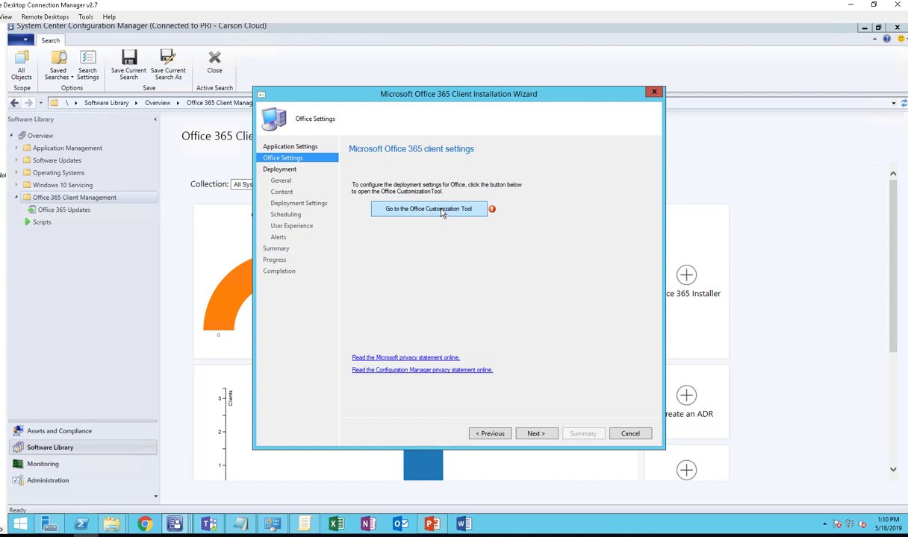
In the Office Customization Tool, choose 32-bit and Office Professional Plus 2019 Volume License.
click(427, 209)
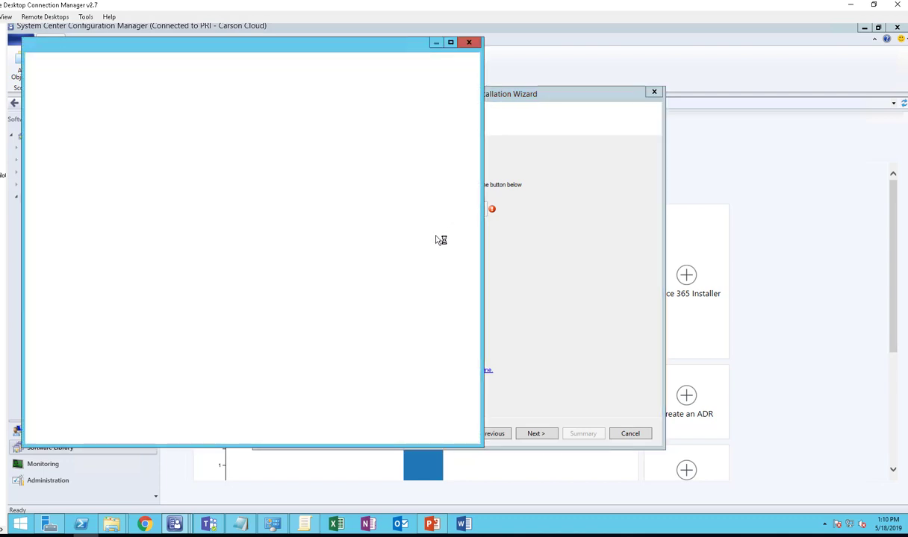
mouse_move(431, 229)
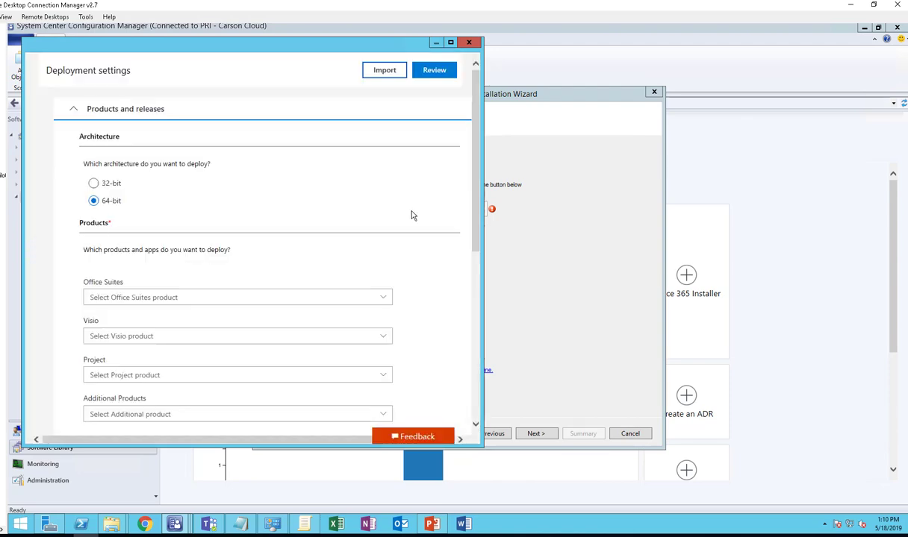
mouse_move(138, 202)
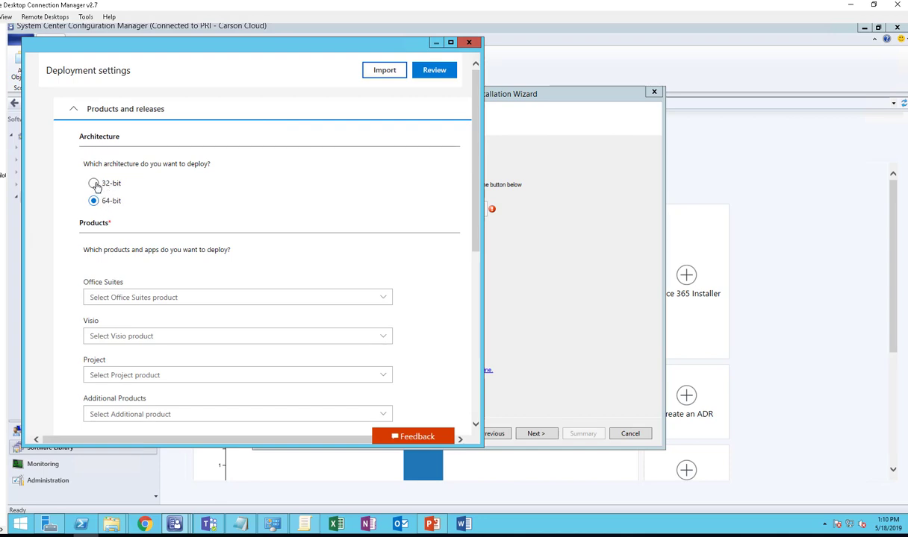
click(93, 183)
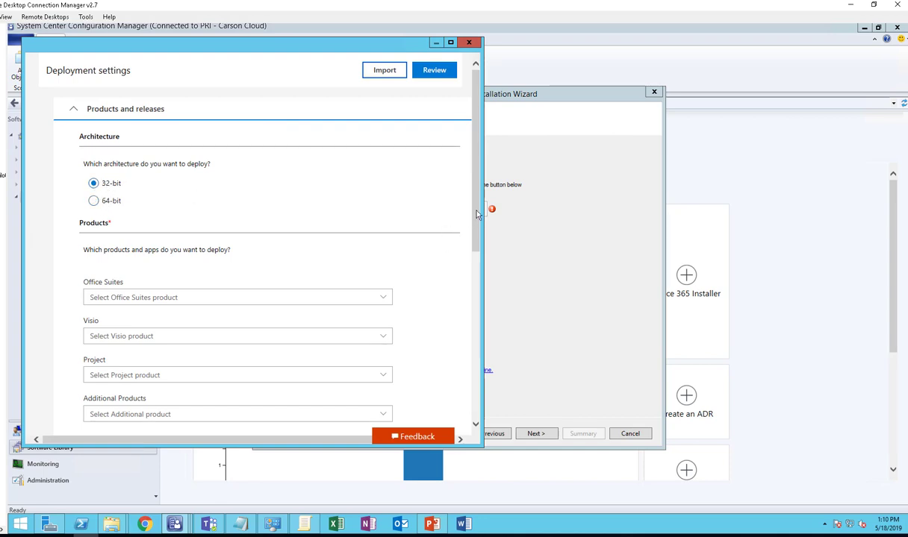
scroll(down, 3)
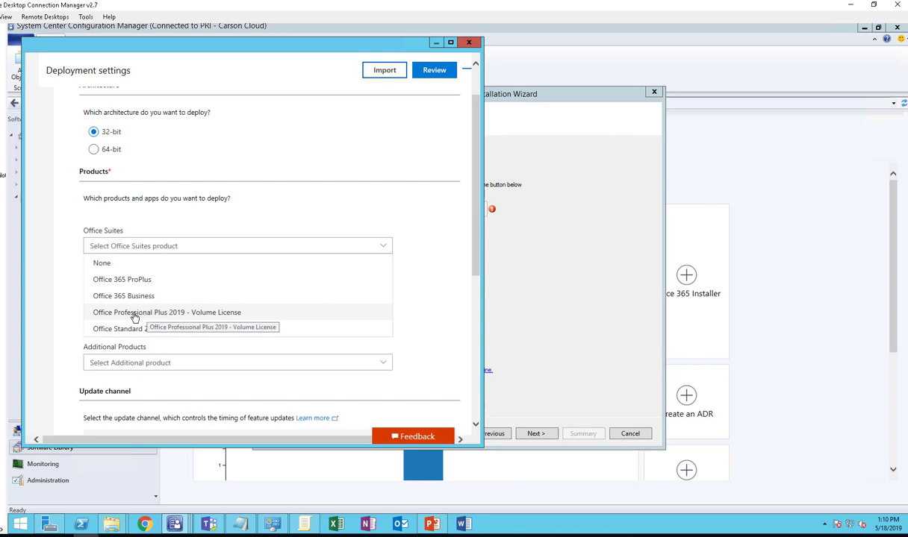
mouse_move(125, 317)
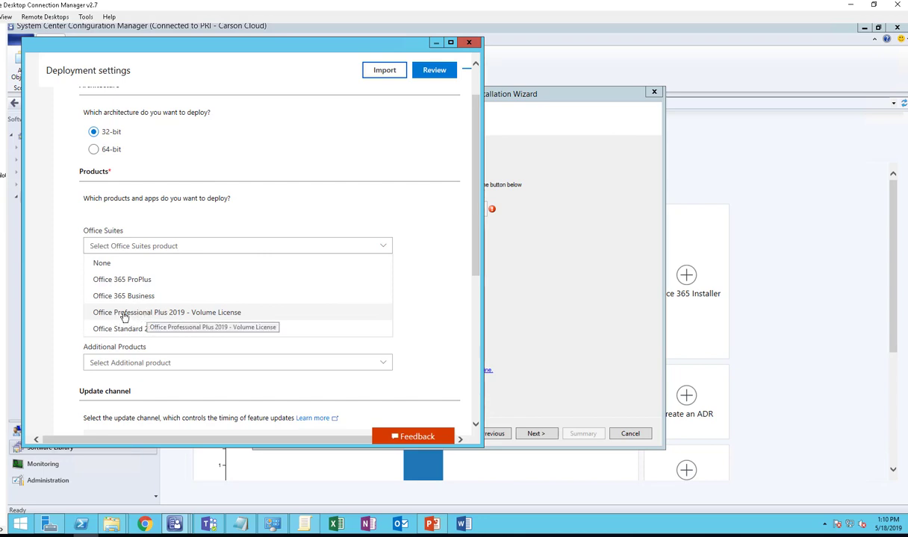
mouse_move(179, 317)
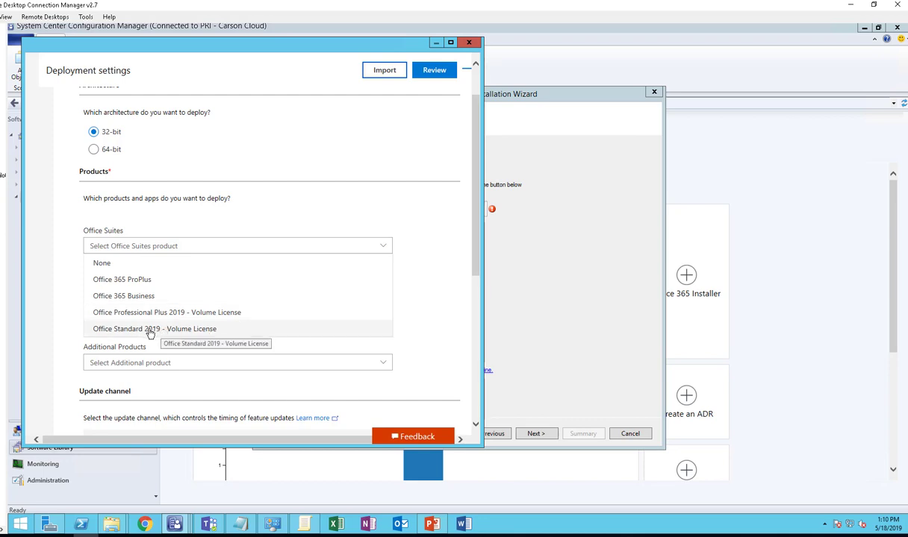
mouse_move(166, 313)
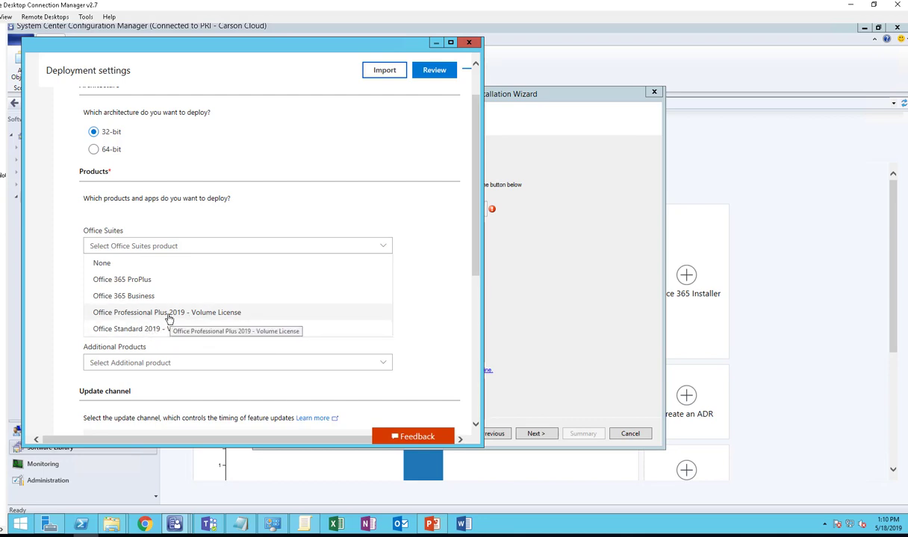
mouse_move(171, 315)
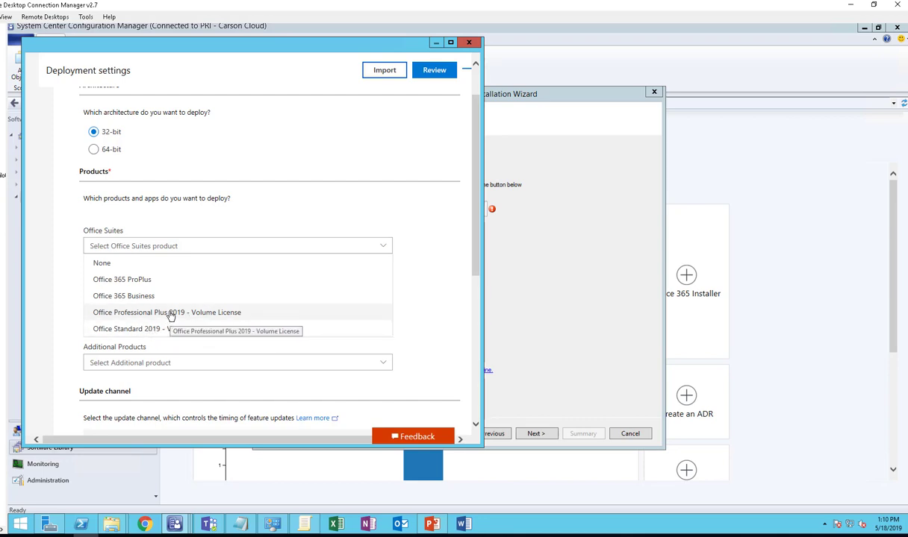
click(167, 312)
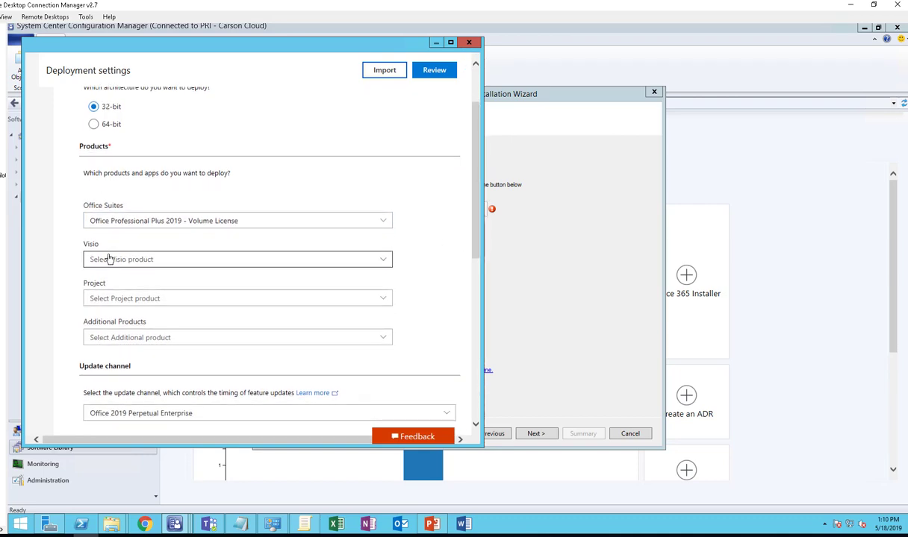
Add Visio Professional 2019 and Project Professional 2019 Volume License, with no additional products.
click(237, 259)
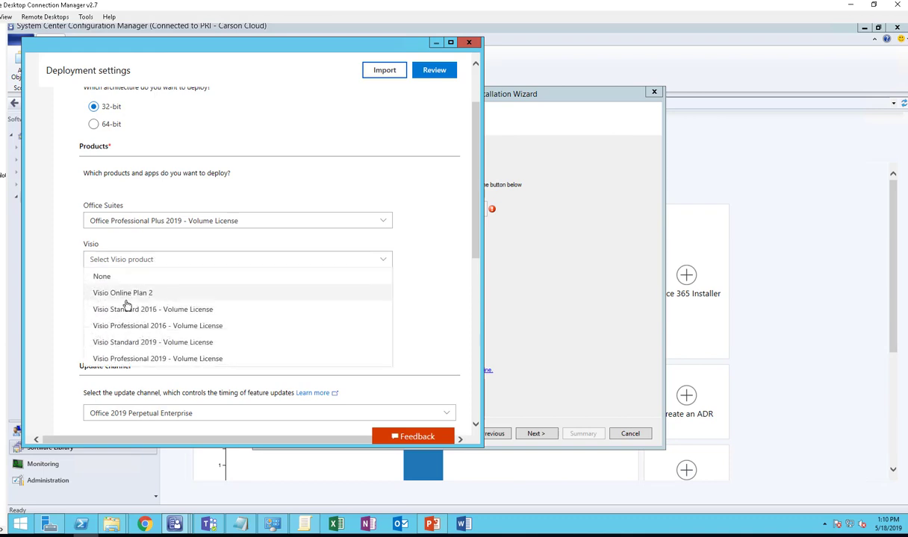
mouse_move(161, 313)
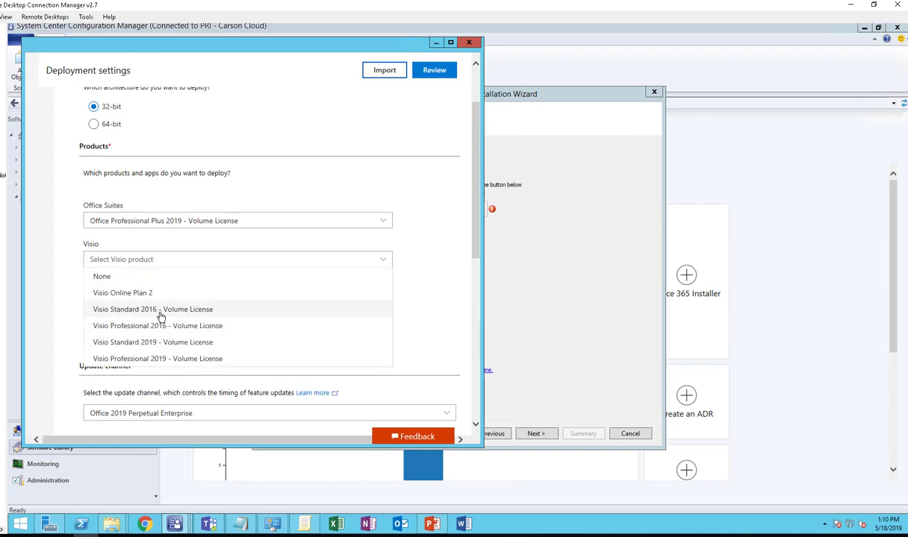
mouse_move(201, 319)
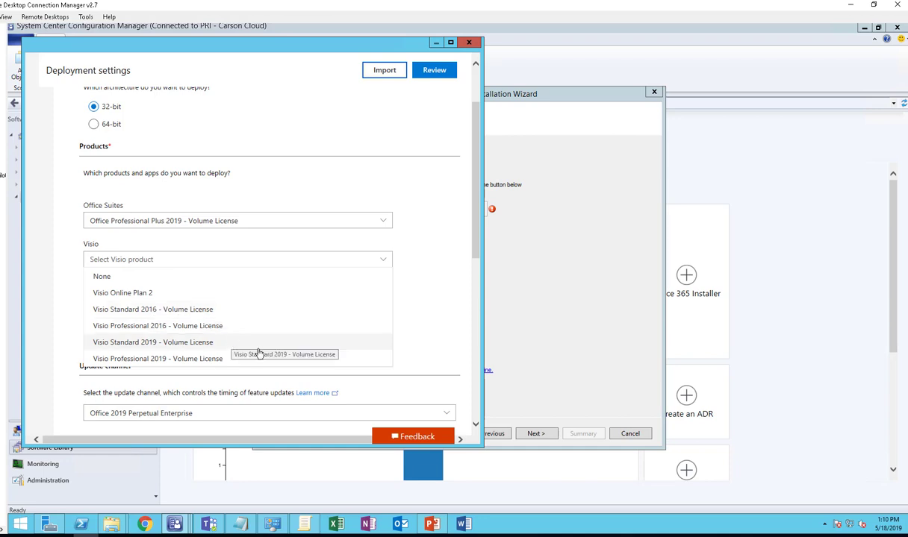
mouse_move(149, 359)
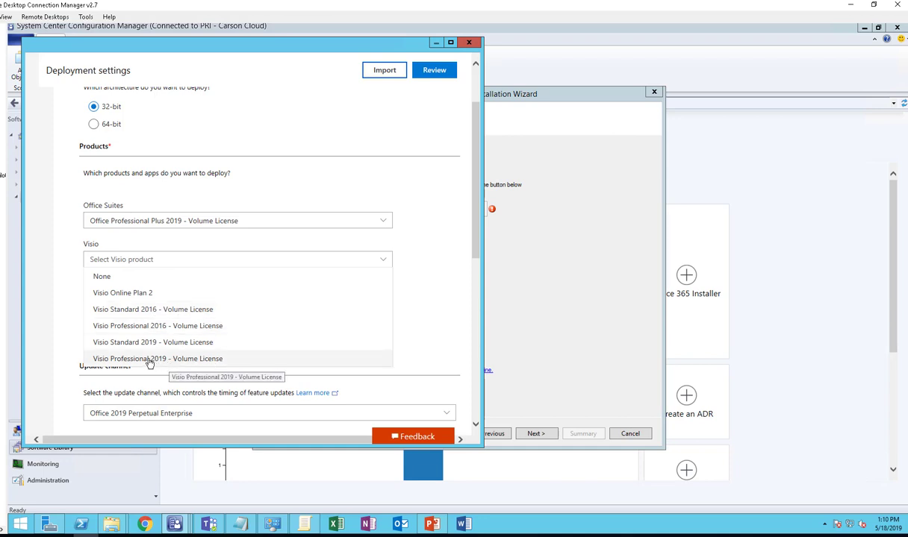
click(158, 359)
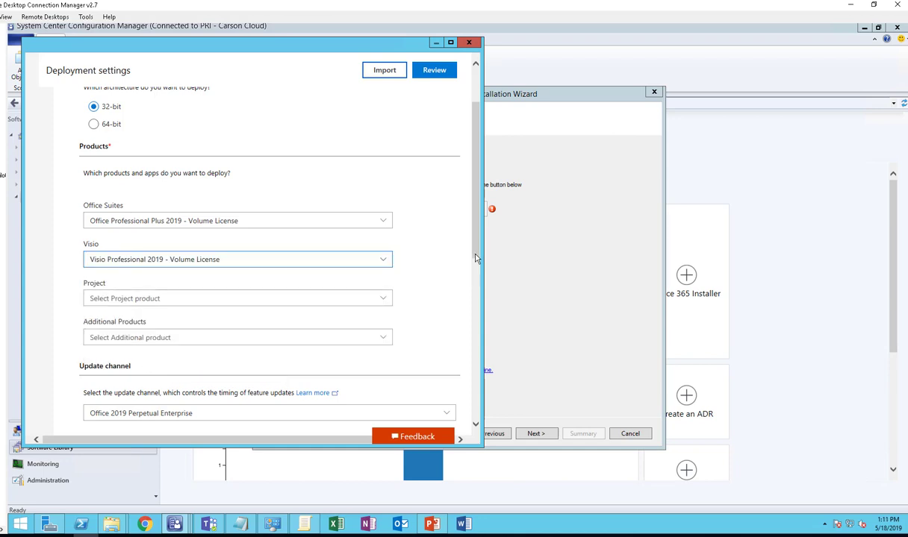
scroll(down, 3)
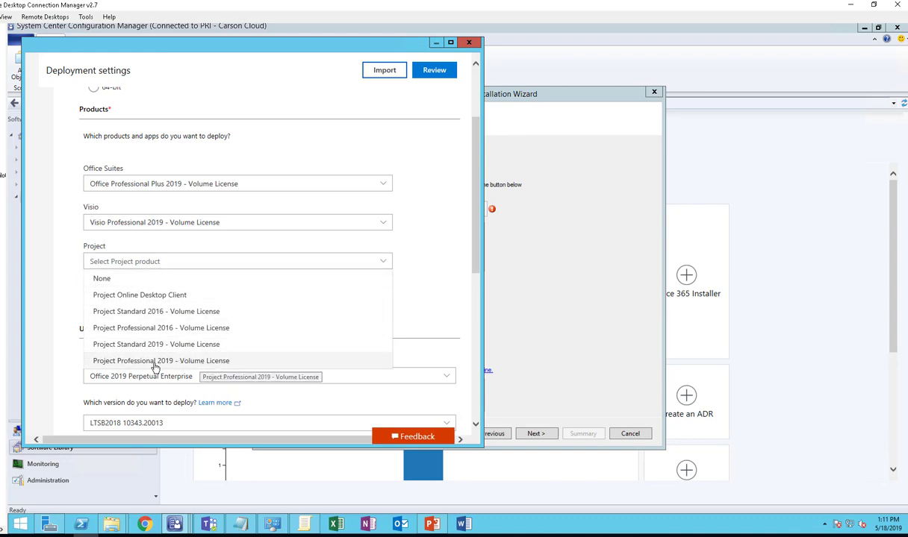
click(160, 360)
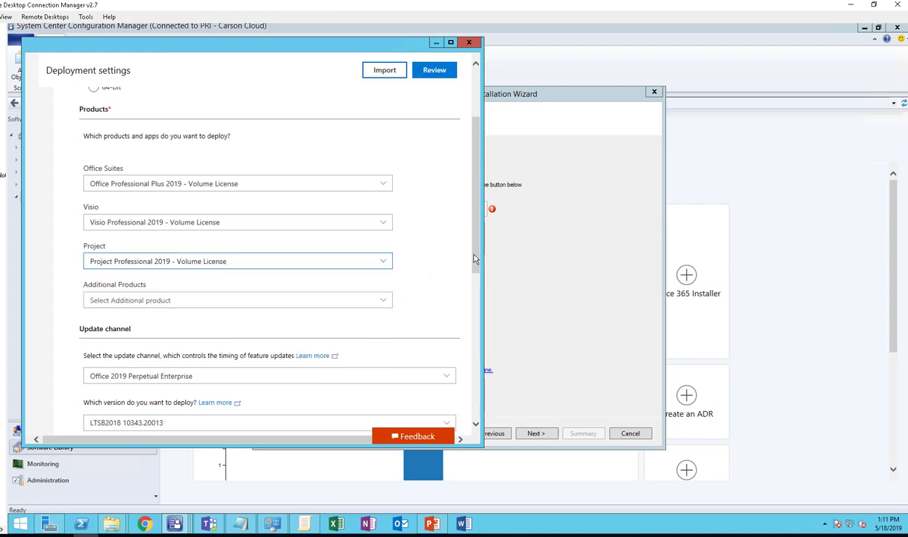
scroll(down, 3)
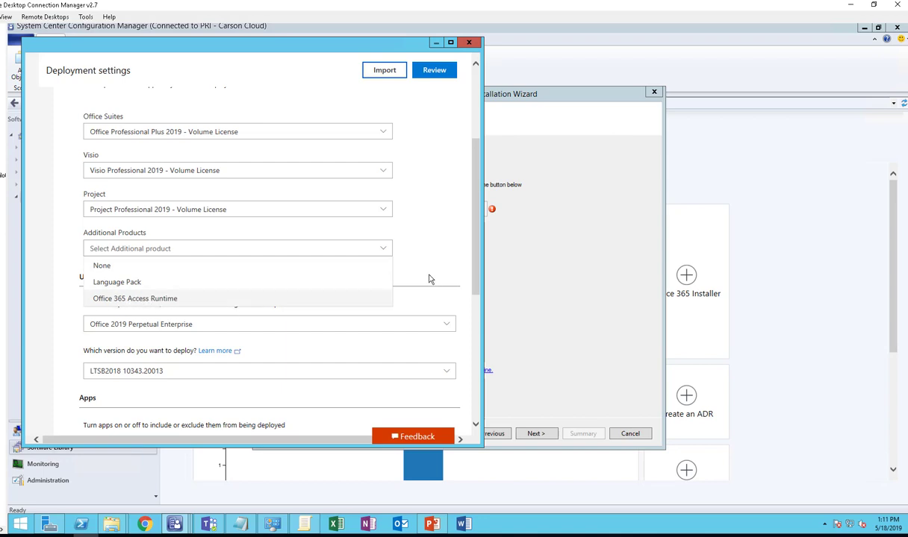
click(237, 249)
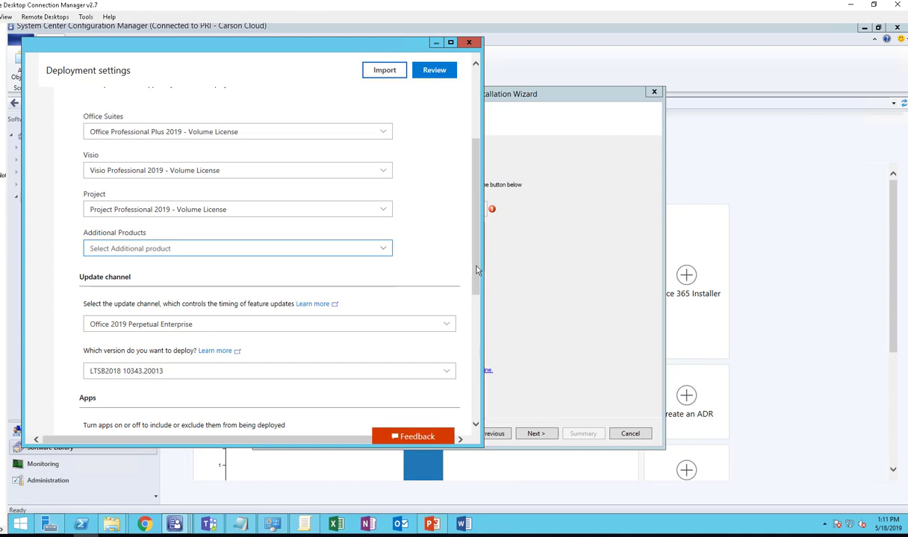
scroll(down, 3)
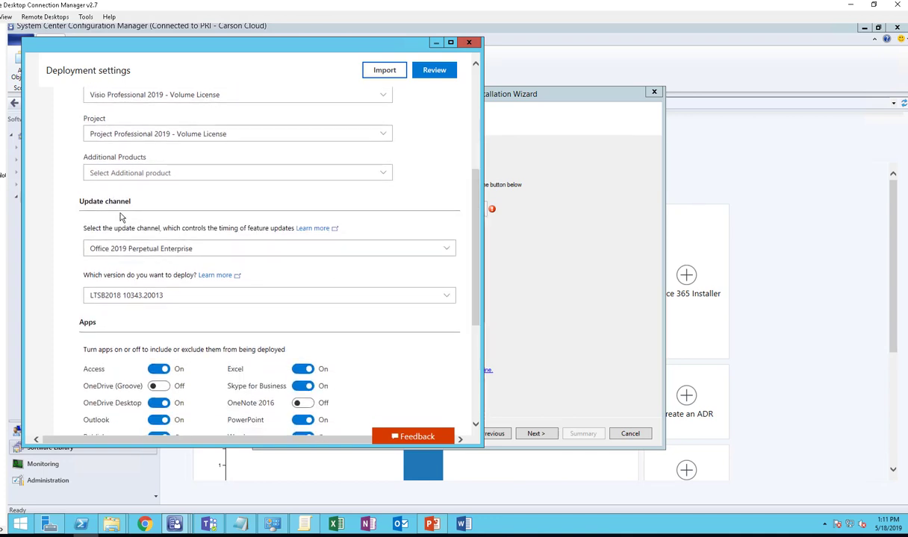
mouse_move(267, 248)
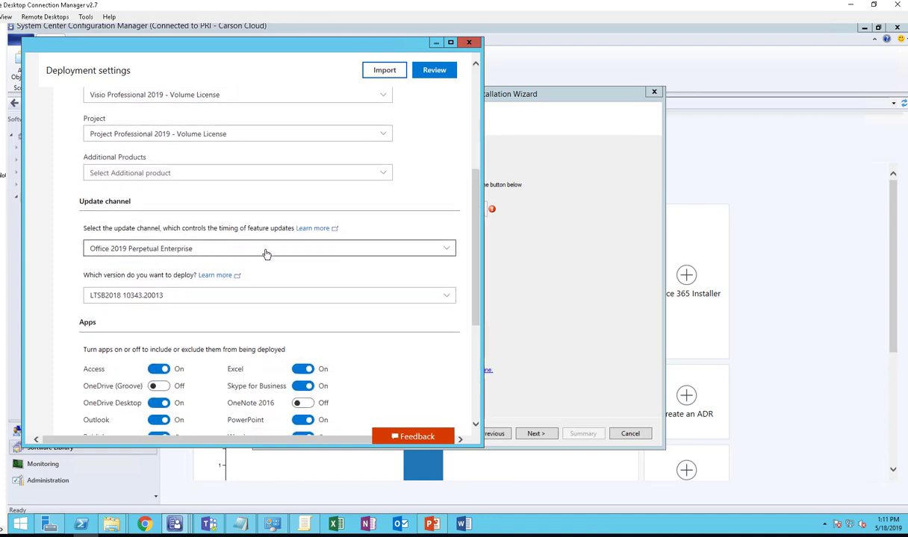
click(266, 249)
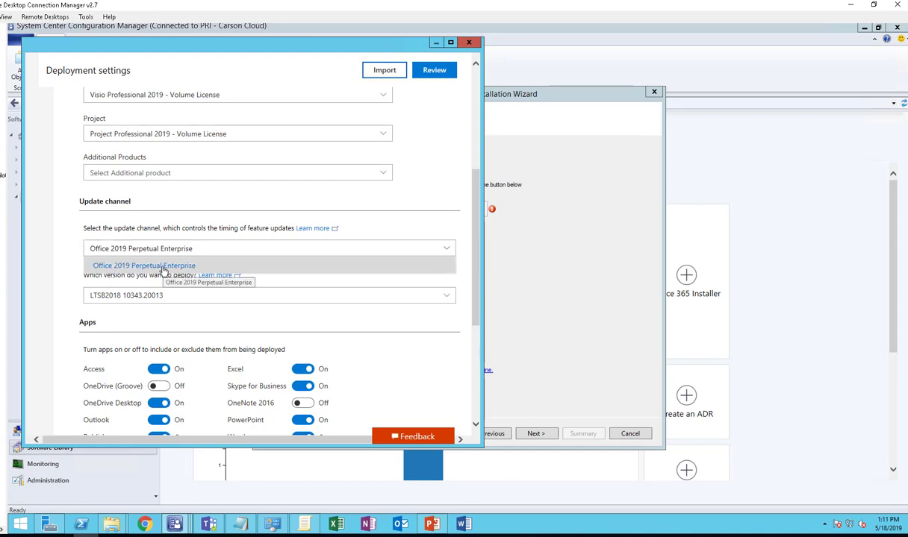
click(144, 266)
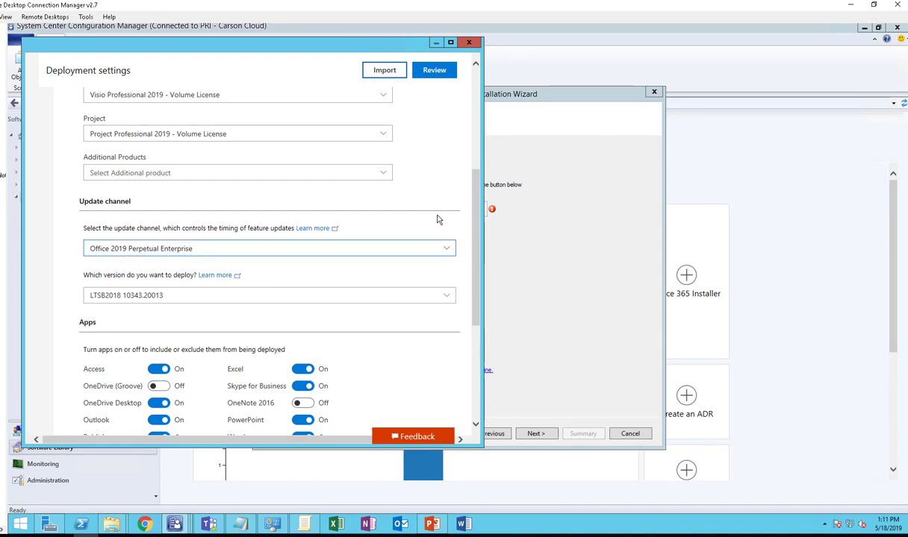
mouse_move(171, 290)
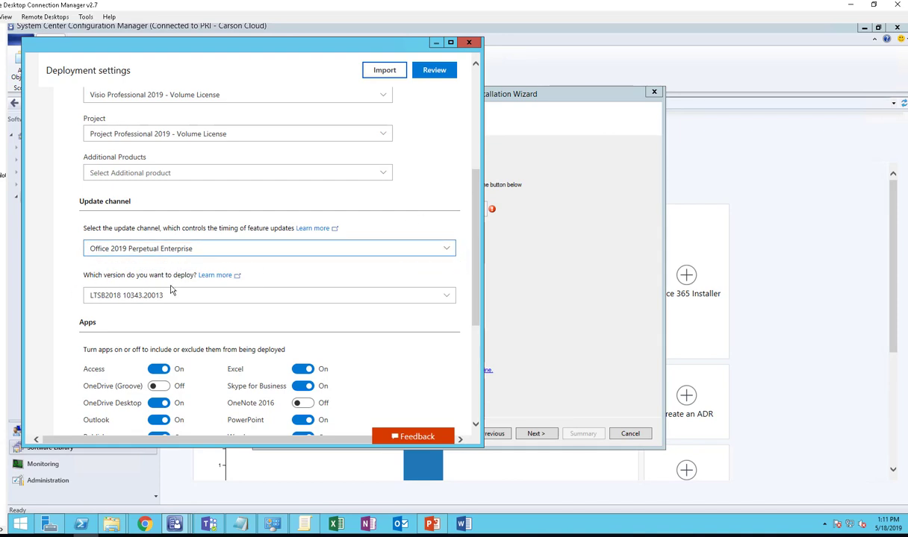
click(269, 294)
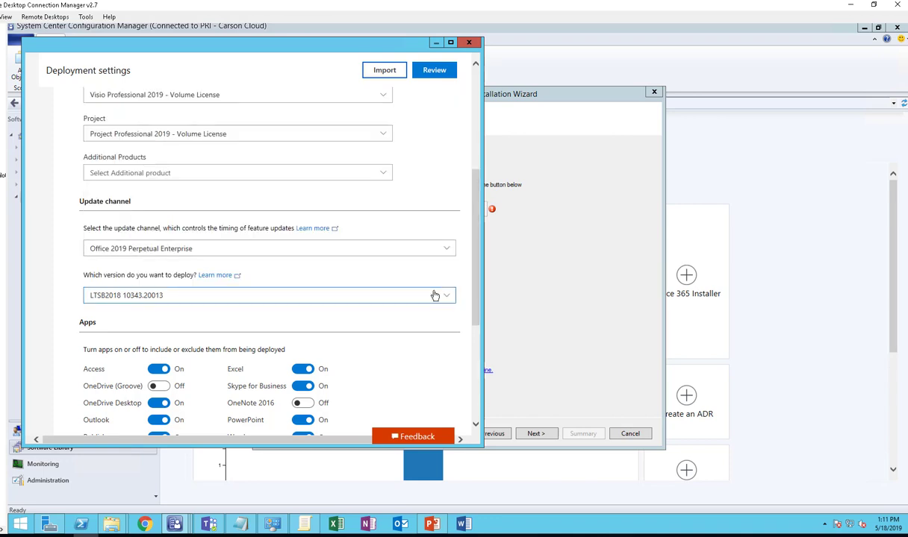
click(444, 294)
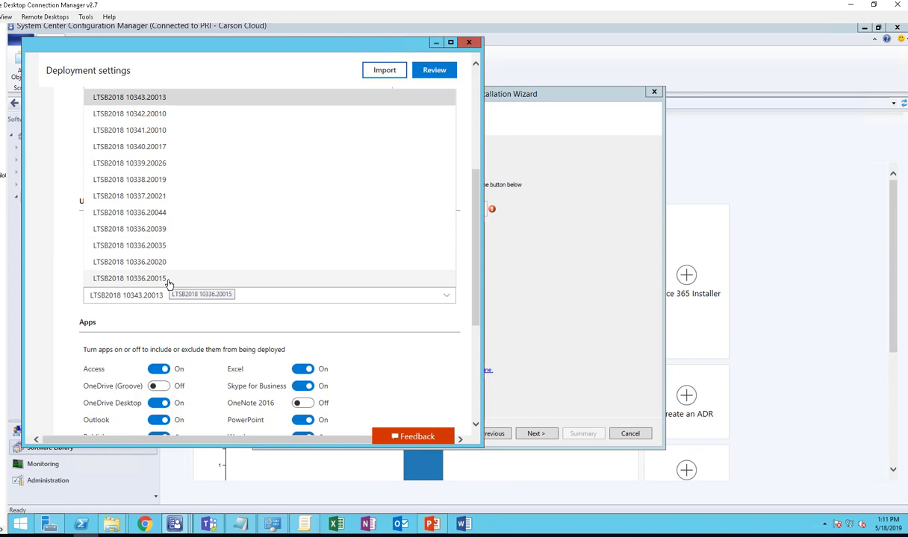
click(129, 97)
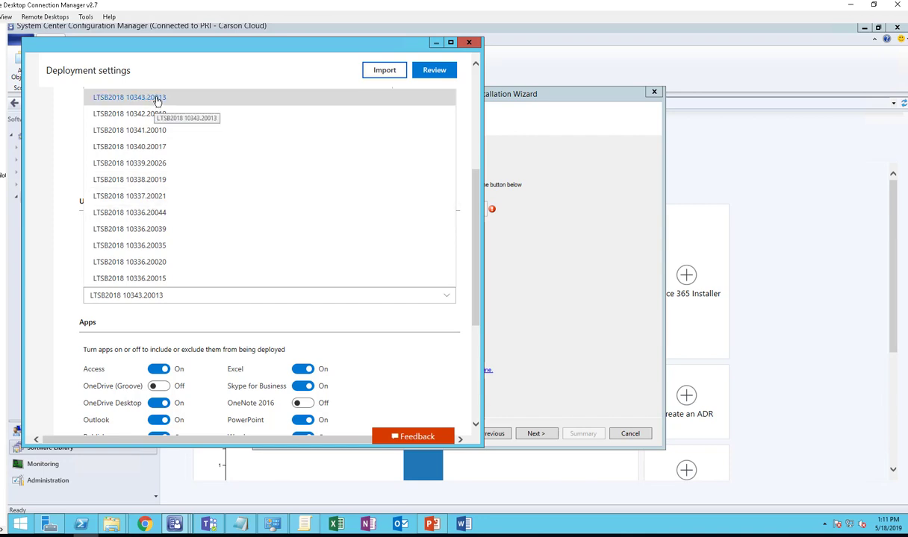
click(129, 97)
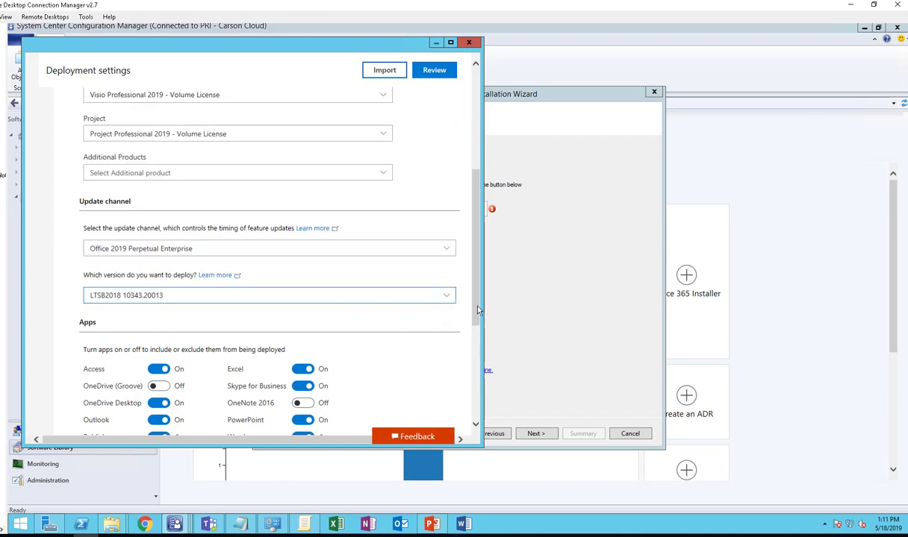
Turn on OneNote 2016, leaving only OneDrive (Groove) excluded from the apps.
scroll(down, 3)
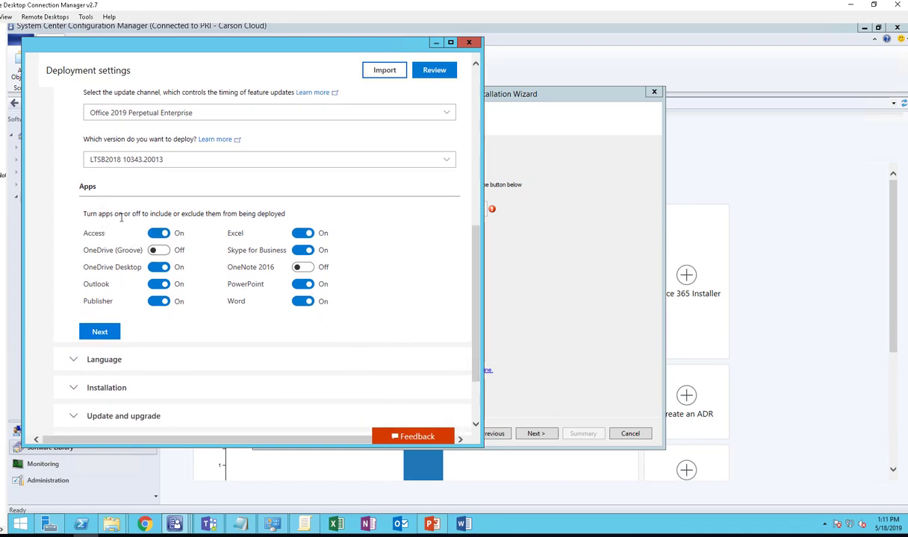
mouse_move(196, 225)
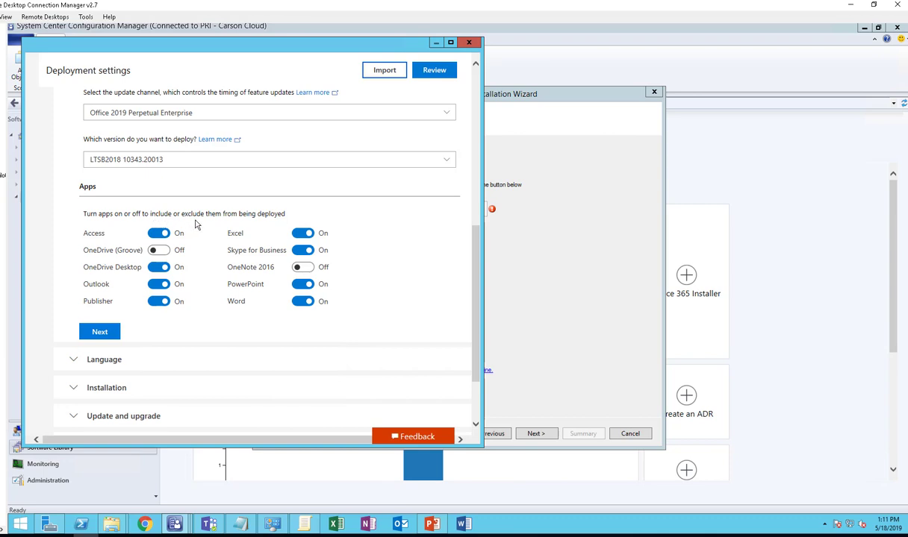
mouse_move(272, 222)
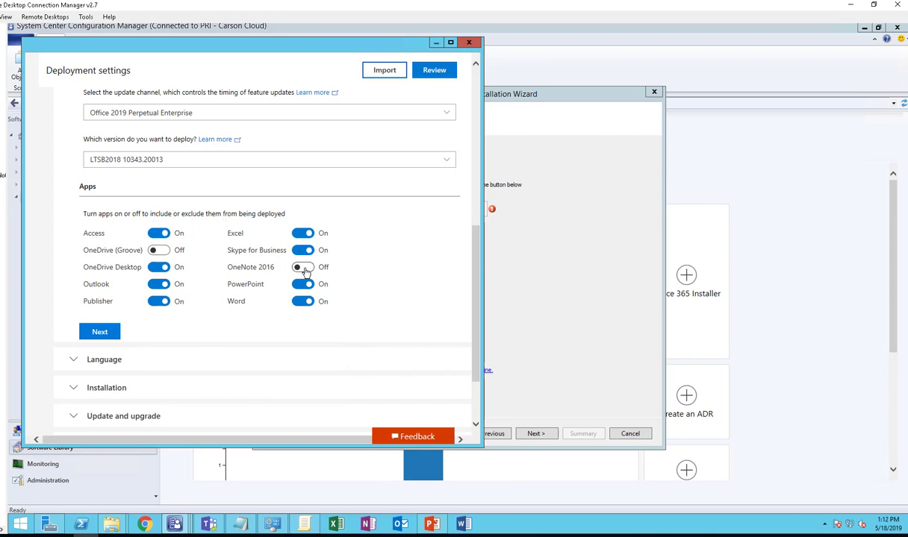
click(303, 267)
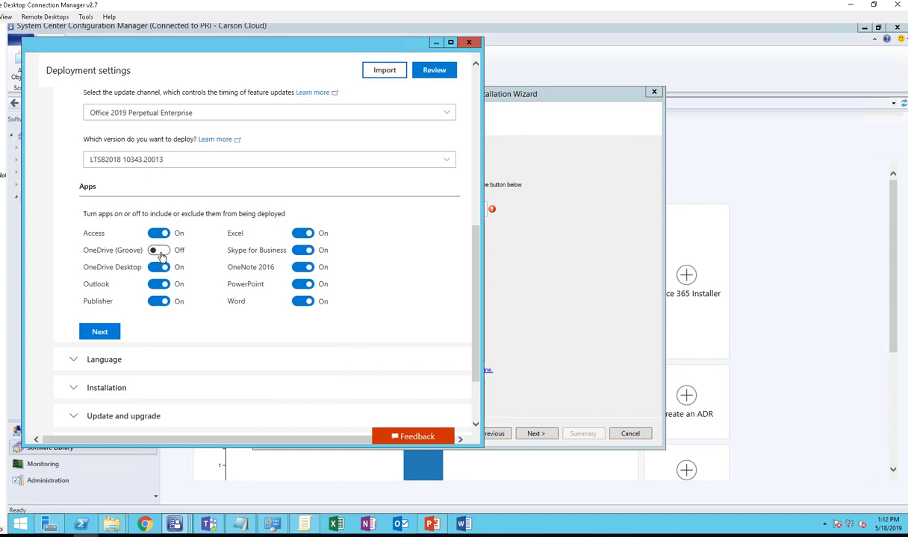
click(159, 250)
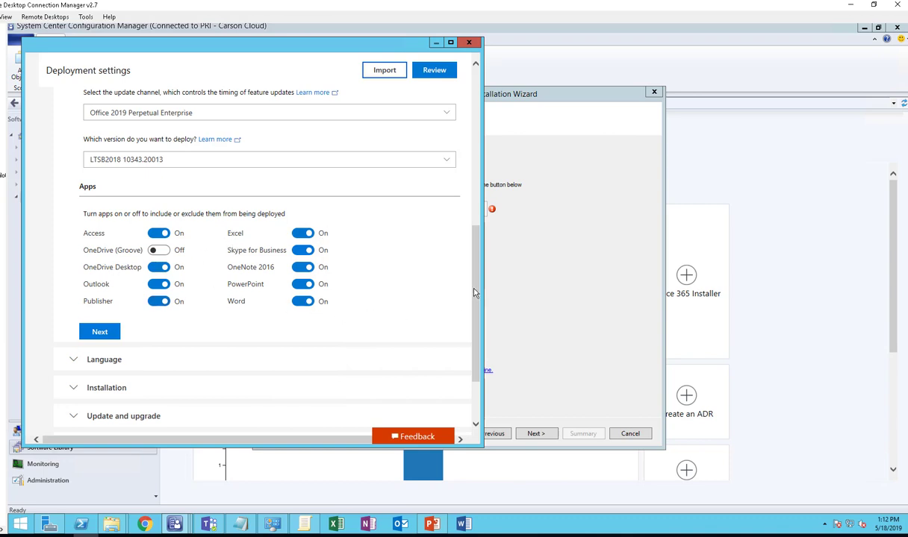
scroll(down, 3)
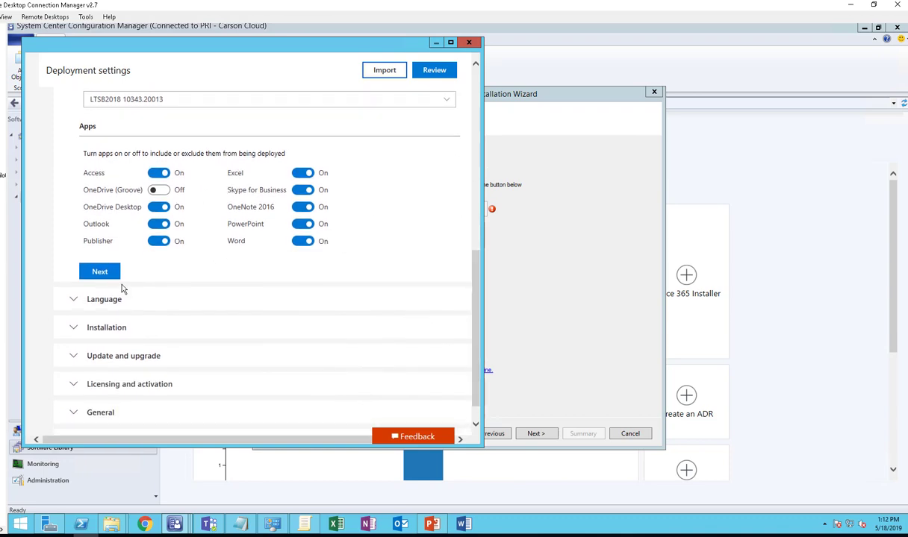
Set the primary language to English (United States).
click(99, 271)
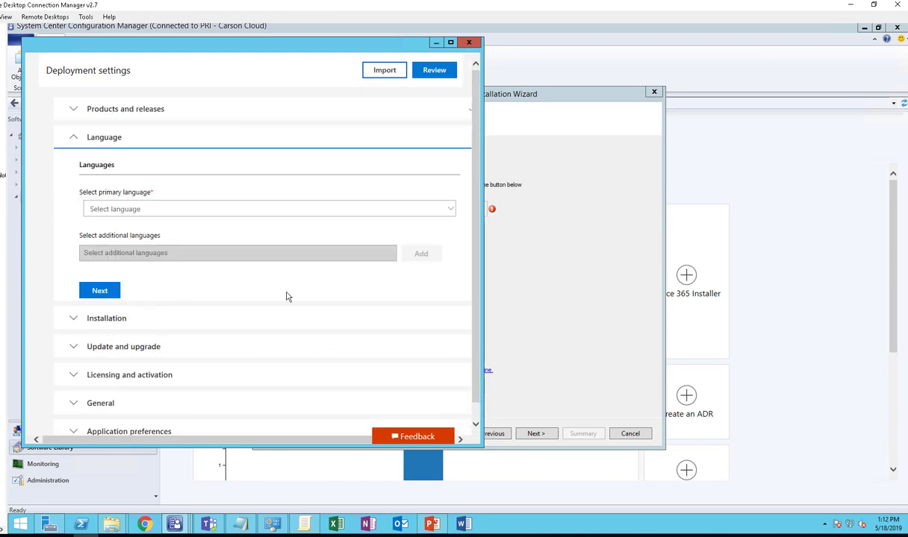
click(269, 209)
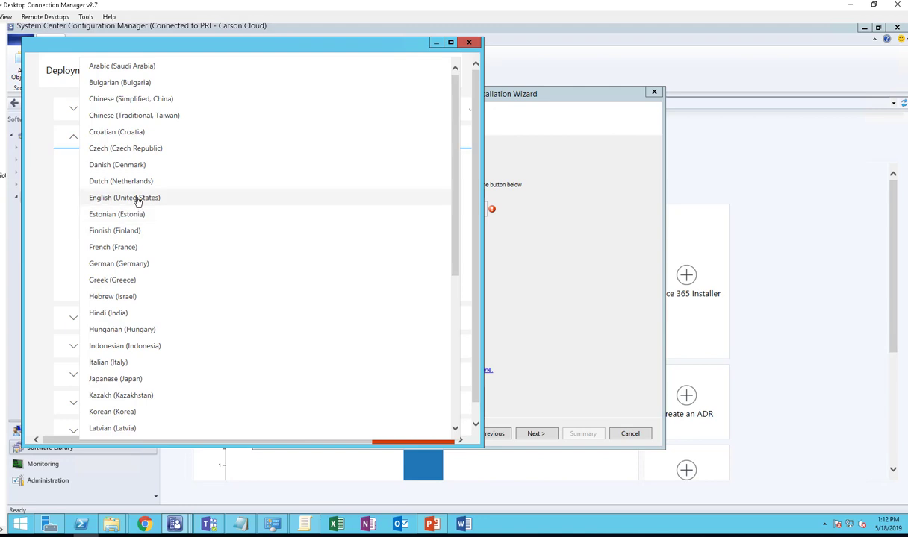
click(125, 197)
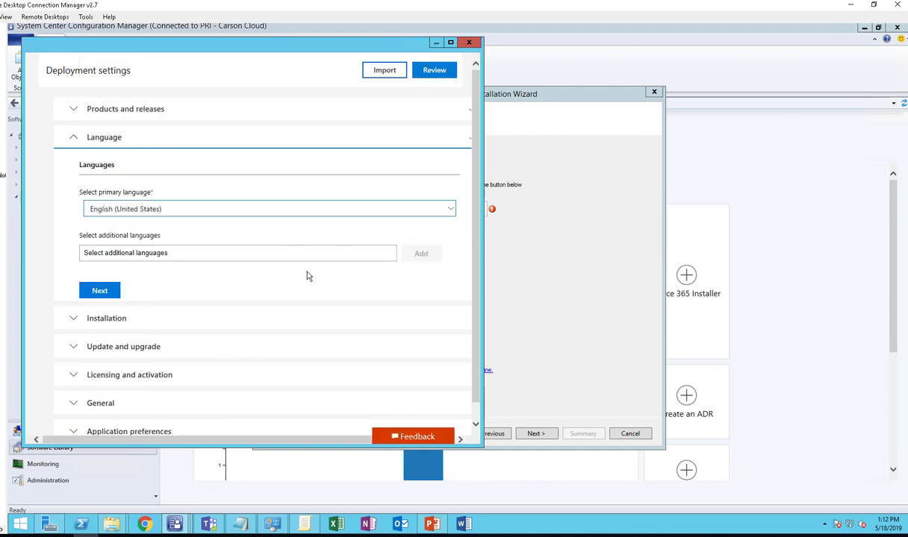
mouse_move(109, 259)
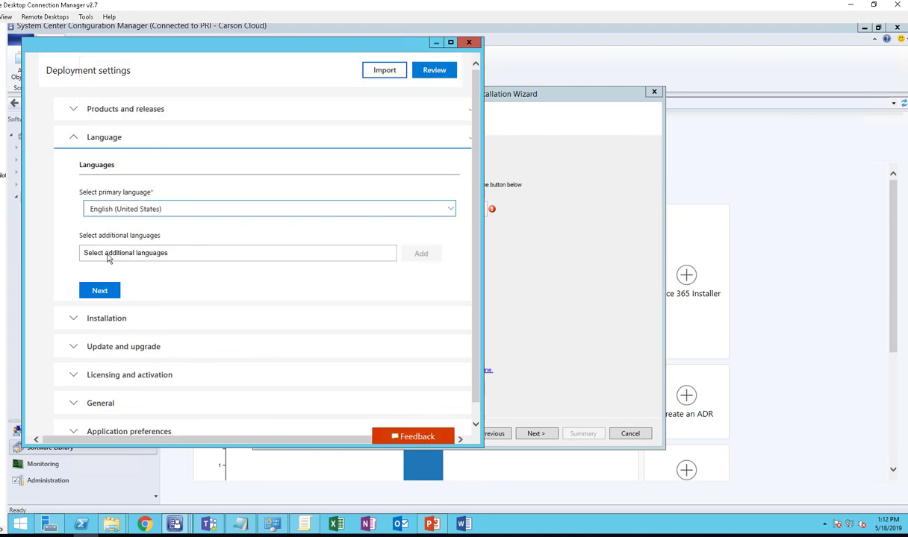
mouse_move(296, 249)
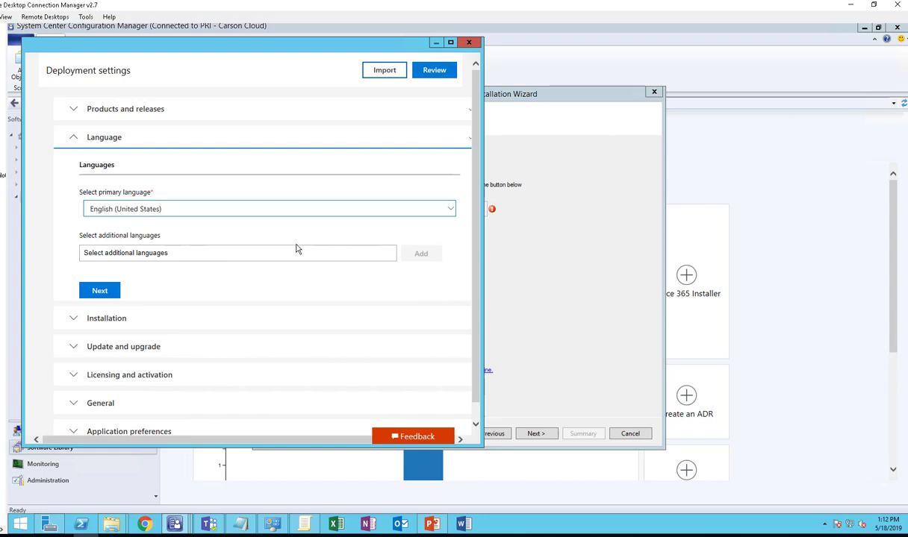
mouse_move(339, 294)
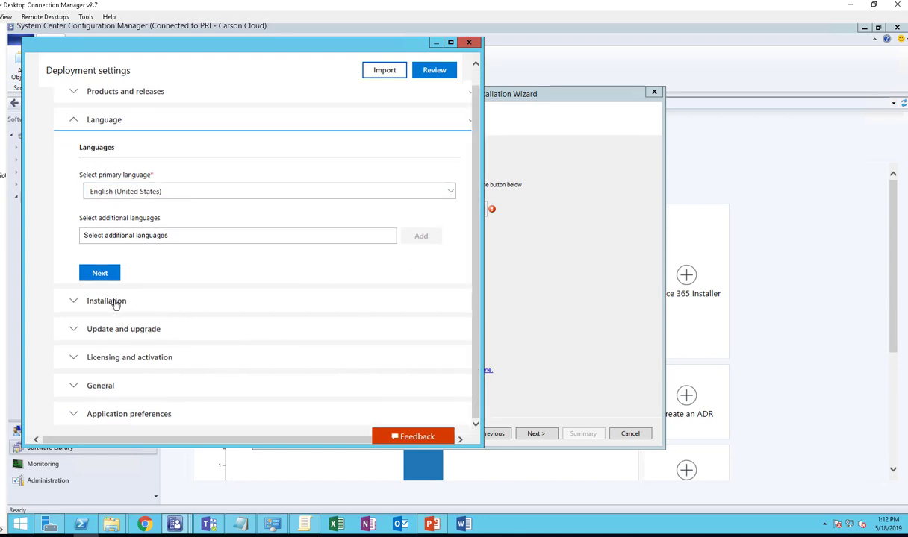
Turn installation logging off while keeping taskbar icon pinning on.
click(106, 300)
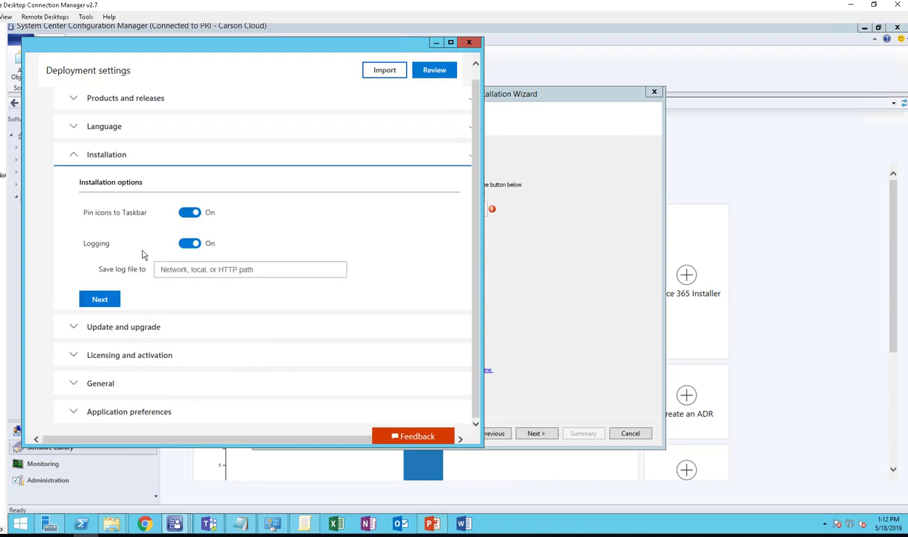
mouse_move(179, 209)
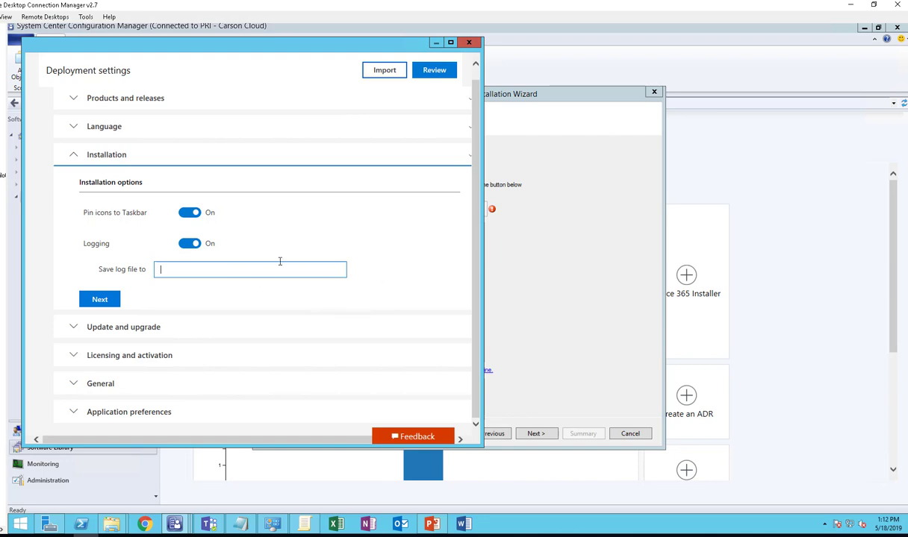
click(189, 243)
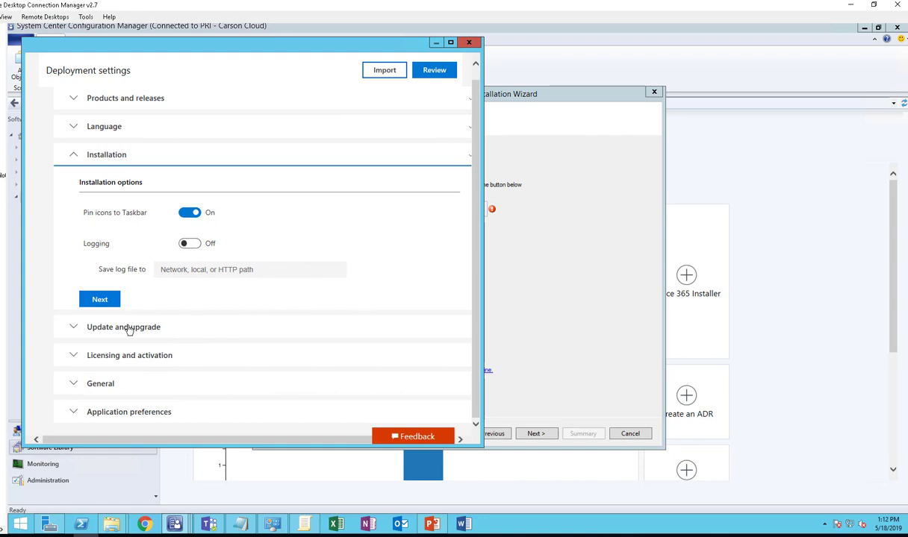
Expand Update and upgrade to review the MSI removal options, all left on.
click(123, 327)
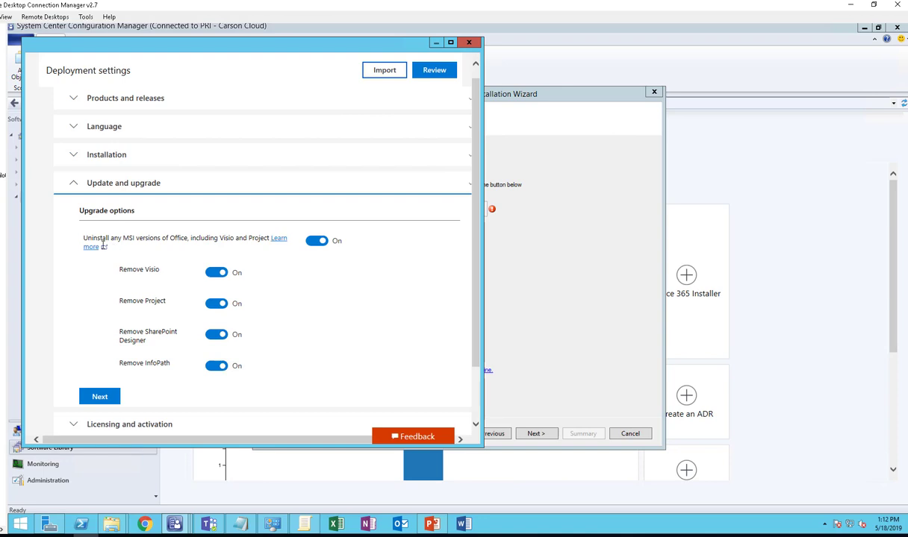
mouse_move(156, 249)
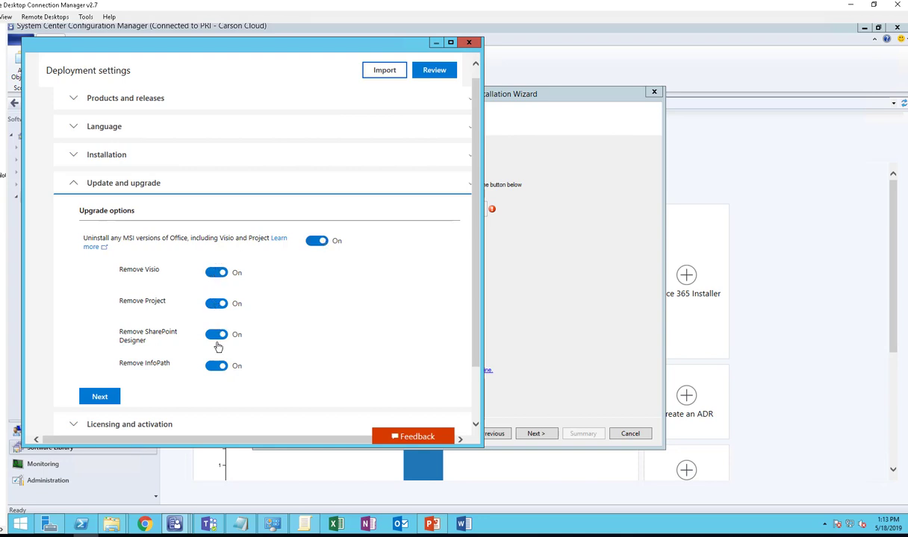
mouse_move(442, 413)
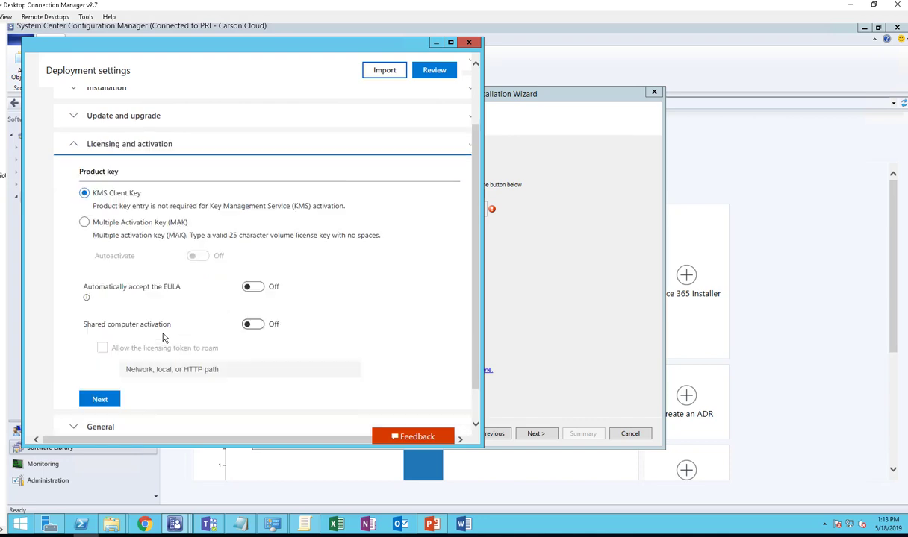
mouse_move(111, 208)
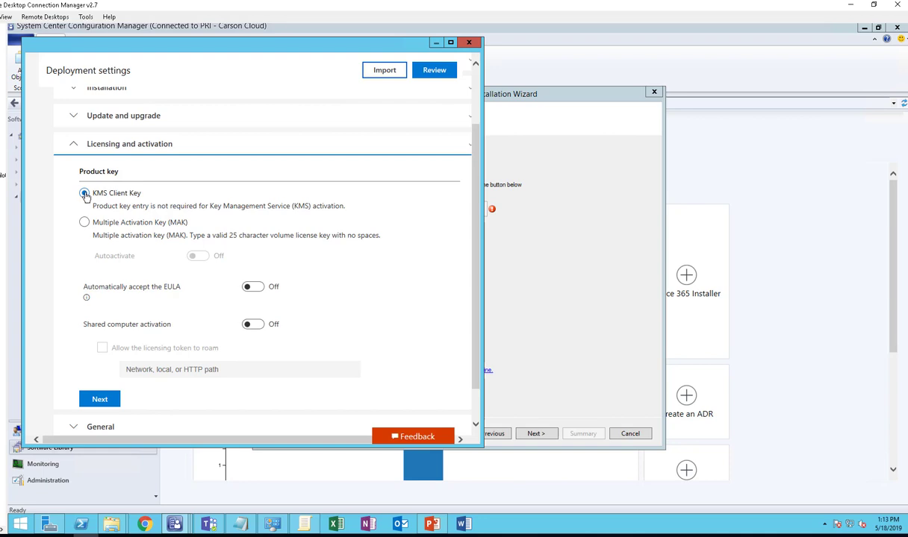
Keep licensing on KMS Client Key after briefly trying Multiple Activation Key.
click(84, 192)
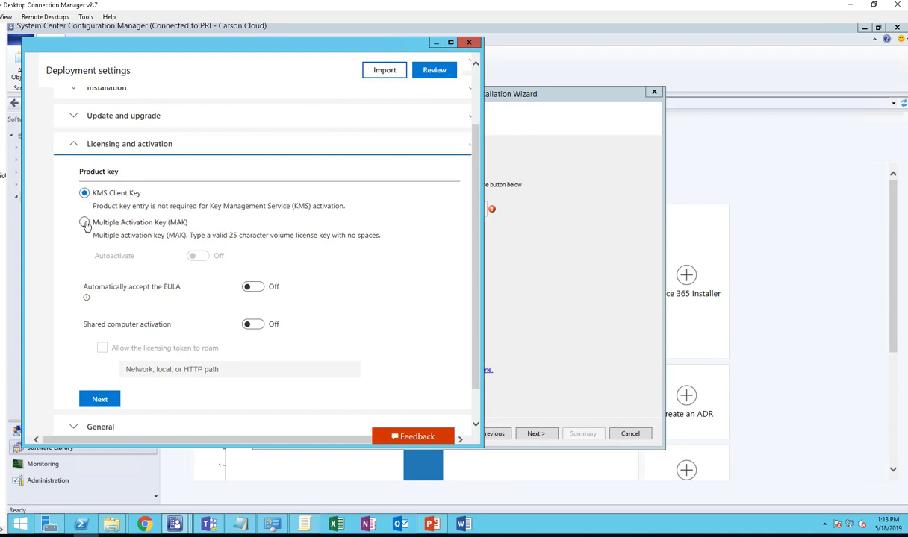
click(85, 222)
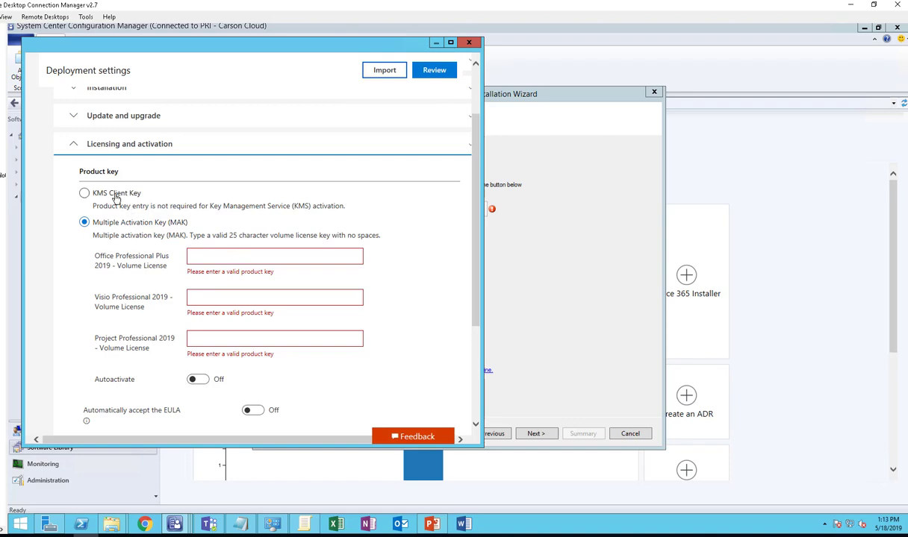
click(85, 193)
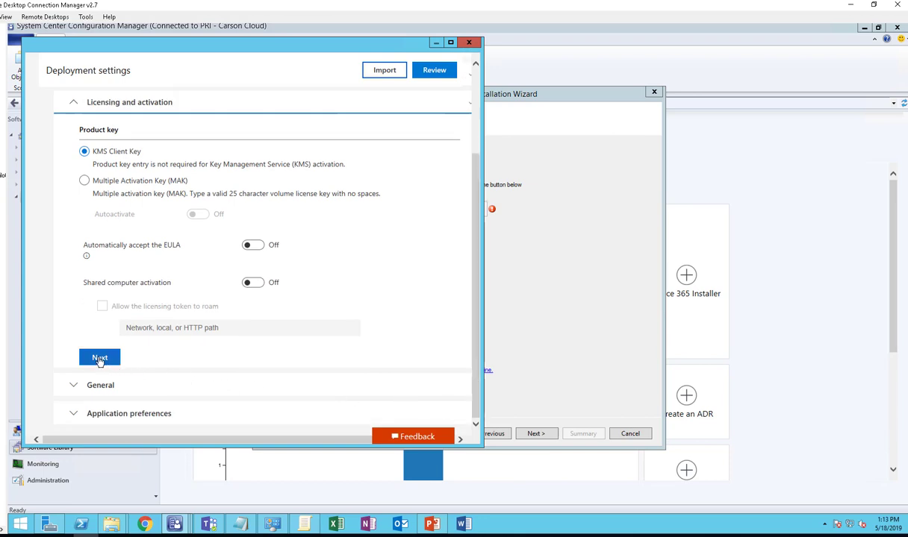
click(99, 357)
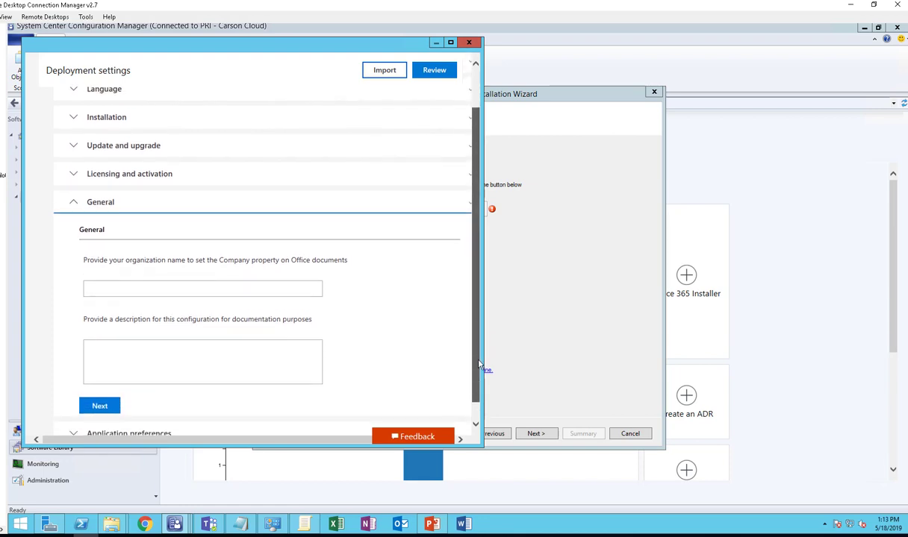
Enter Carson Cloud as the organization name, leaving the description empty.
click(203, 272)
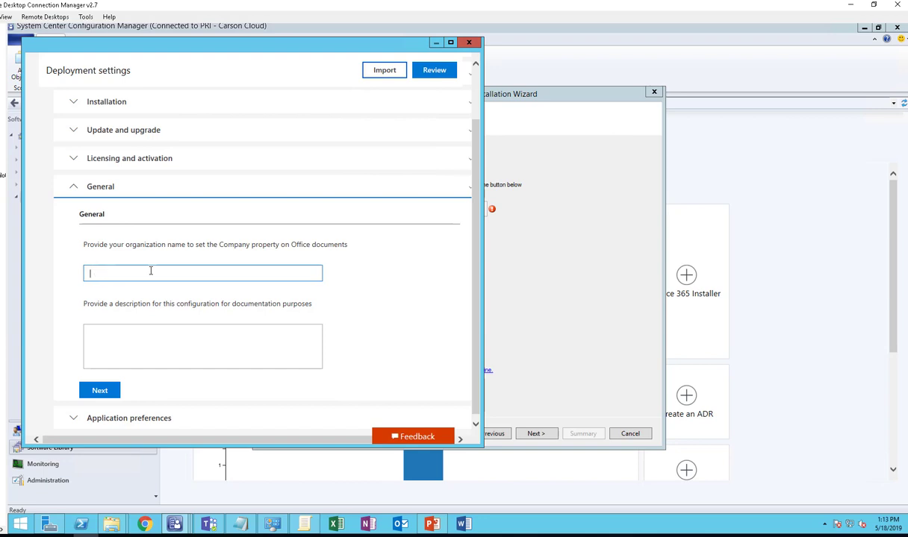
text(Carson C)
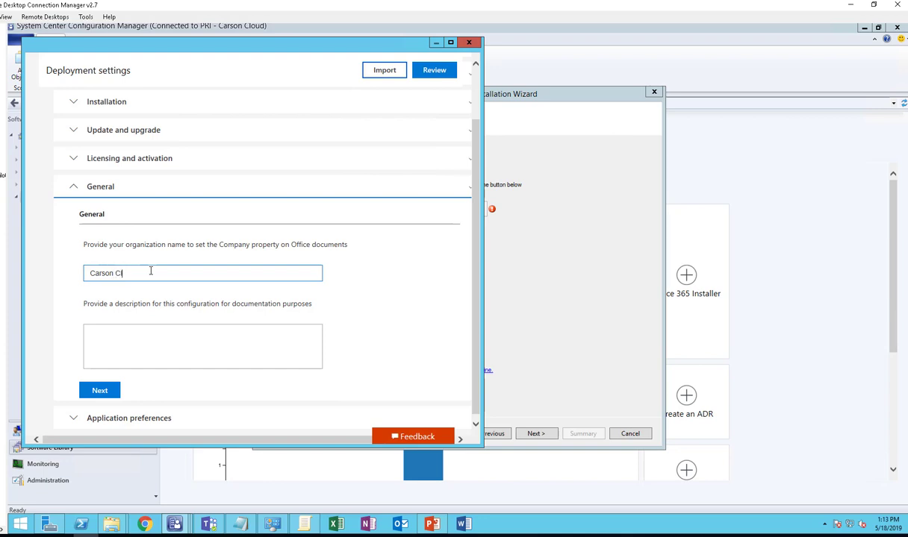
text(loud)
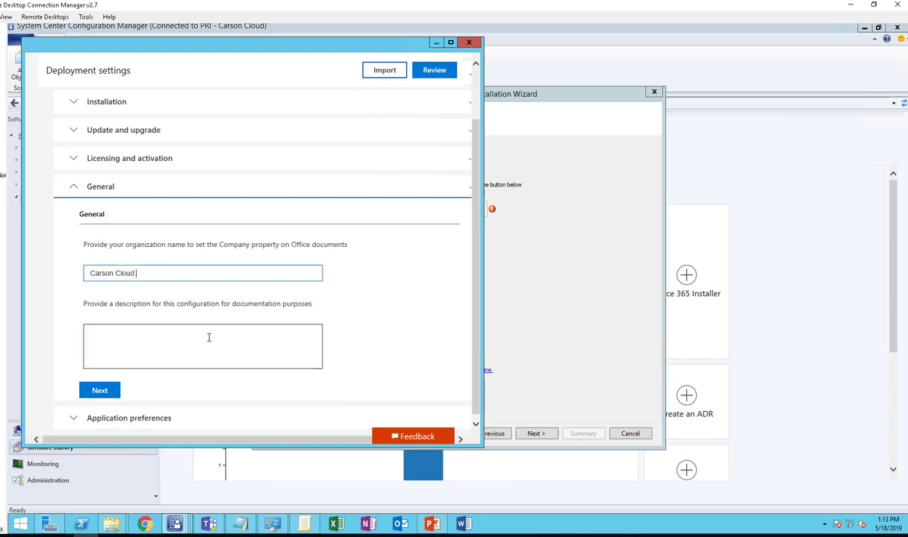
click(202, 345)
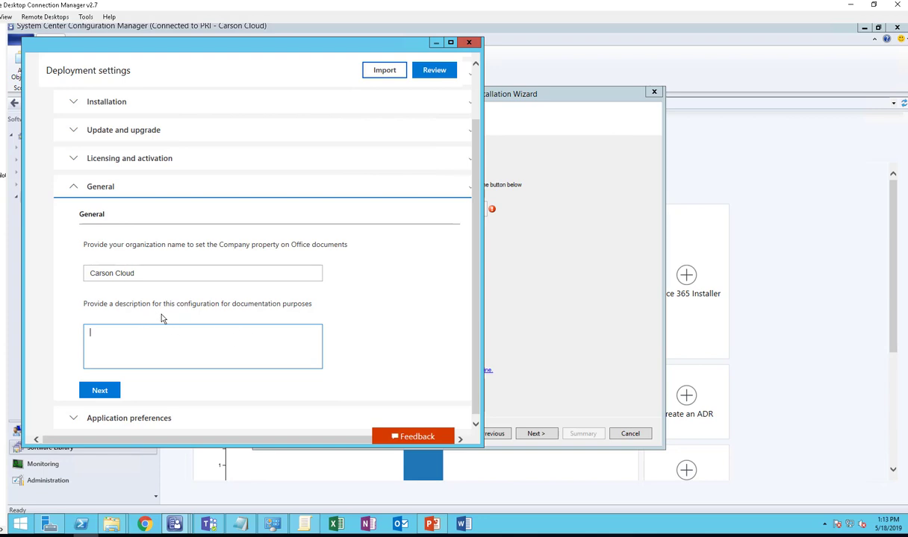
mouse_move(450, 404)
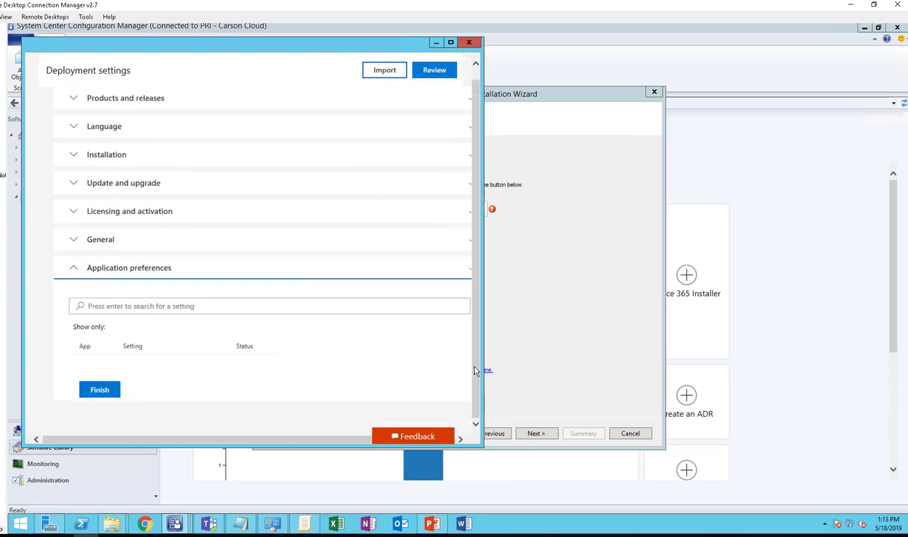
scroll(down, 3)
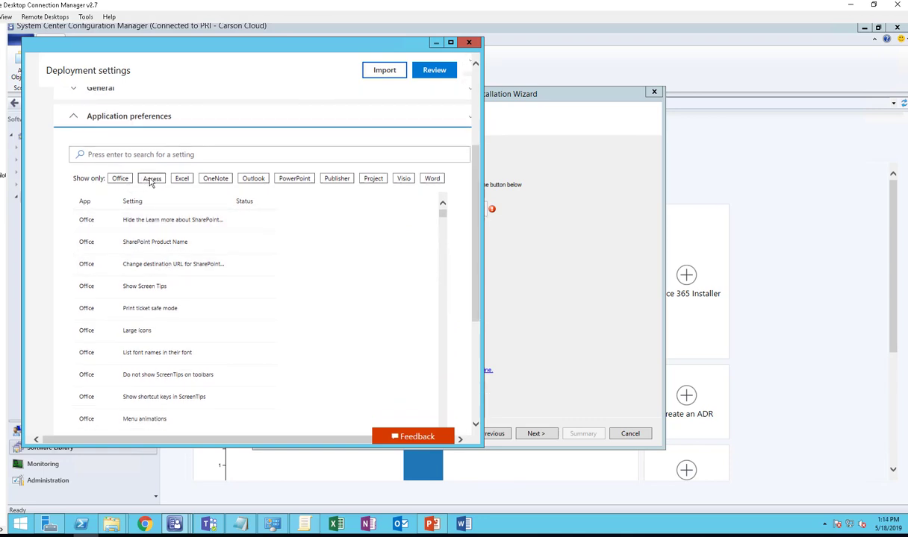
click(151, 178)
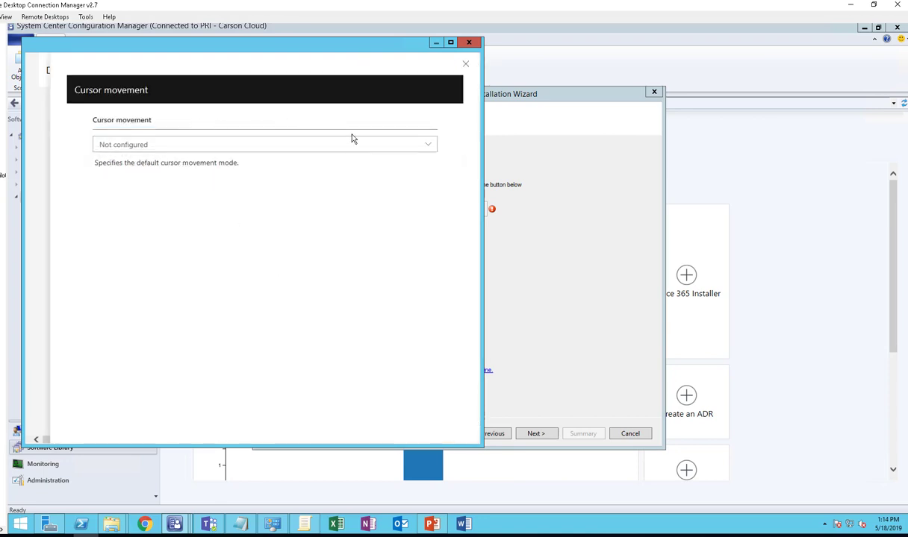
click(465, 63)
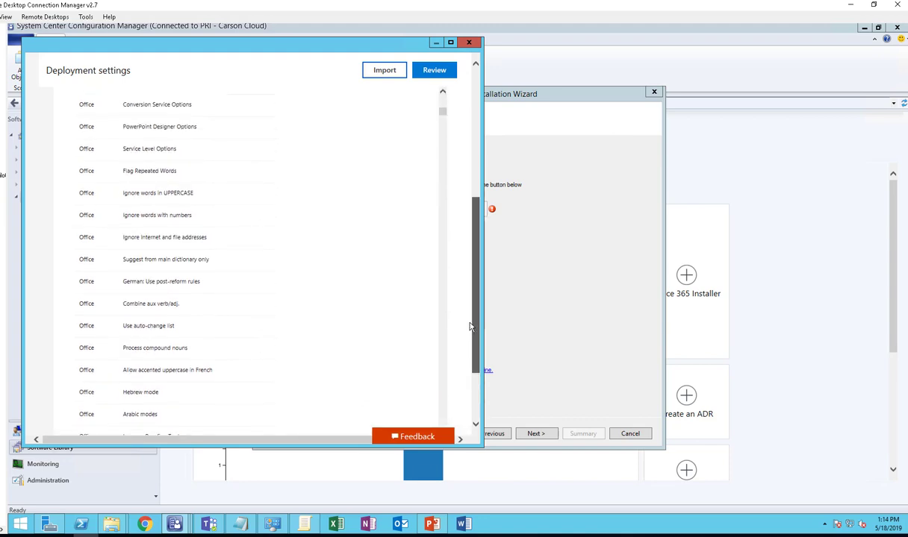
scroll(down, 3)
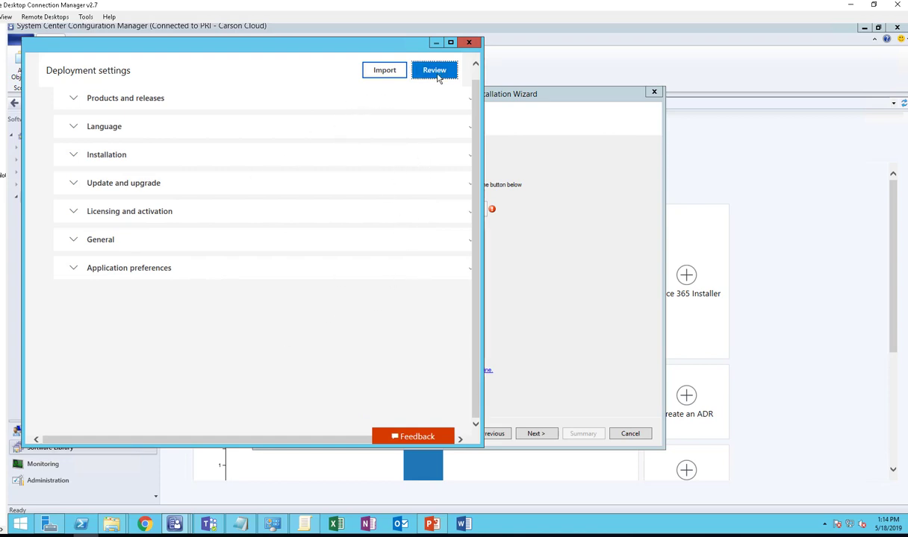
Review the configured settings: Carson Cloud, 32-bit, Office, Visio and Project 2019 Volume License.
click(435, 71)
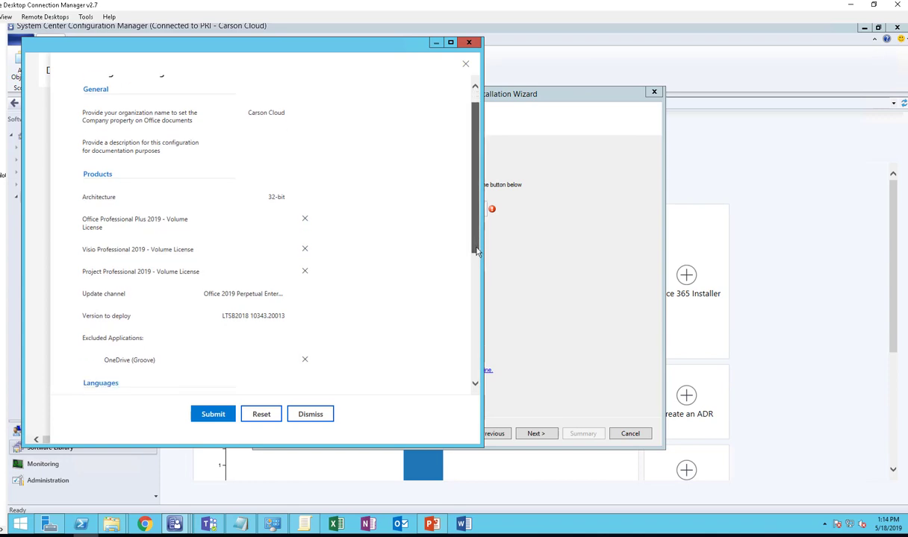
scroll(down, 3)
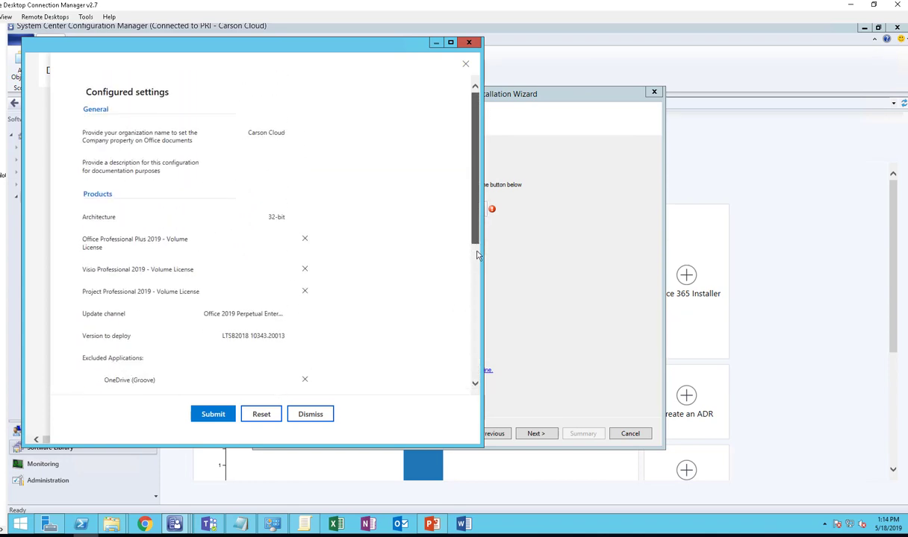
scroll(down, 3)
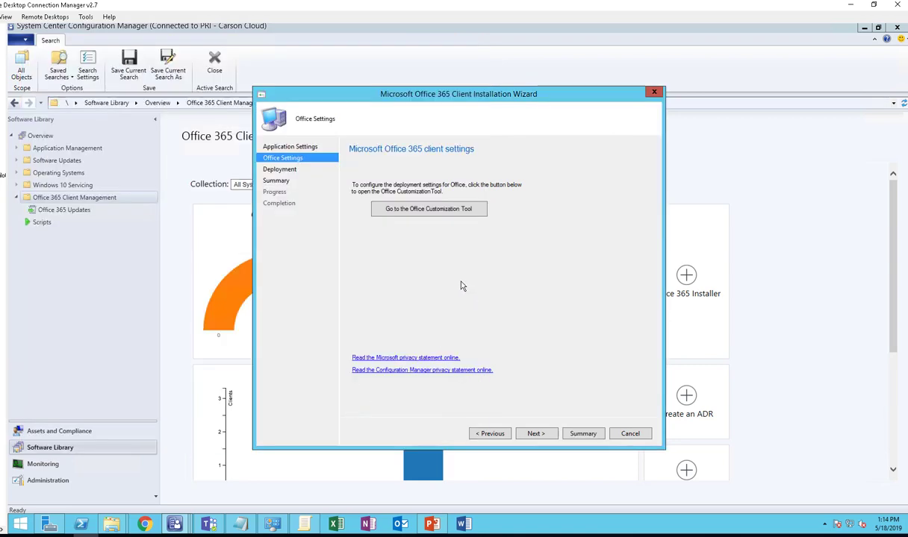
mouse_move(527, 428)
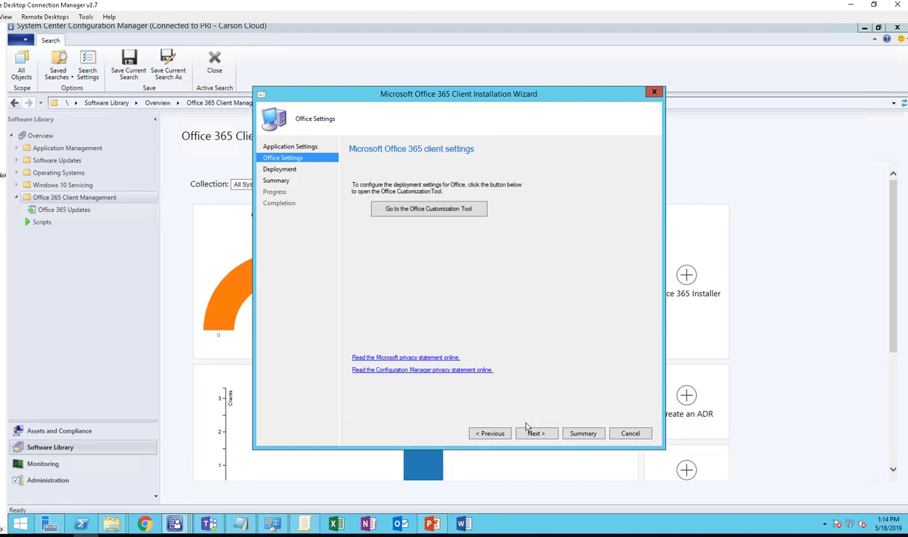
Leave Deploy application now at No and confirm the summary to start creation.
click(536, 434)
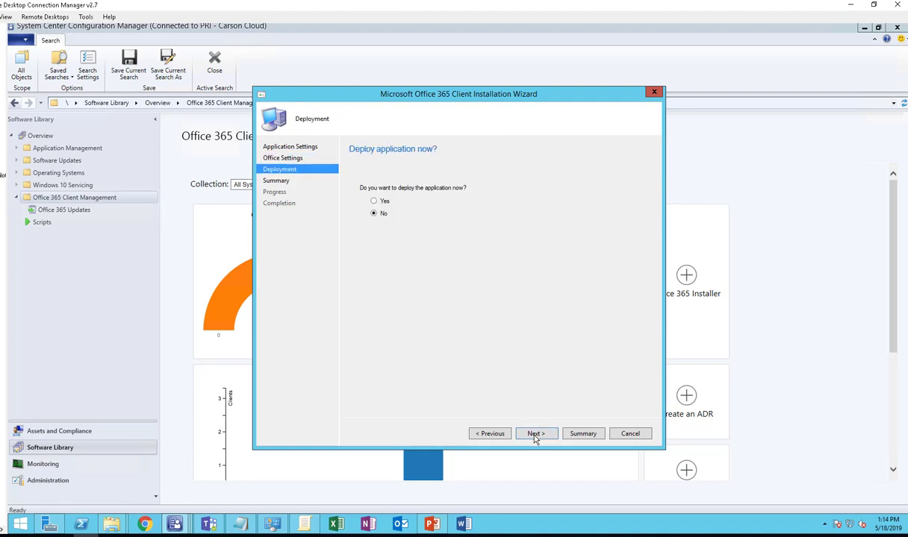
mouse_move(423, 200)
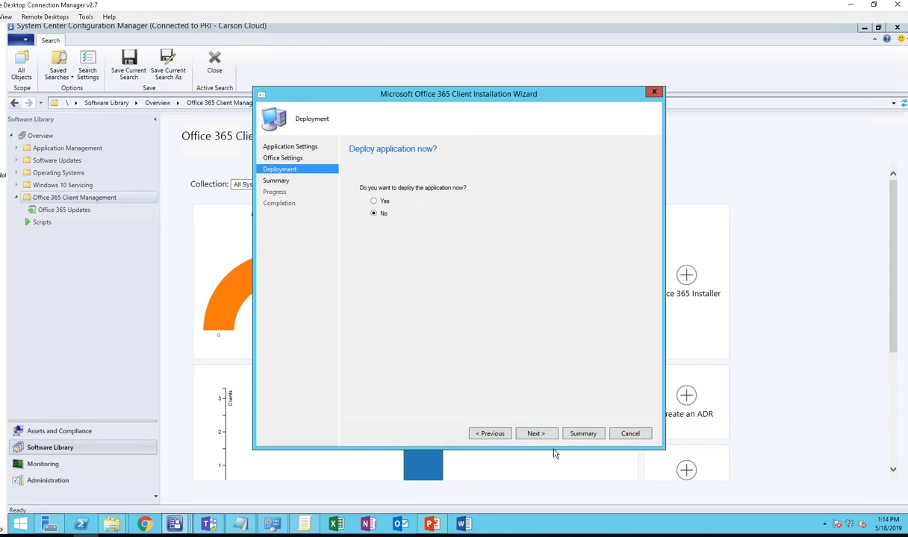
click(535, 433)
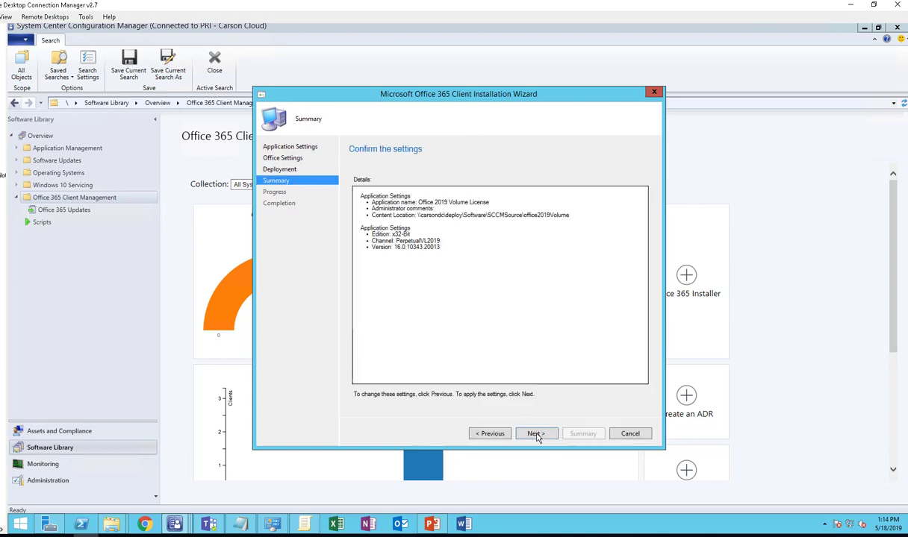
click(535, 433)
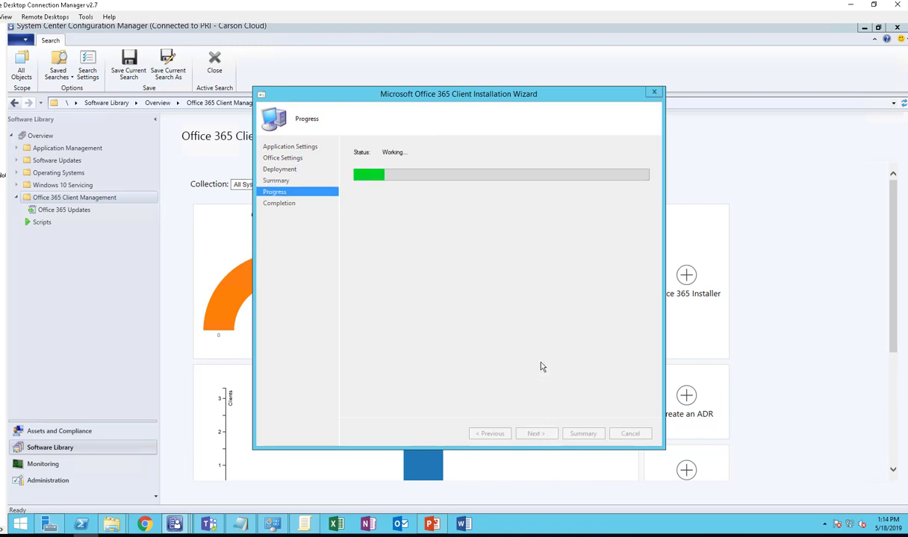
mouse_move(432, 210)
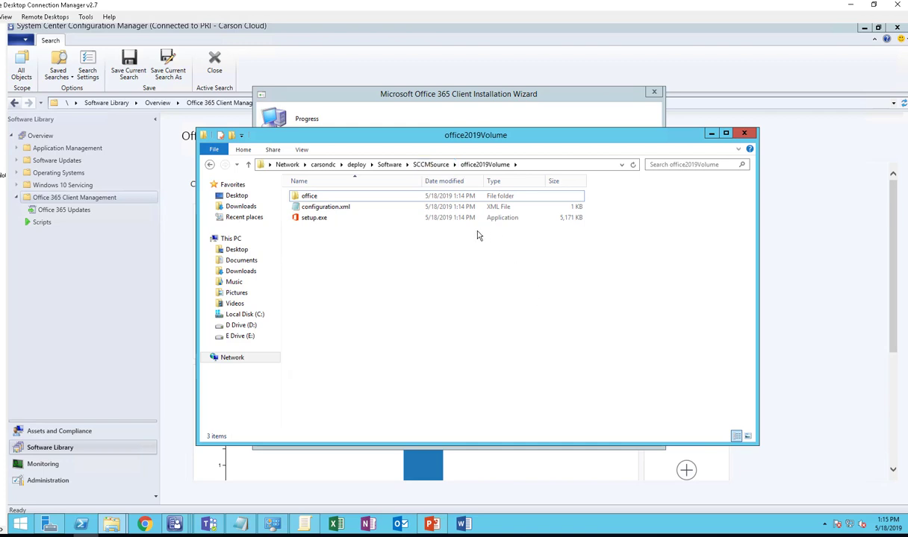
mouse_move(338, 229)
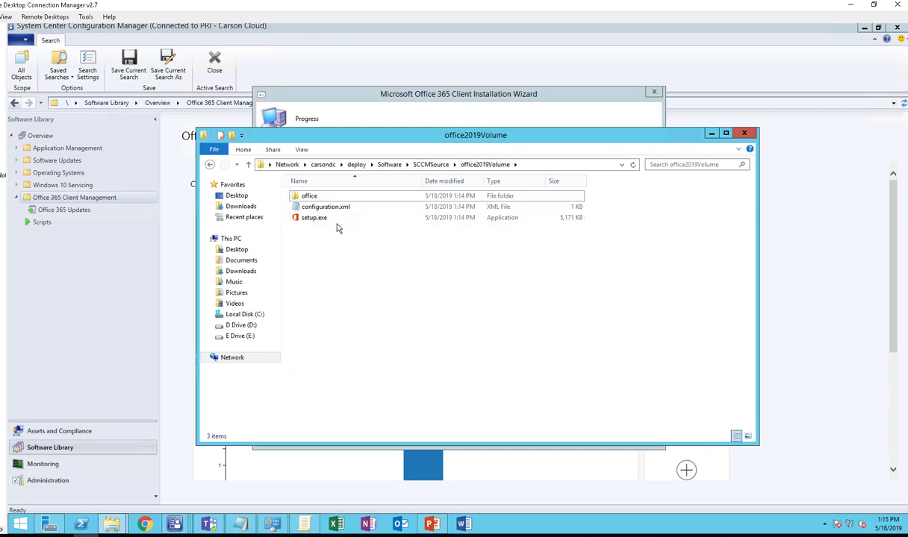
Open configuration.xml from the office2019Volume folder in Notepad for editing.
double_click(309, 196)
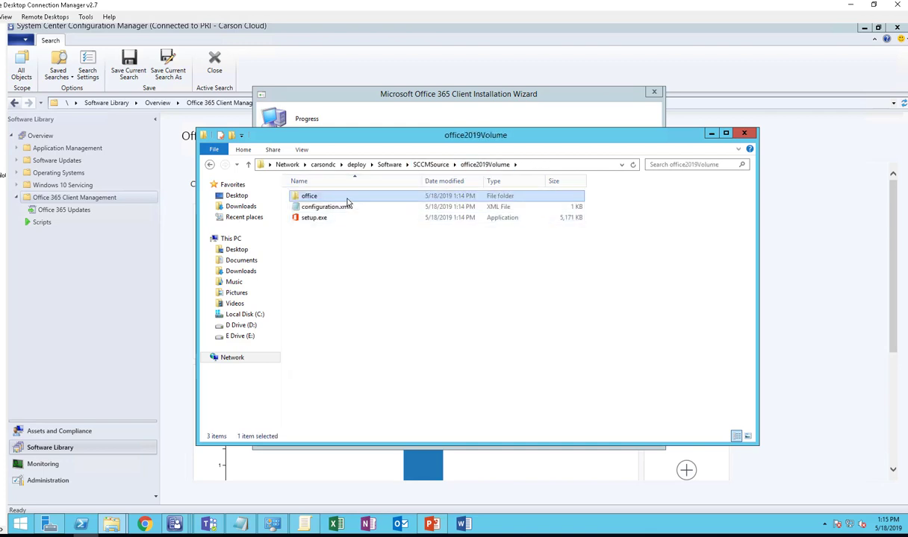
right_click(309, 195)
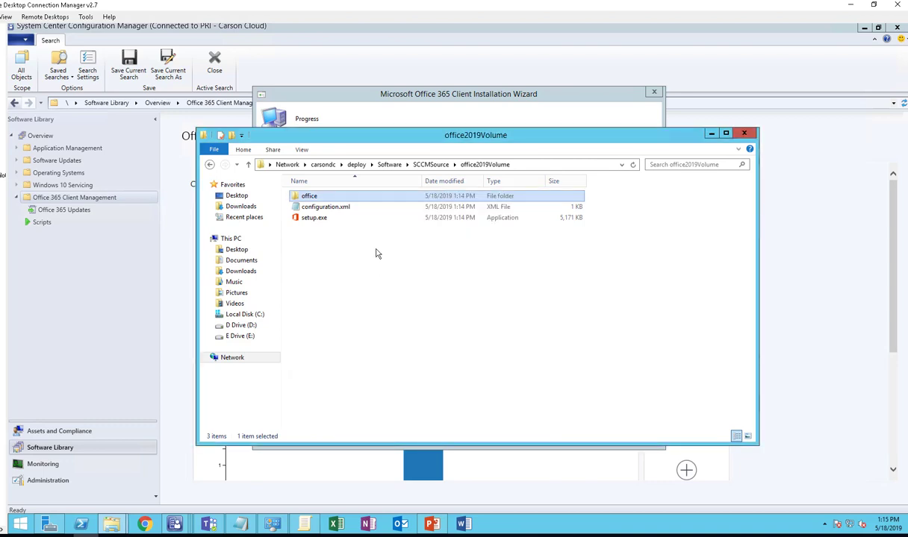
click(325, 206)
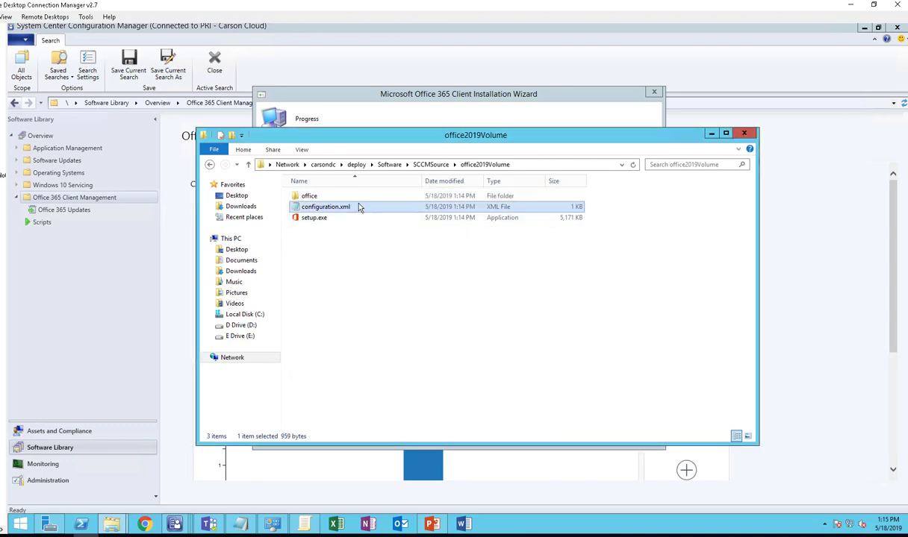
right_click(325, 207)
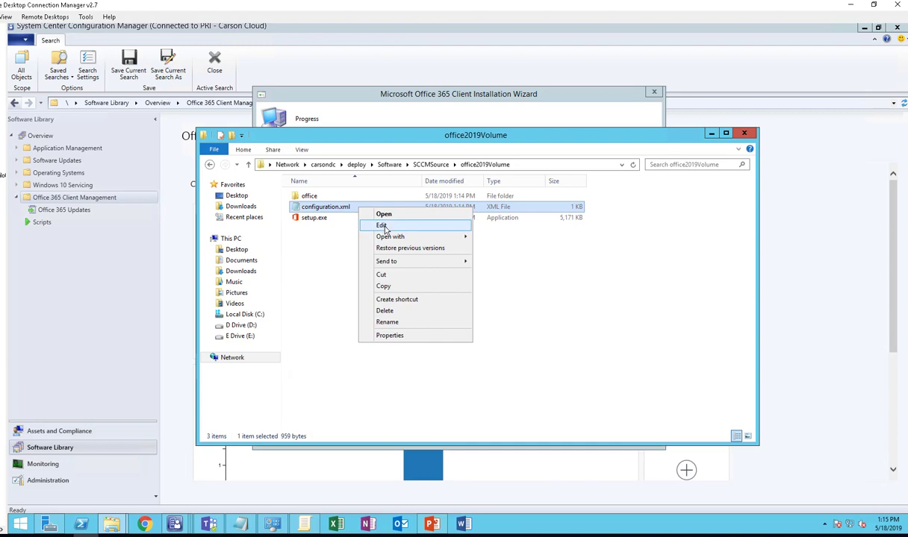
click(381, 225)
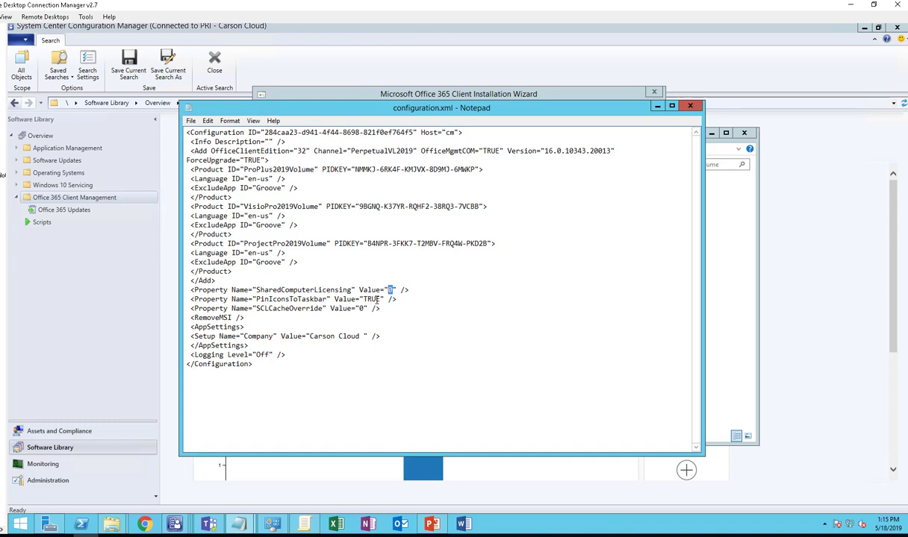
mouse_move(657, 219)
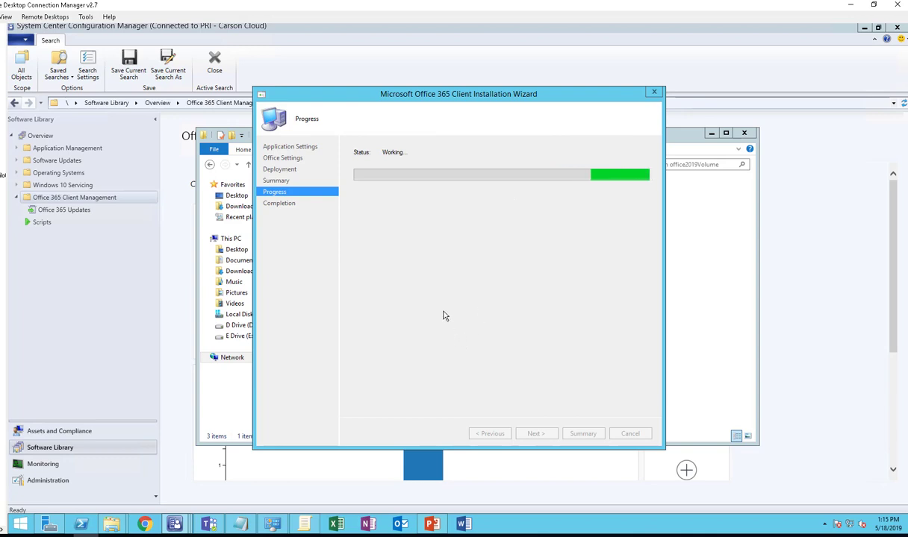
mouse_move(444, 275)
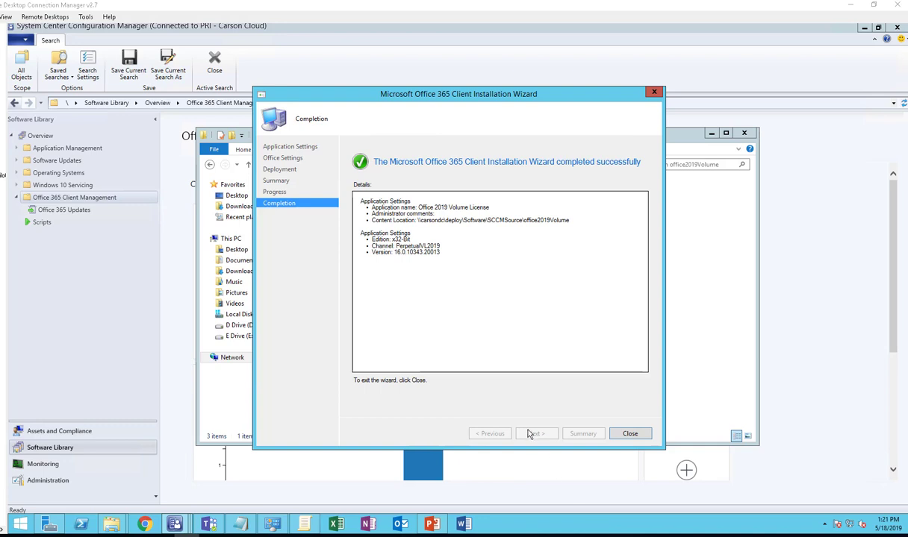
mouse_move(482, 328)
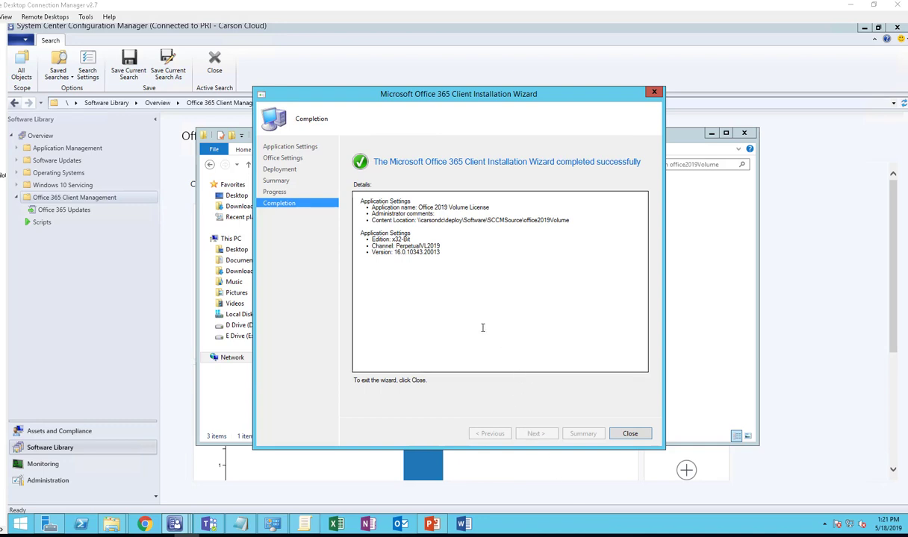
mouse_move(457, 225)
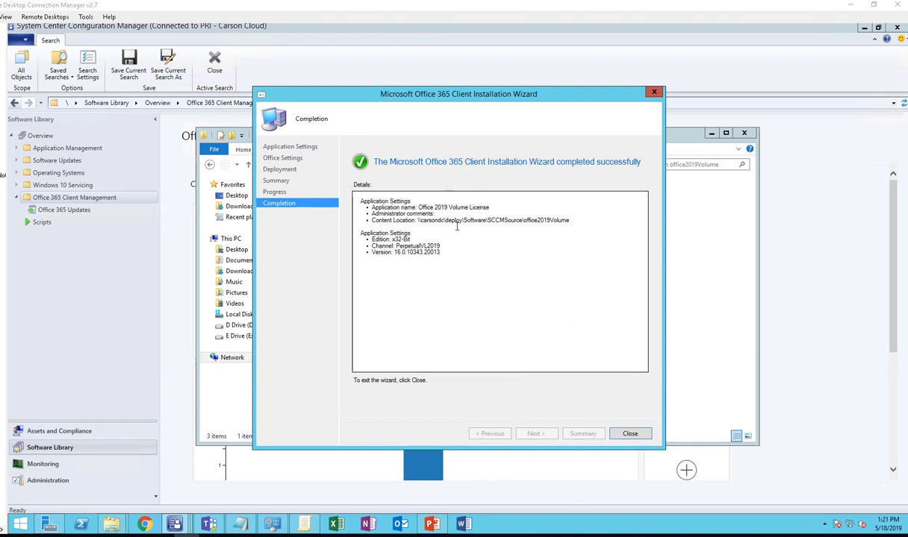
mouse_move(608, 406)
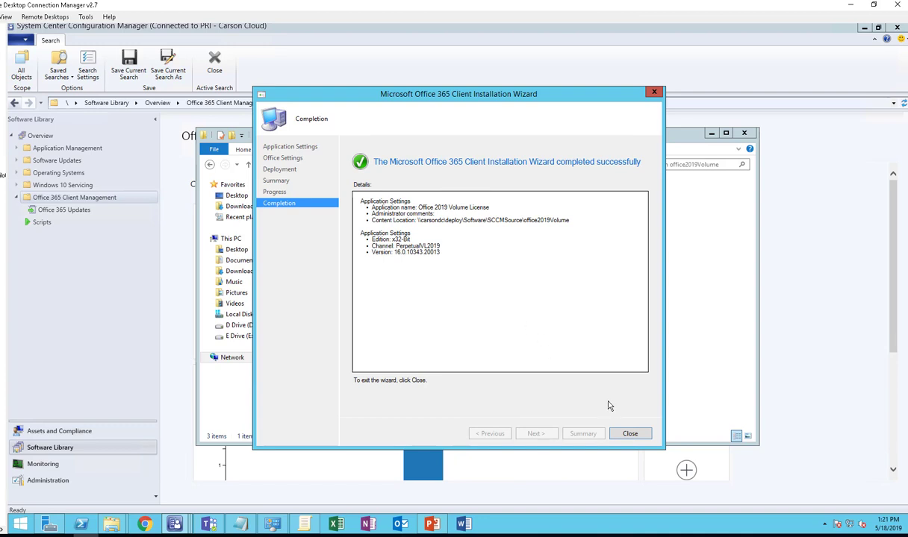
Close the successfully completed Office 365 Client Installation Wizard.
click(629, 434)
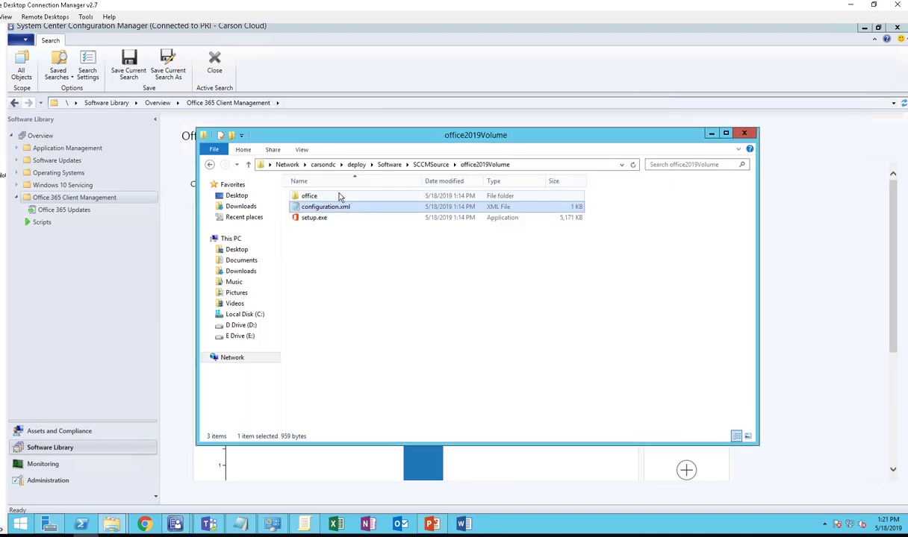
Check the office folder's Properties in the office2019Volume share.
right_click(309, 196)
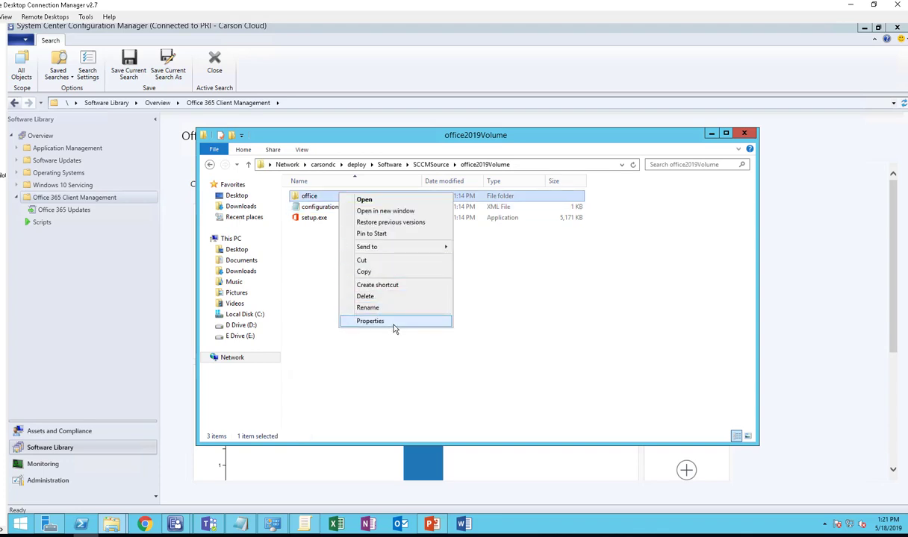
click(370, 321)
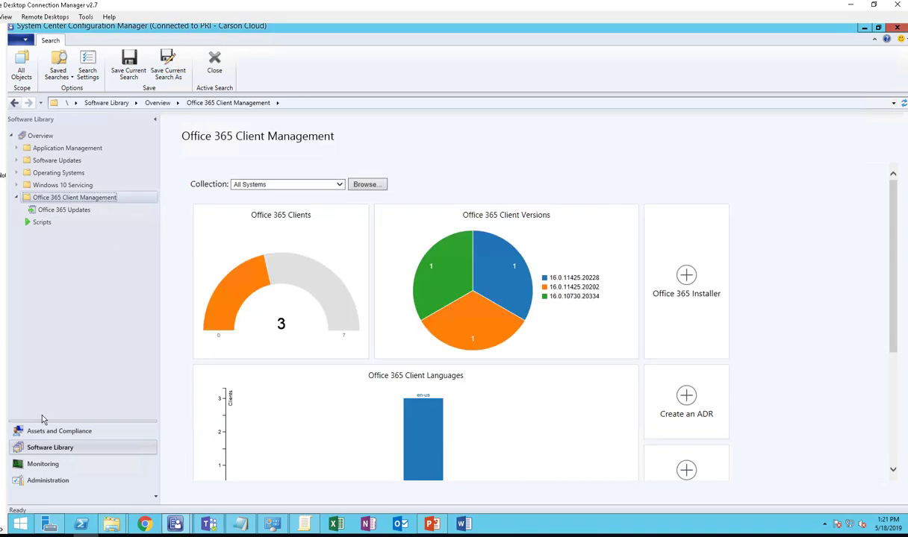
mouse_move(21, 157)
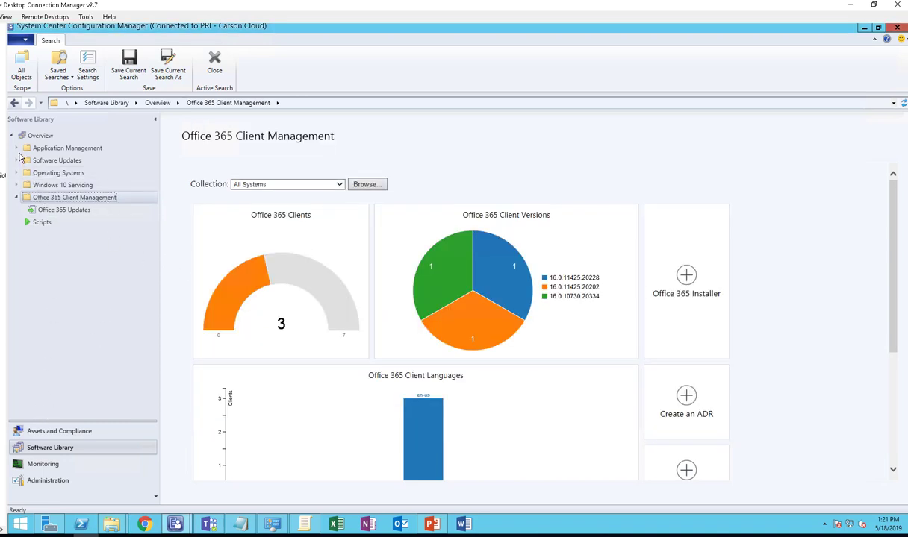
Show Application Management > Applications and bring up Office 2019 Volume License's action menu.
click(18, 148)
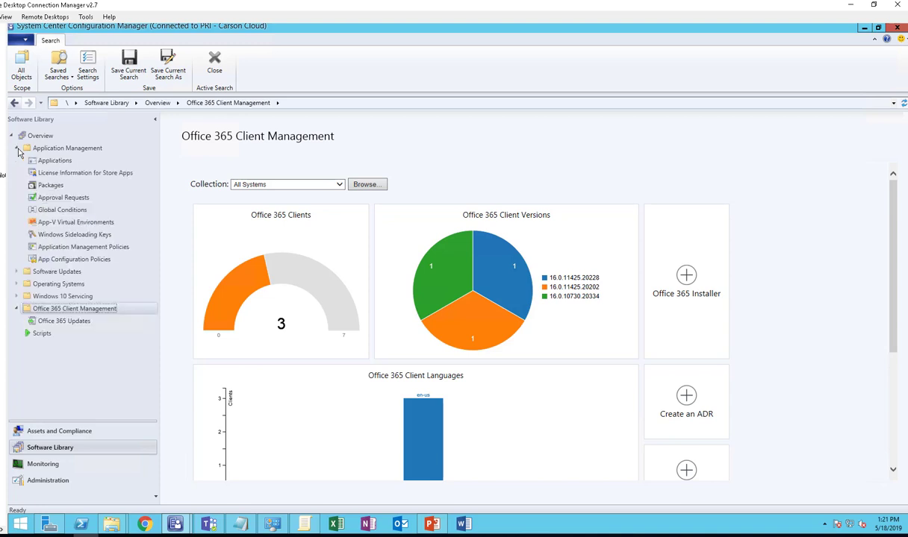
click(54, 160)
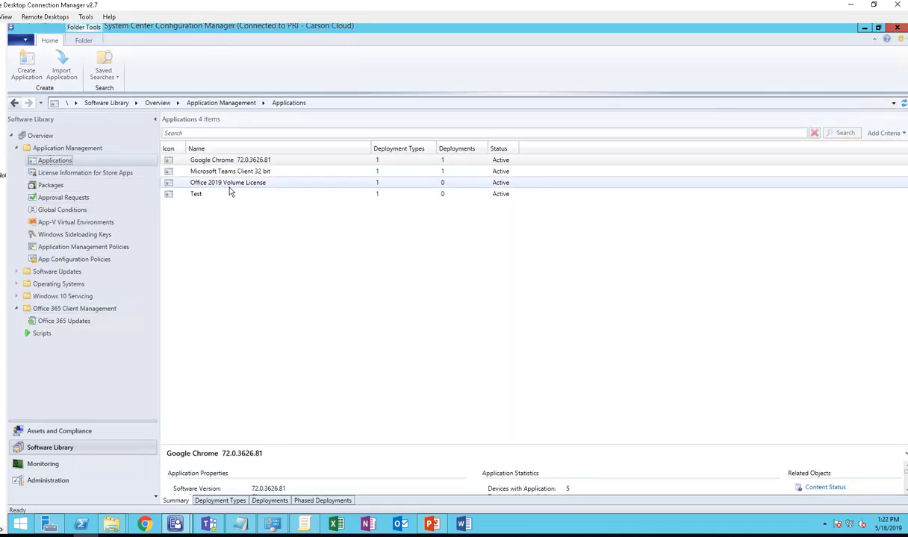
click(228, 182)
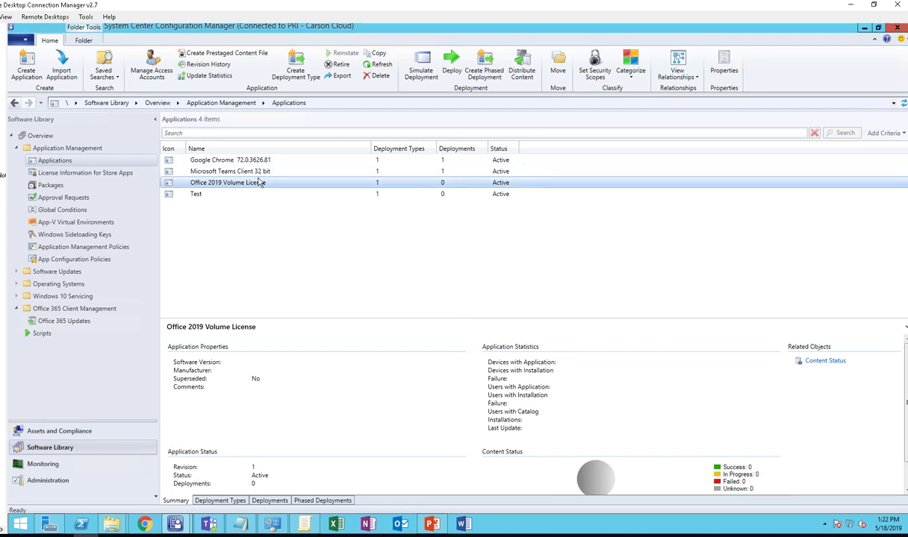
right_click(228, 183)
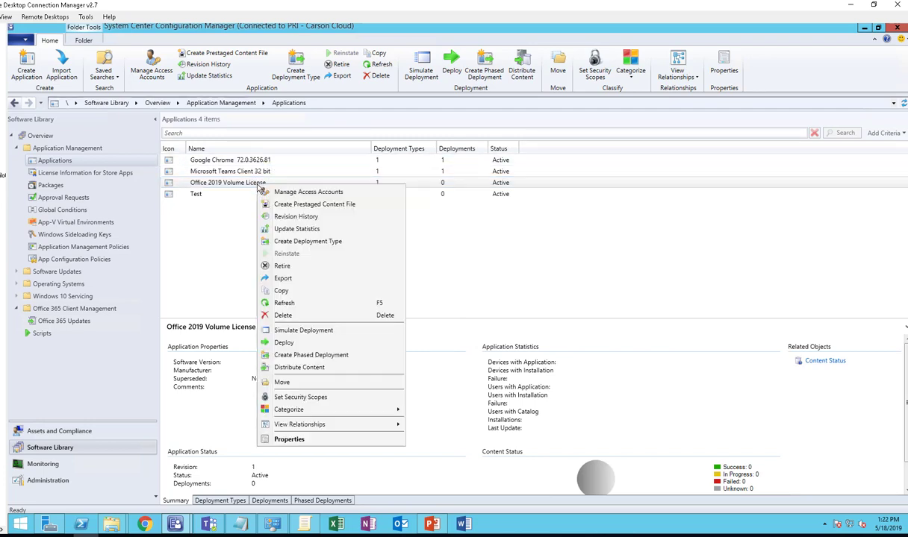
mouse_move(295, 342)
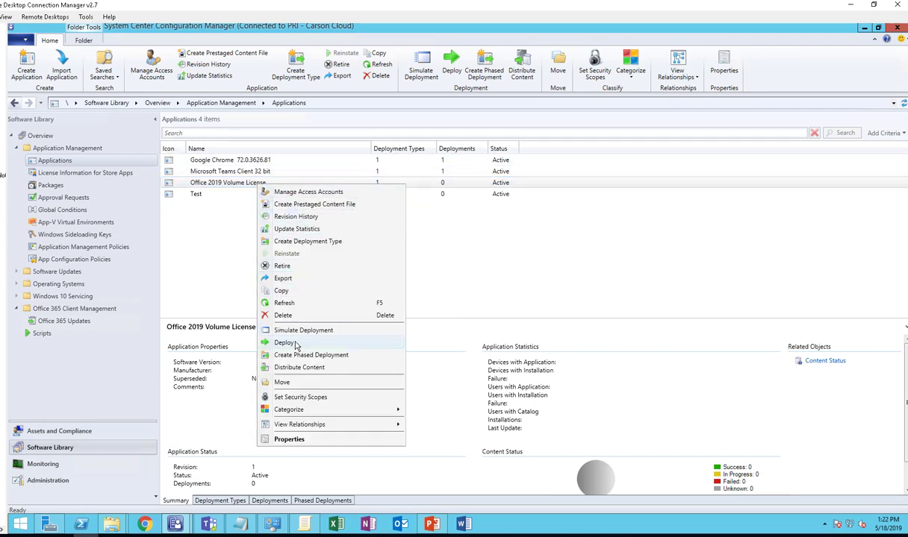
mouse_move(307, 381)
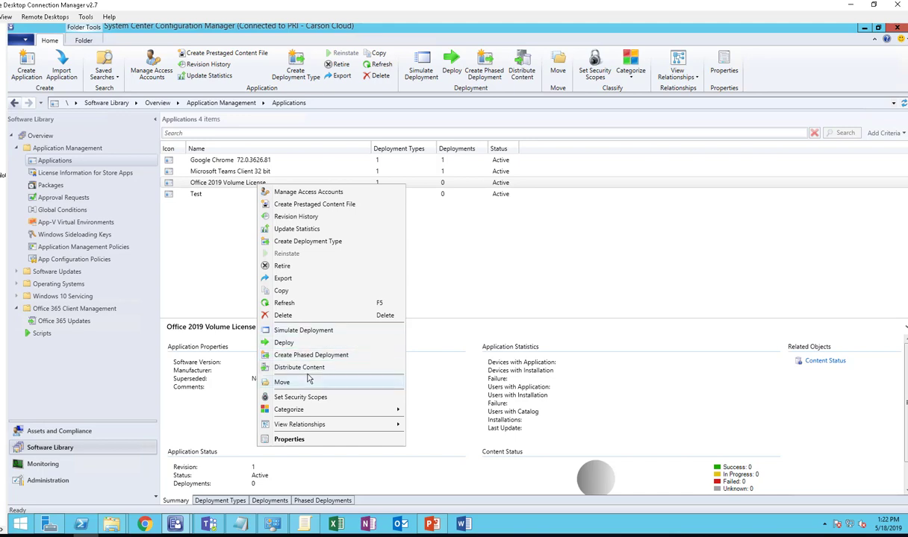
Distribute Office 2019 Volume License content to the CARSONSCCM distribution point.
click(299, 367)
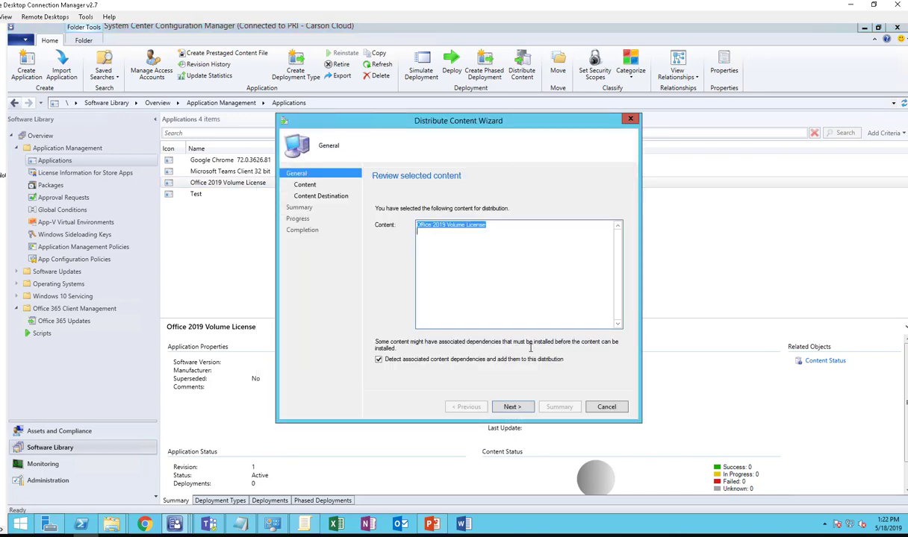
click(512, 407)
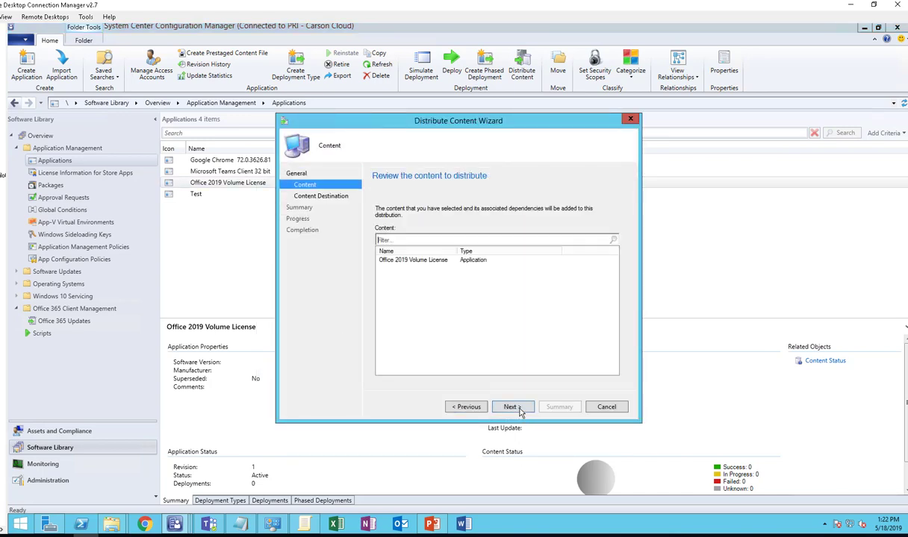
click(511, 406)
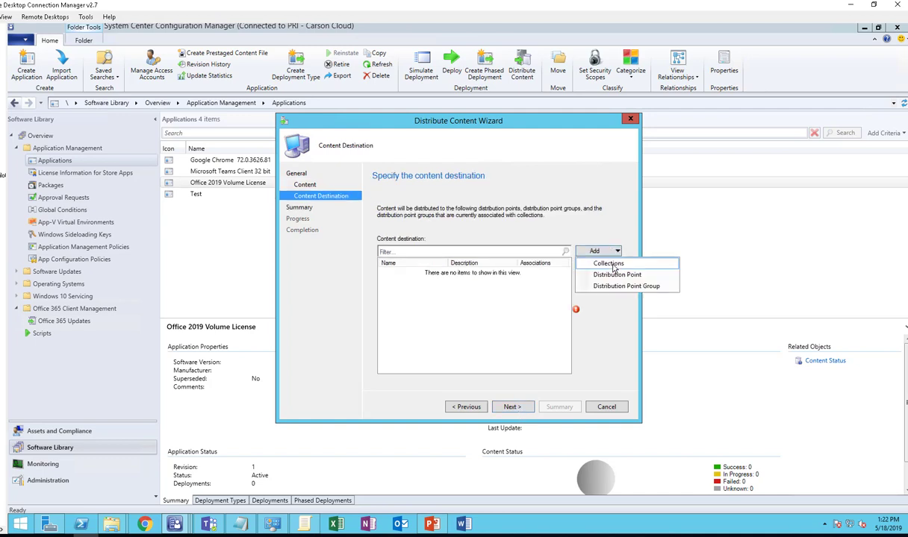
click(616, 275)
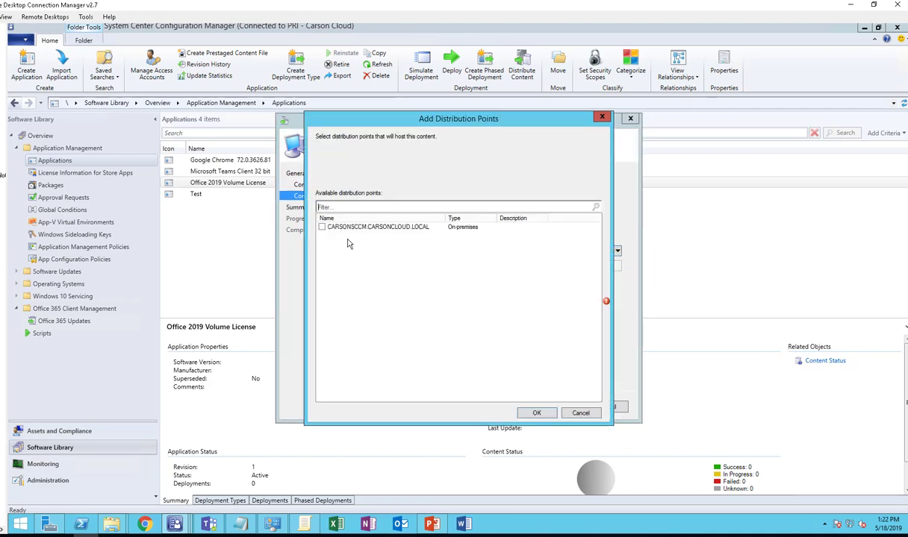
click(536, 413)
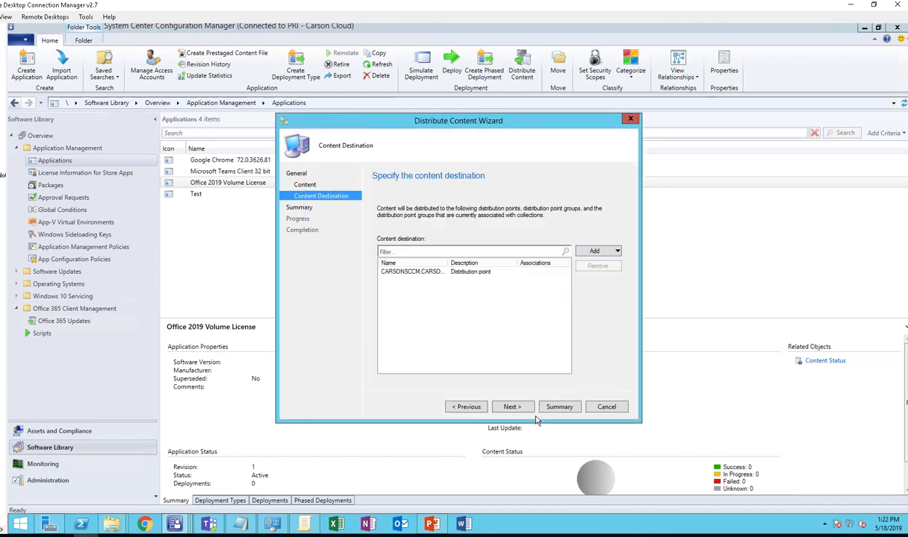
click(510, 407)
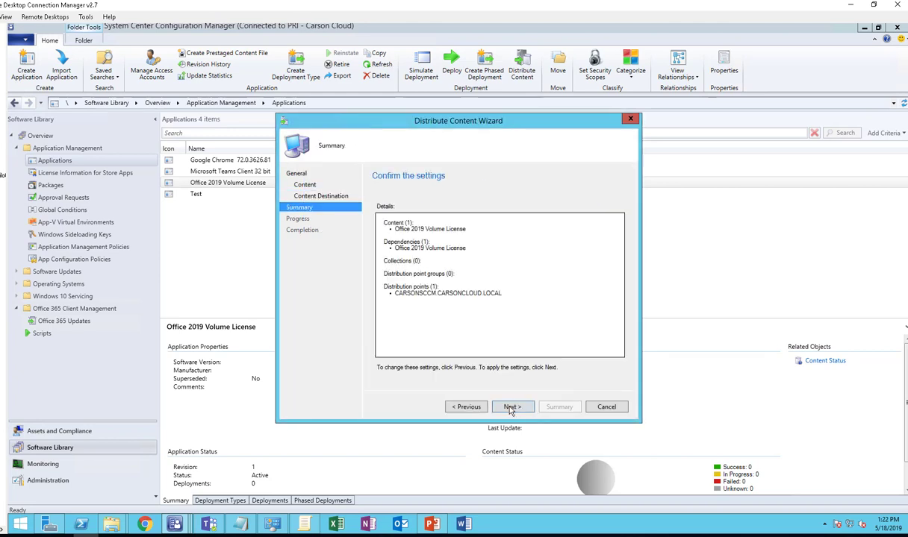
click(511, 406)
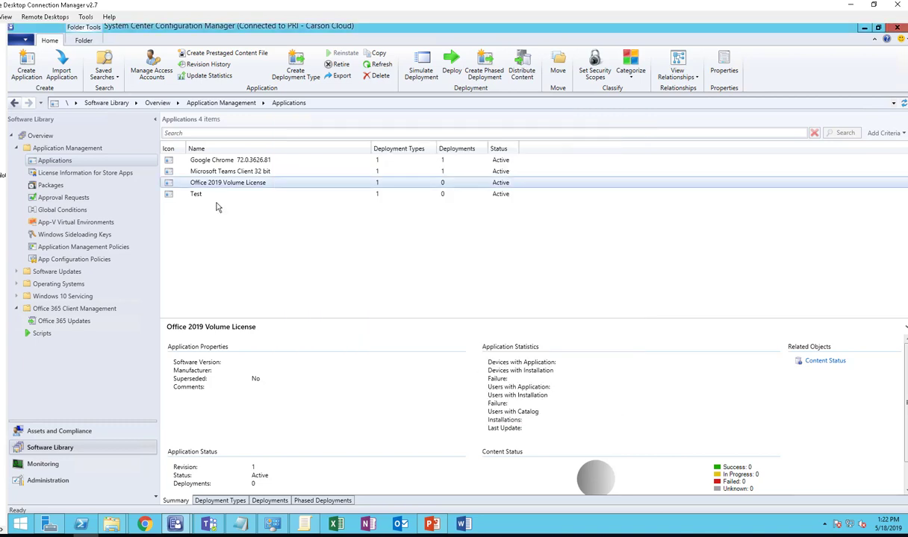
Return to Applications and refresh Office 2019 Volume License to show Success: 1.
click(228, 182)
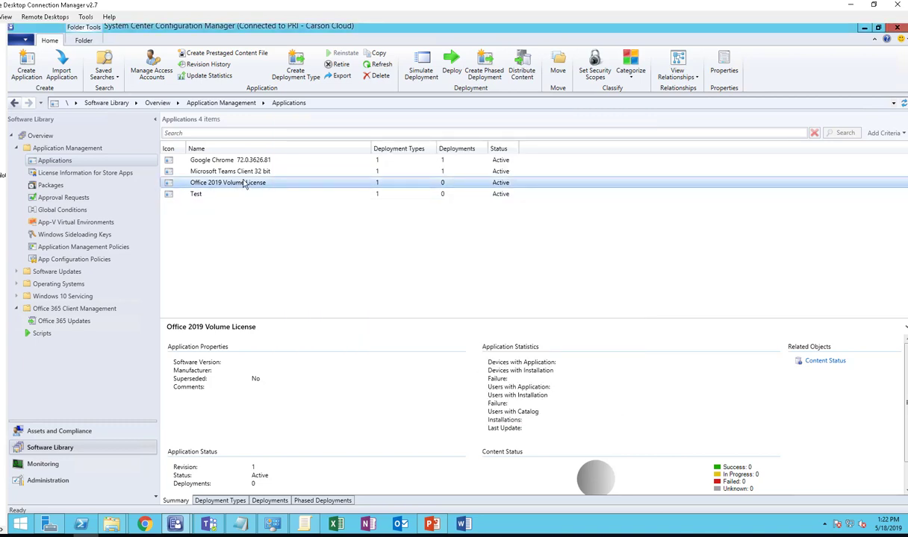
mouse_move(256, 186)
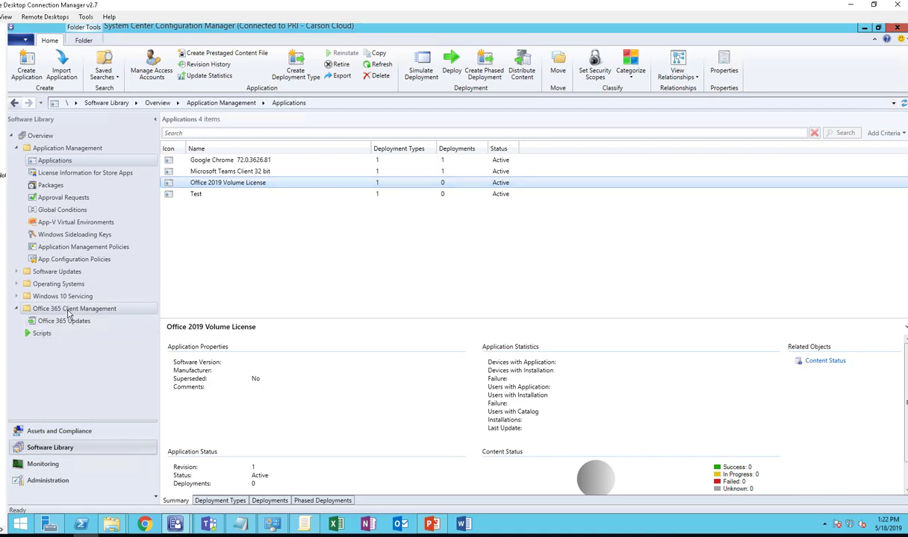
click(74, 308)
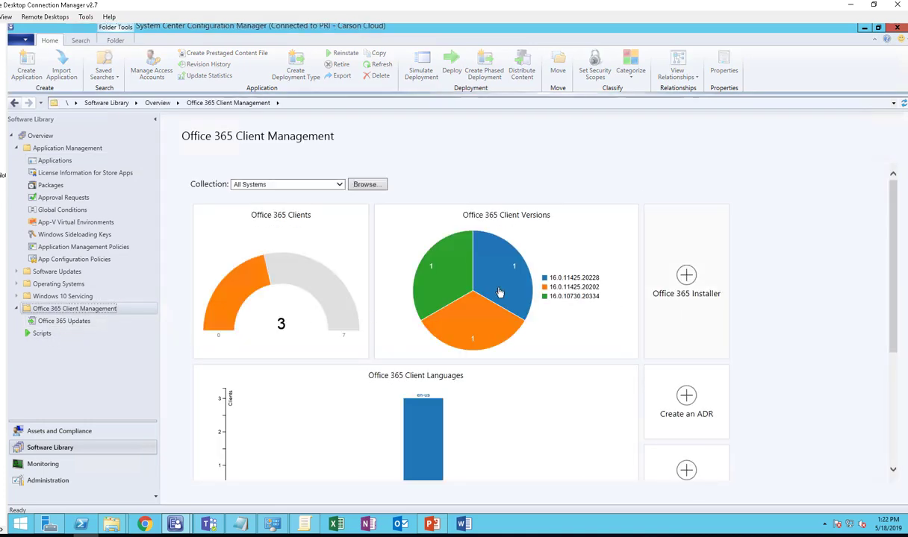
click(80, 40)
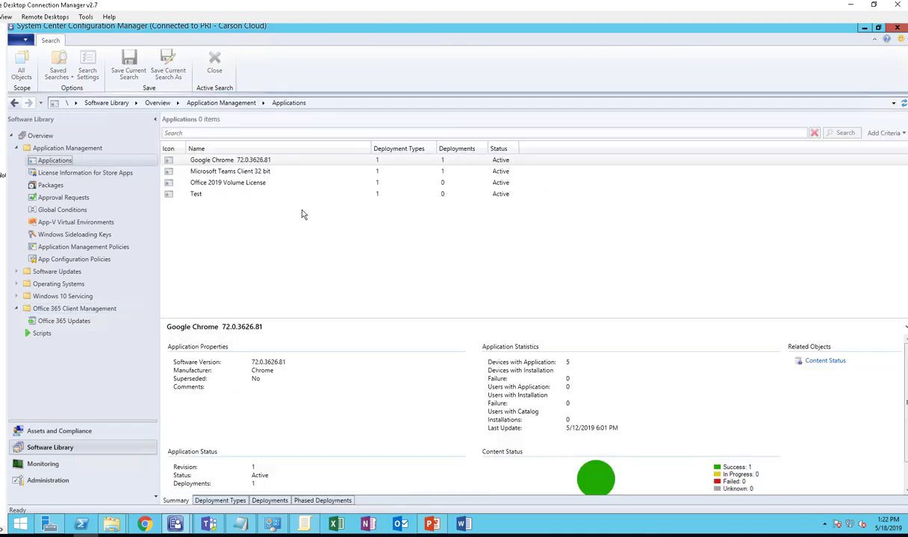
right_click(228, 183)
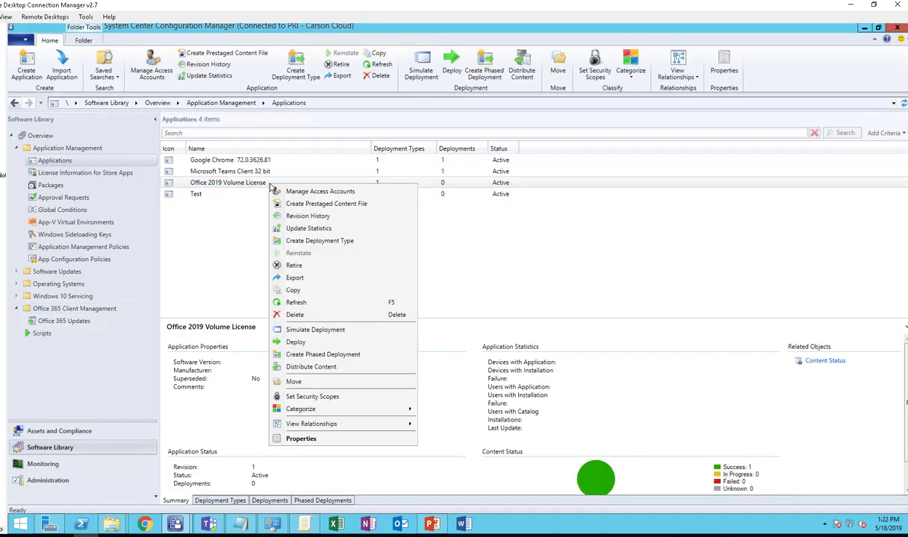
click(418, 311)
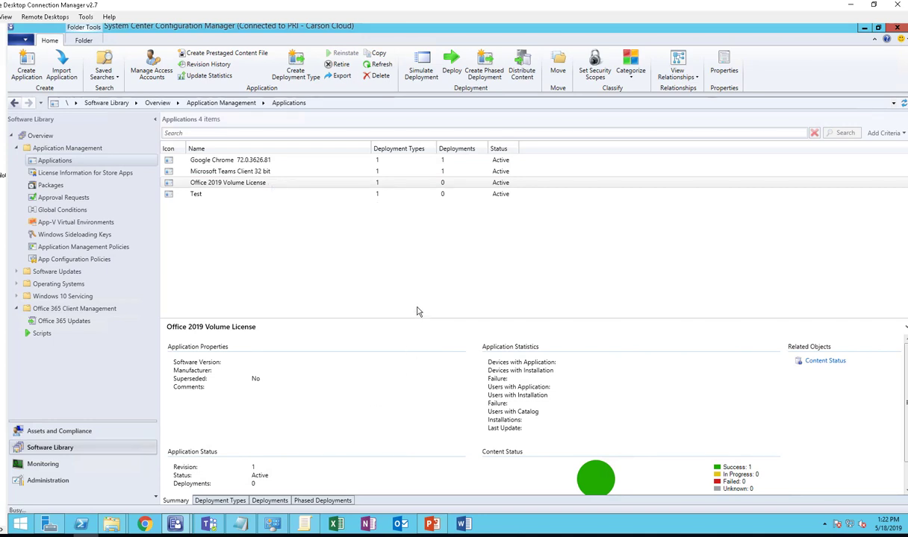
mouse_move(334, 216)
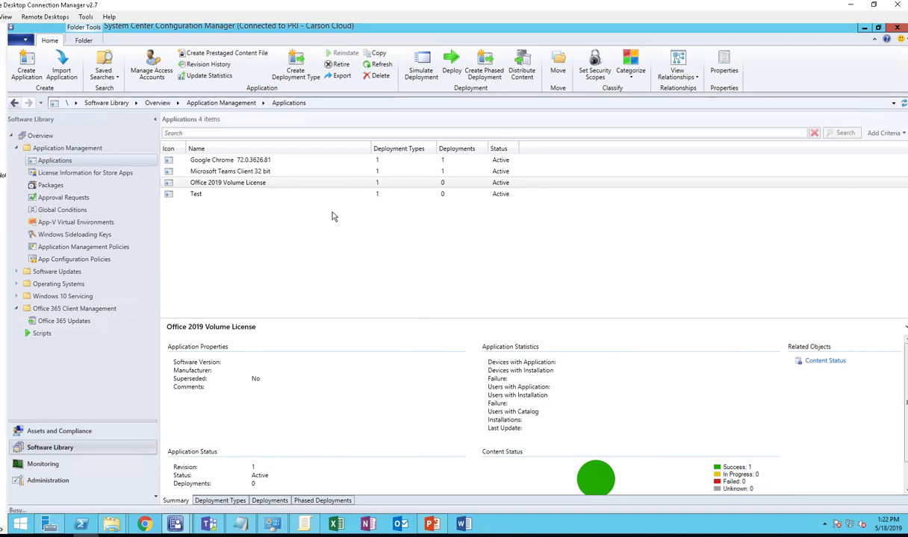
Enter publisher Microsoft and software version 2019 on the General Information tab.
click(723, 66)
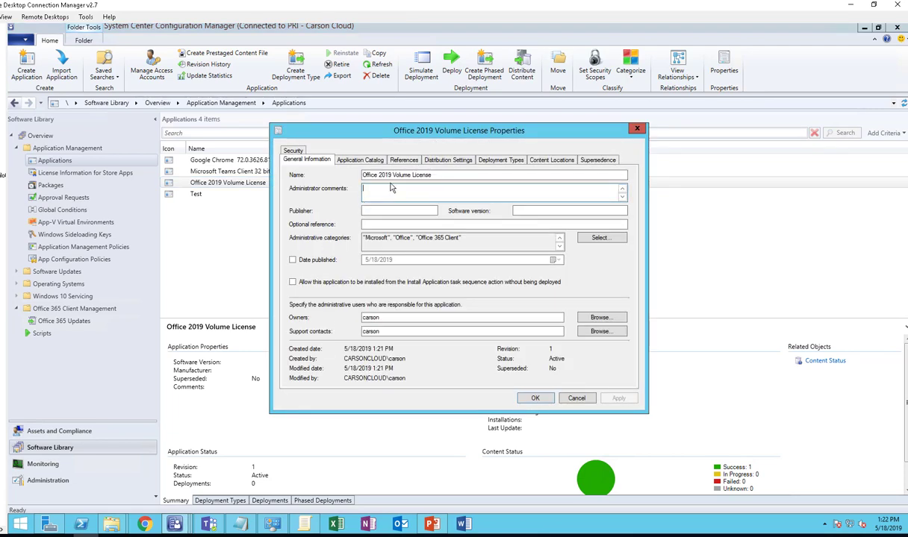
click(399, 210)
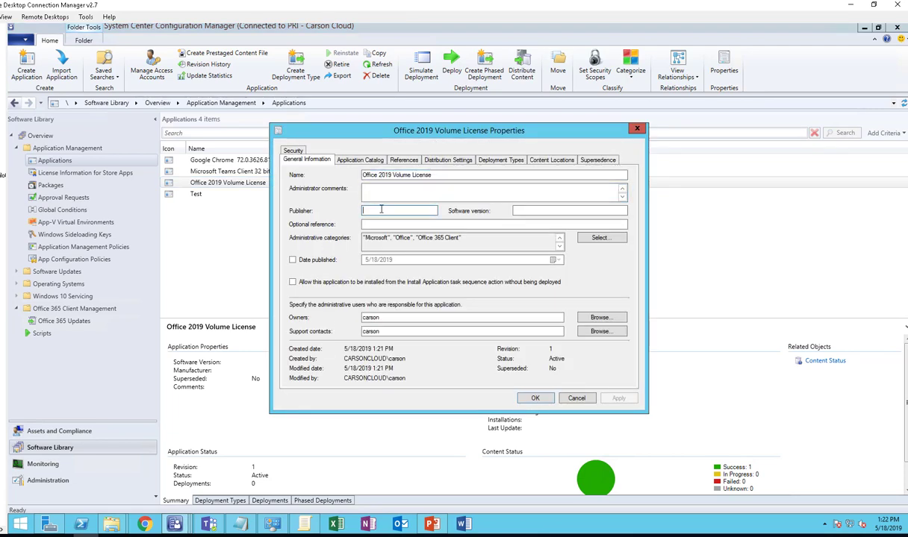
text(Microsoft)
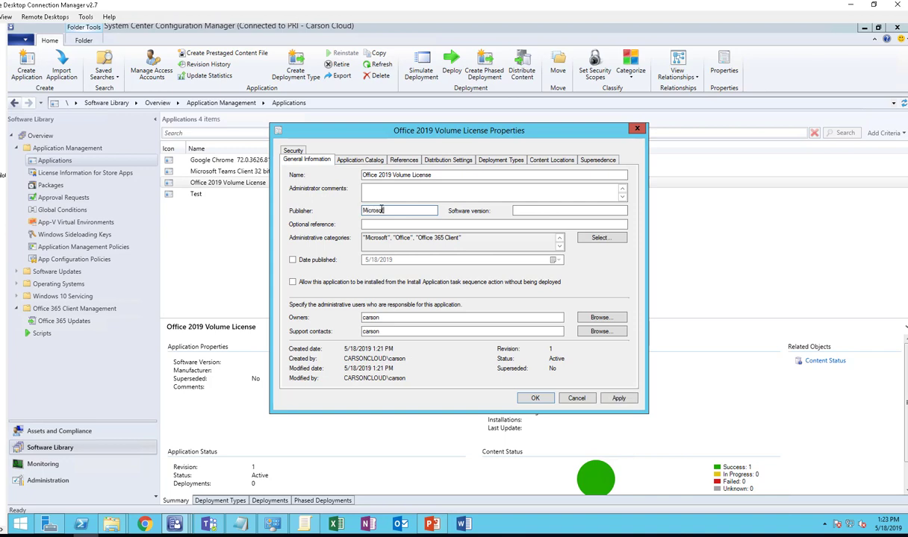
click(569, 210)
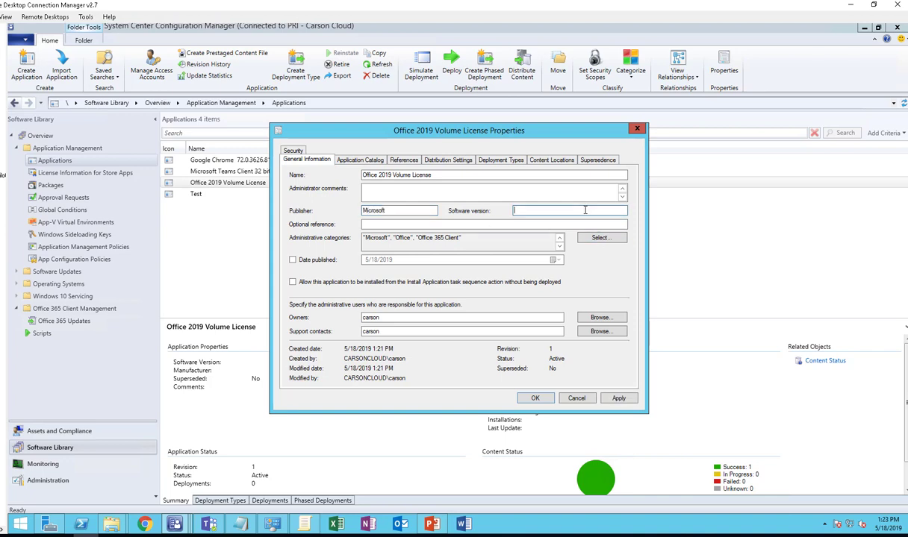
text(2019)
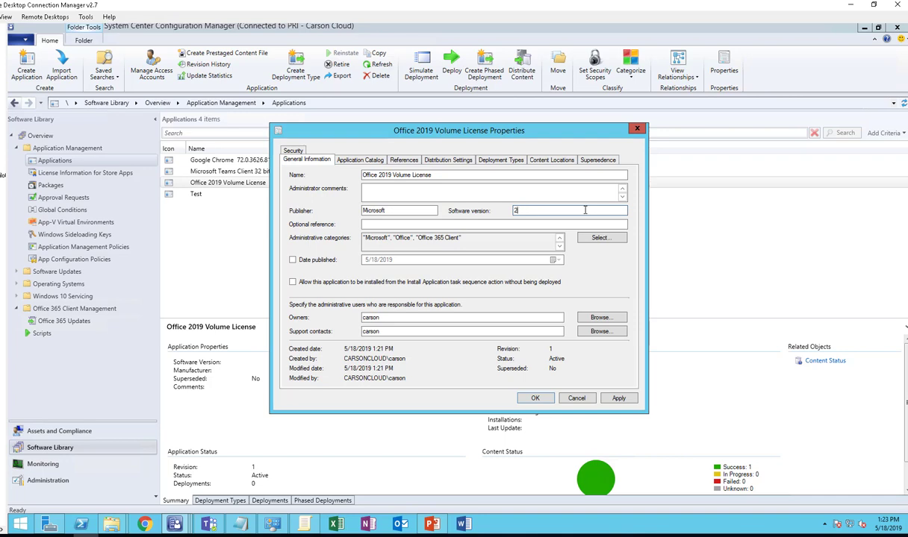
text(019)
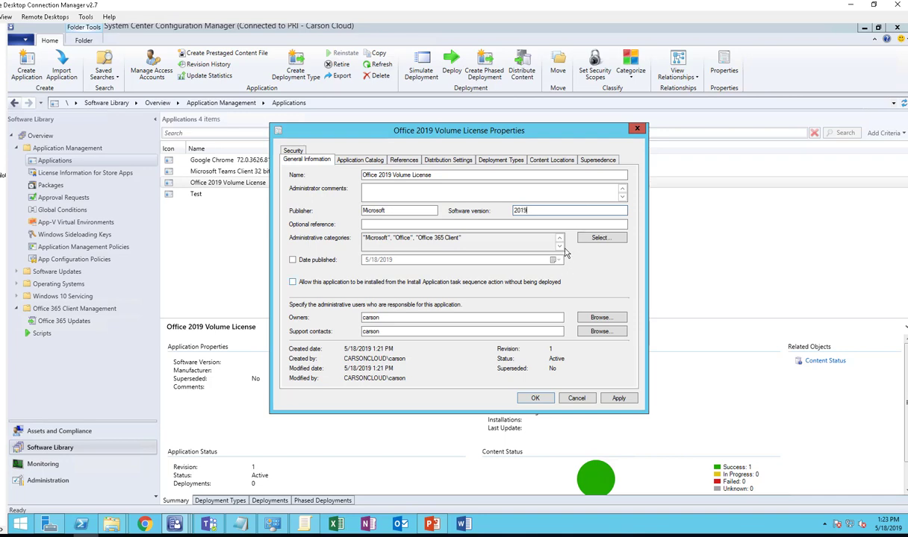
Browse the Application Catalog and Distribution Settings tabs, then select the Office 365 Default Deployment Type.
click(360, 159)
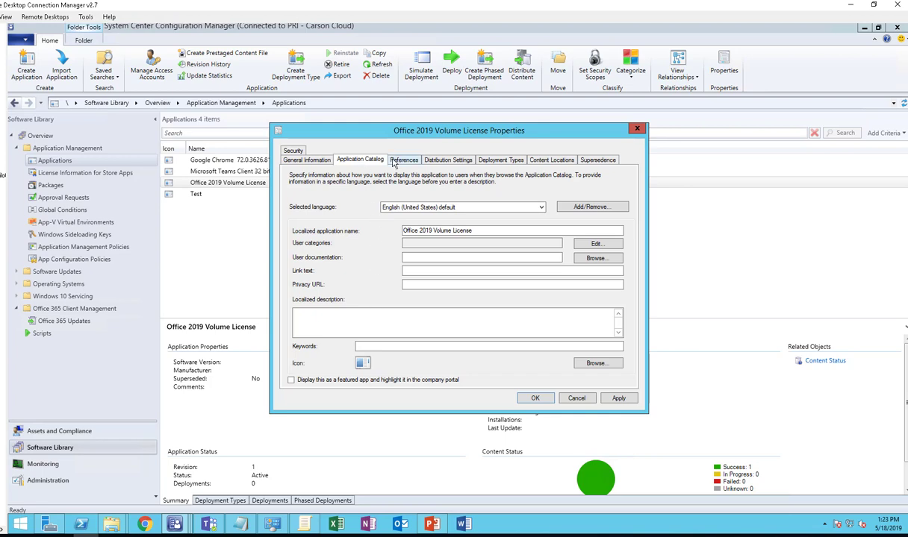
click(448, 160)
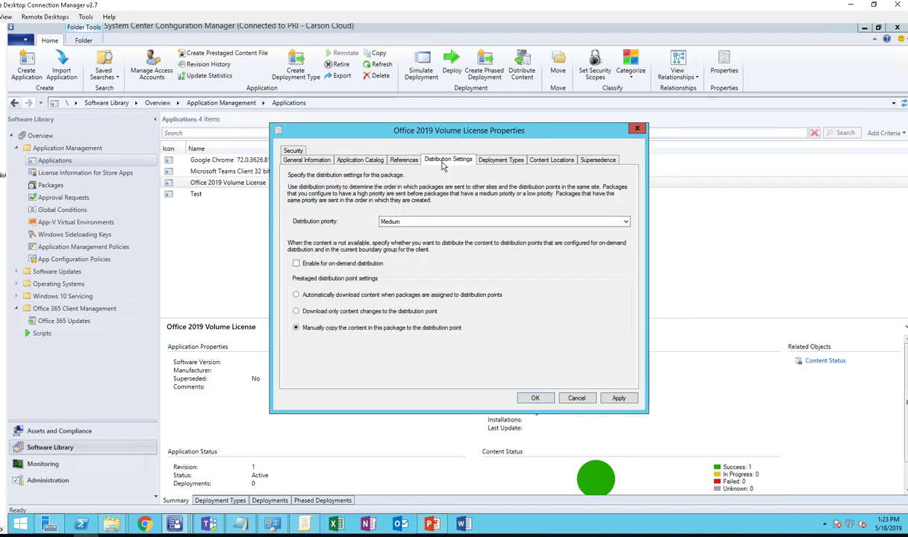
click(500, 159)
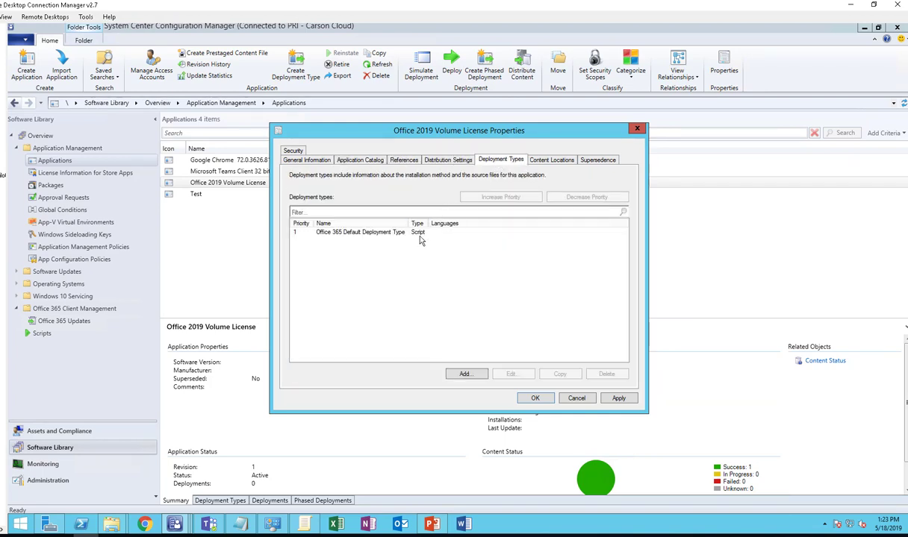
click(360, 231)
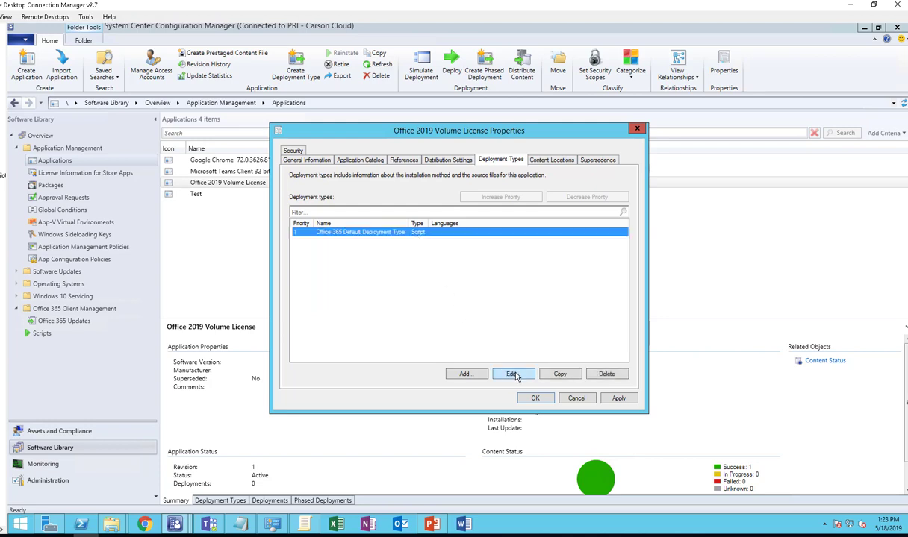
Inspect the deployment type's Content, Programs and registry VersionToReport ≥ 16.0.10343.20013 detection clause.
click(512, 374)
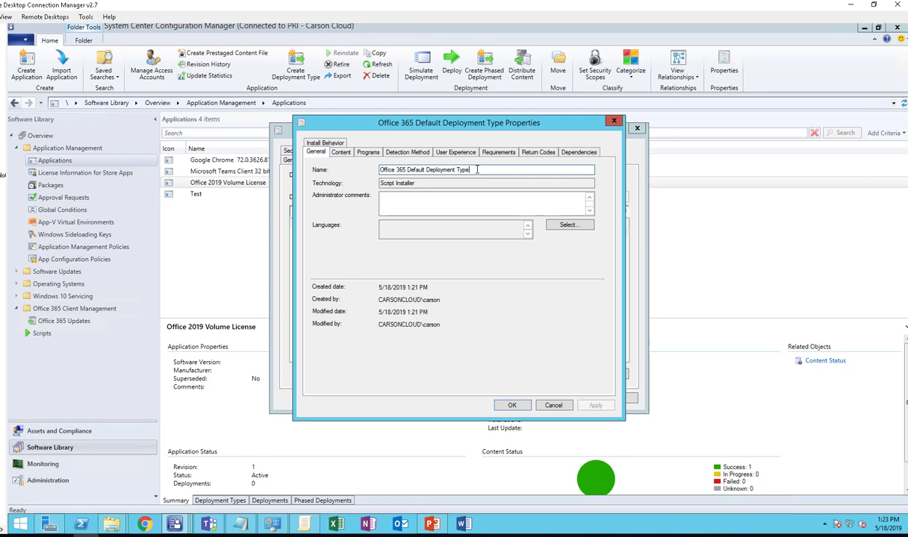
click(341, 152)
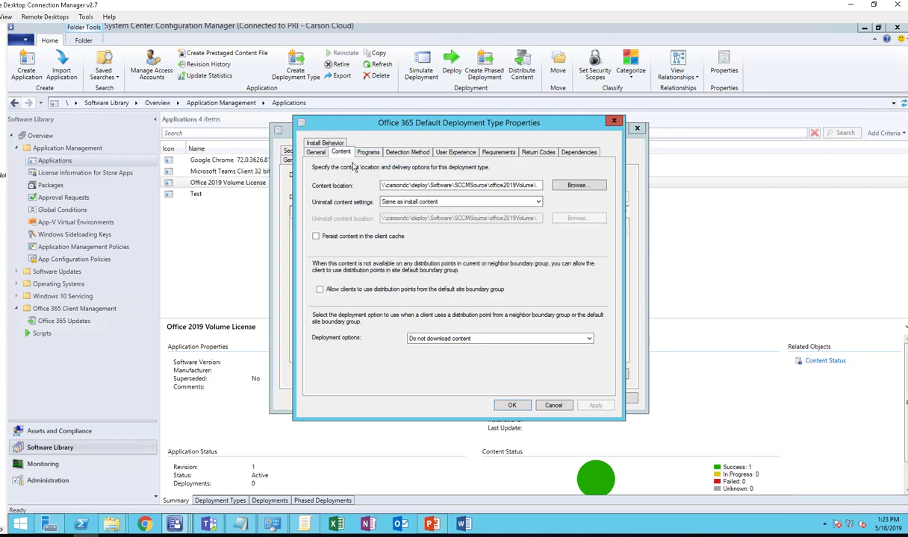
click(367, 152)
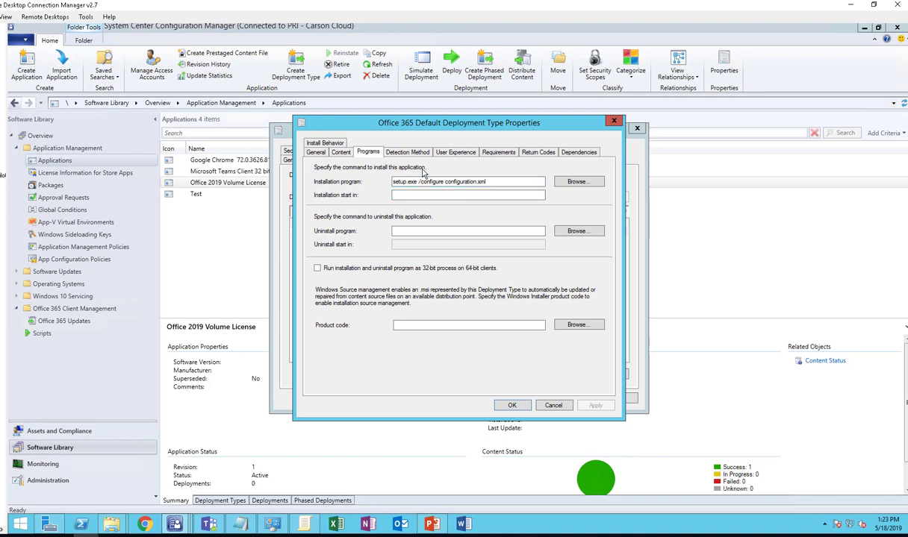
click(468, 230)
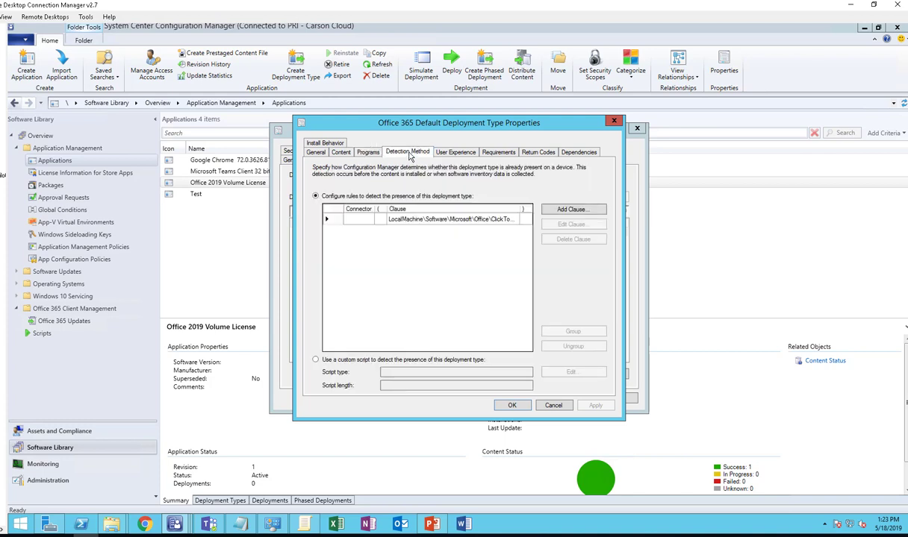
click(451, 219)
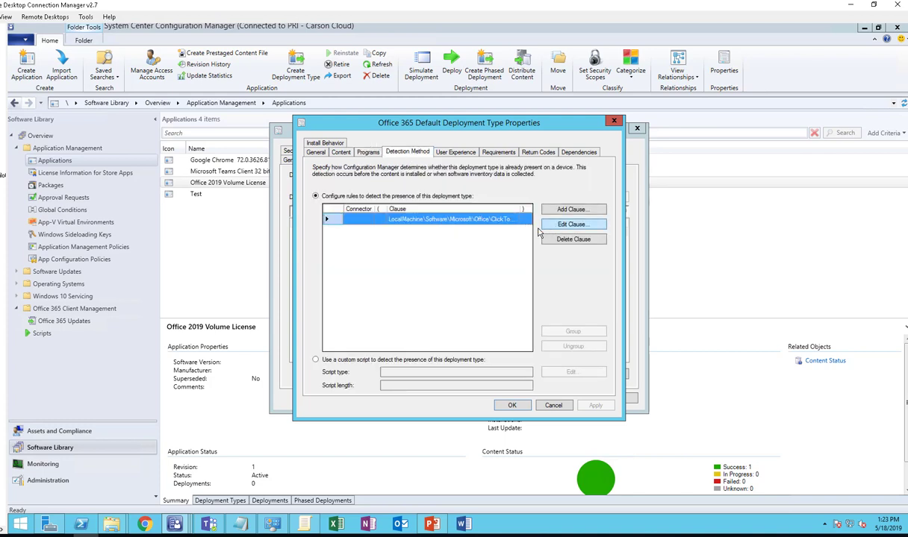
click(571, 224)
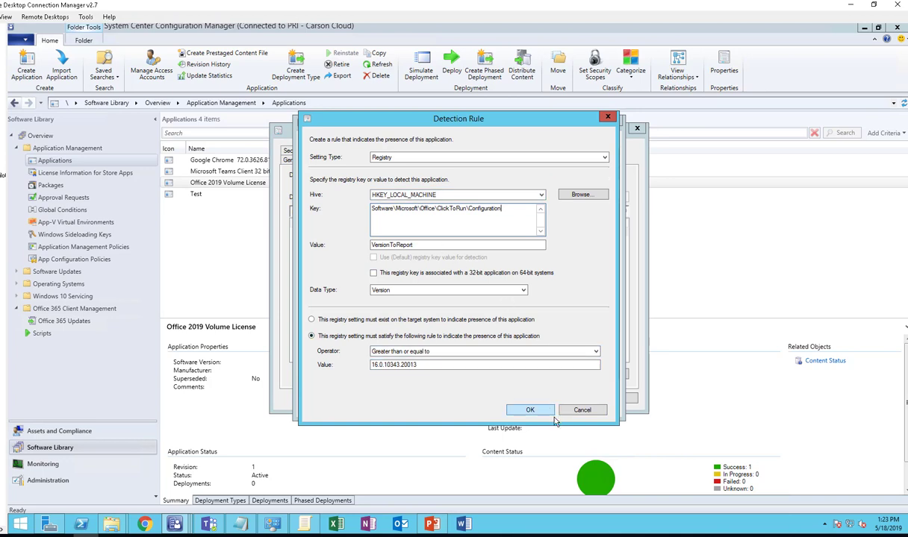
click(530, 409)
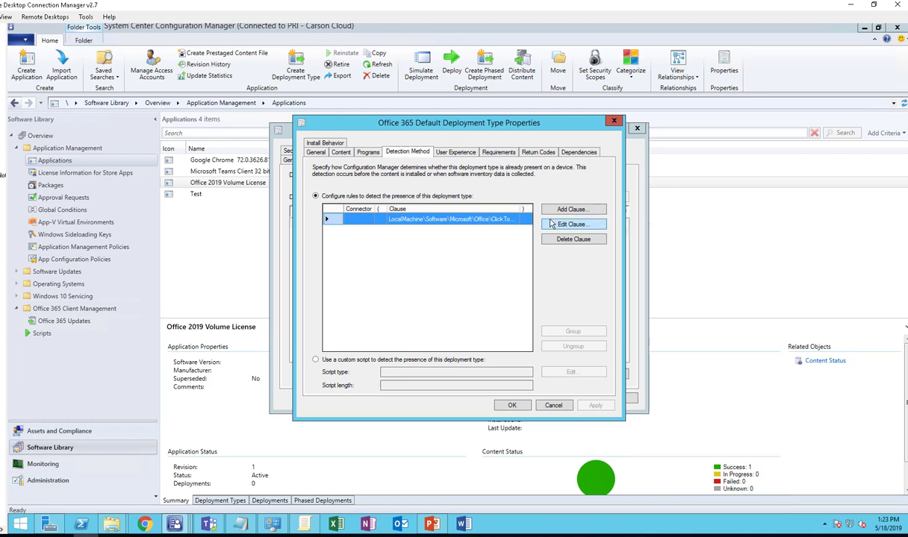
mouse_move(373, 208)
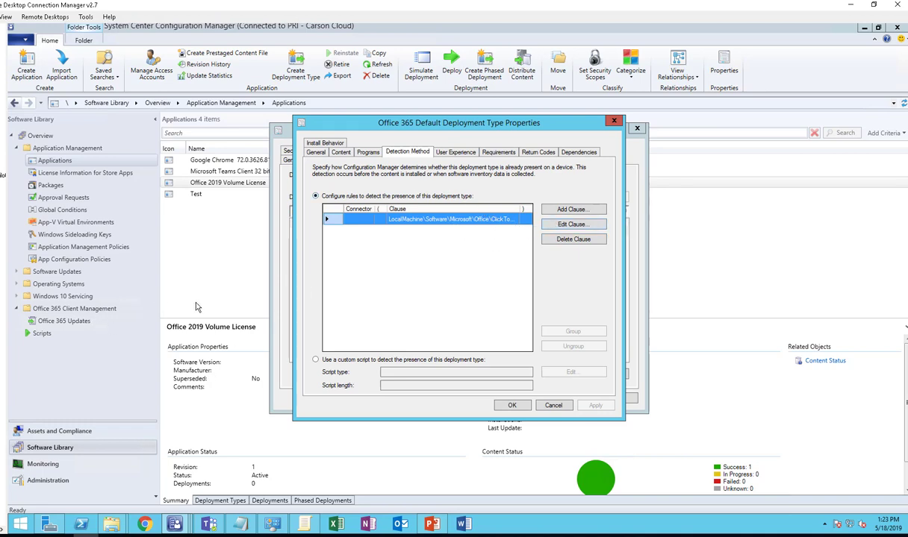
Check the User Experience, Requirements, Return Codes and Dependencies tabs, then save both property dialogs.
click(456, 152)
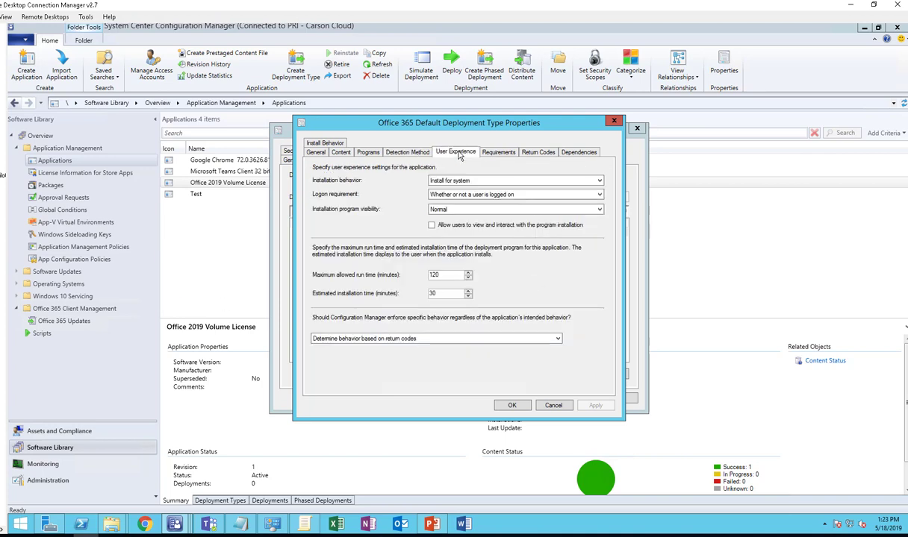
mouse_move(525, 246)
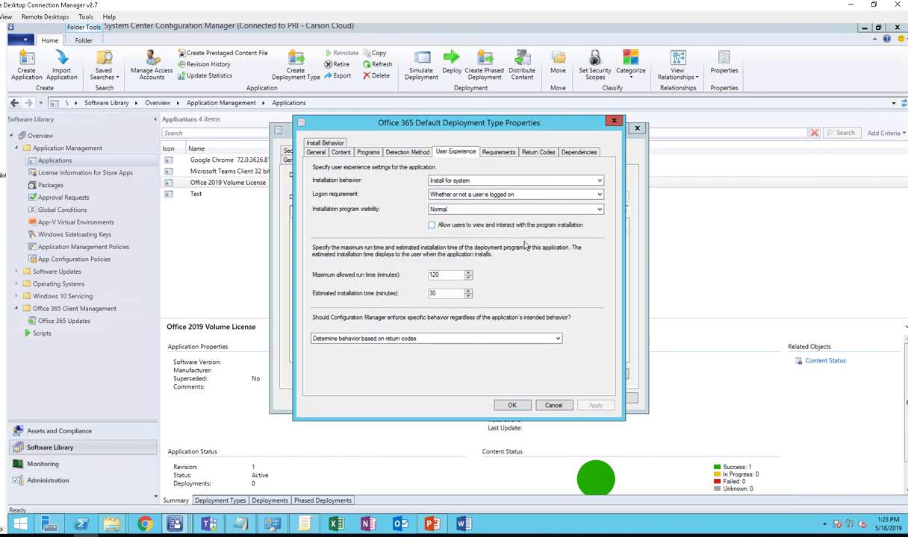
click(498, 152)
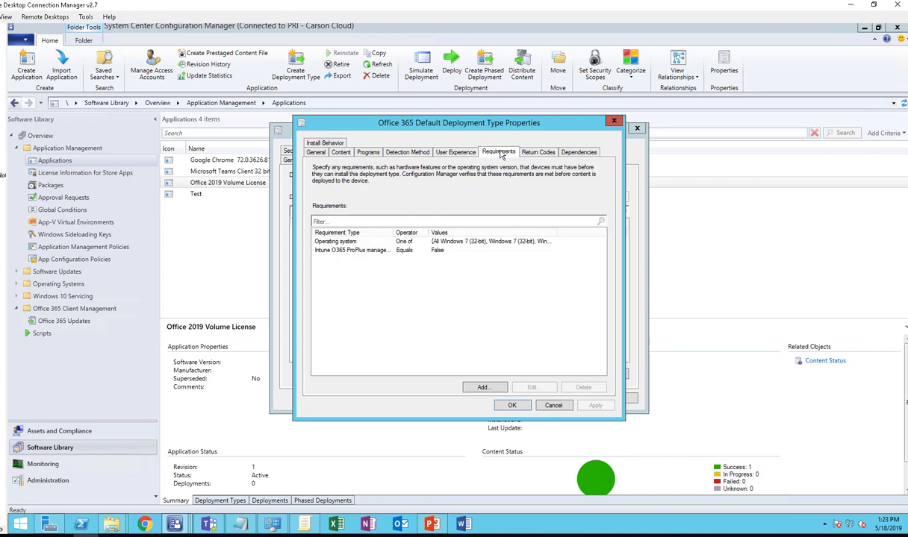
click(538, 152)
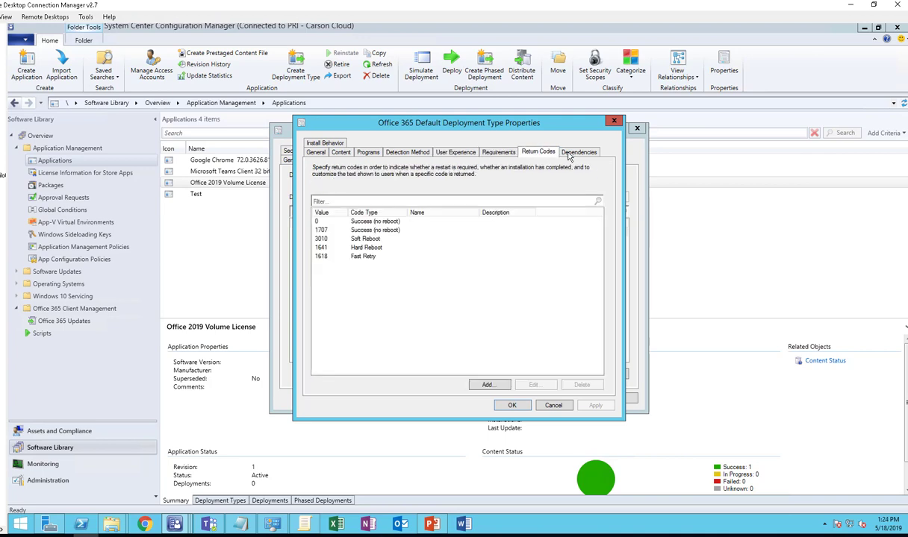
click(579, 151)
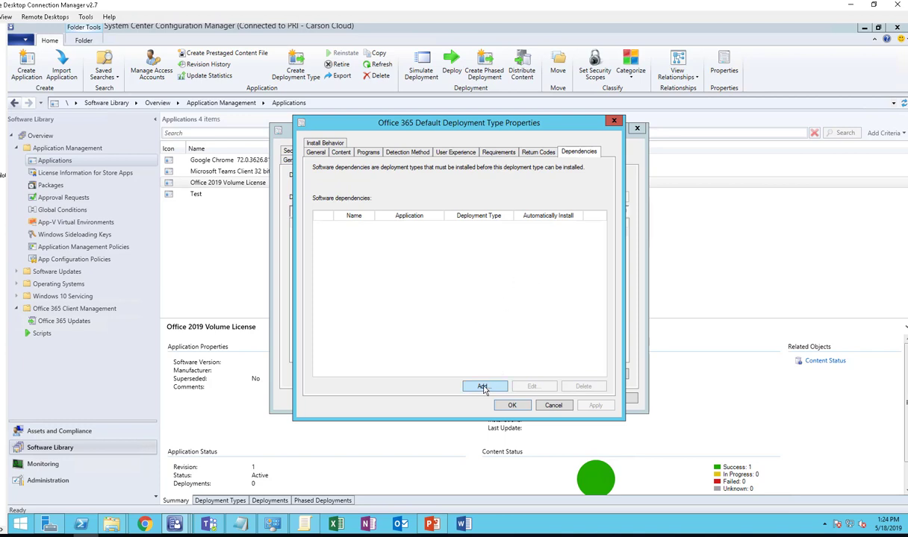
click(512, 405)
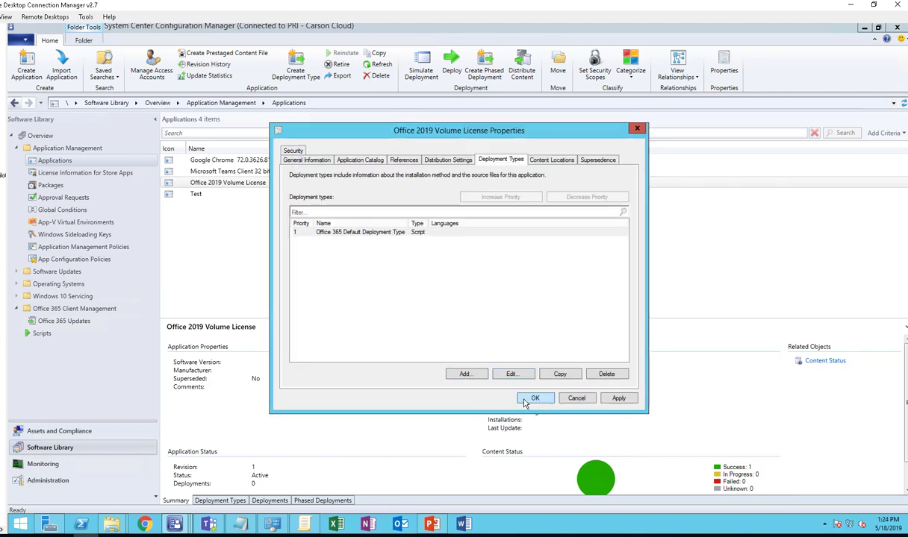
click(535, 397)
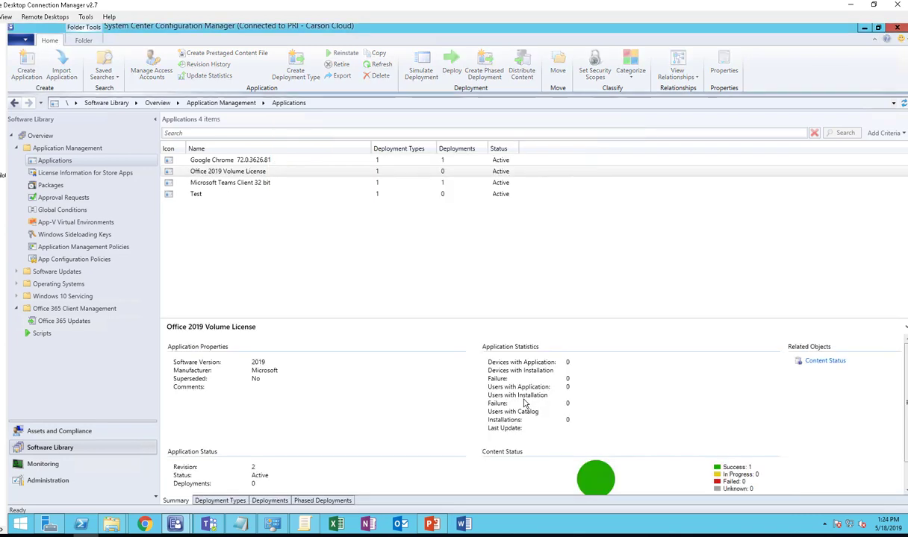
mouse_move(728, 383)
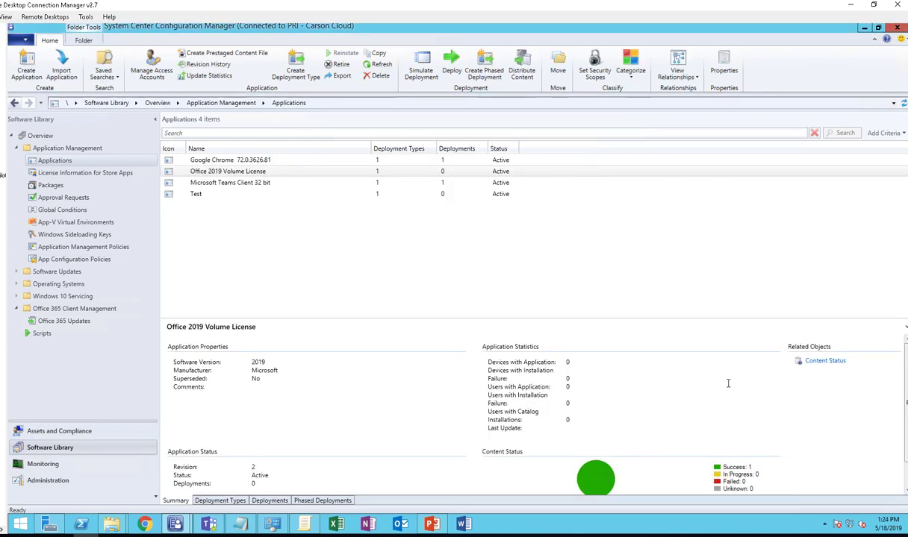